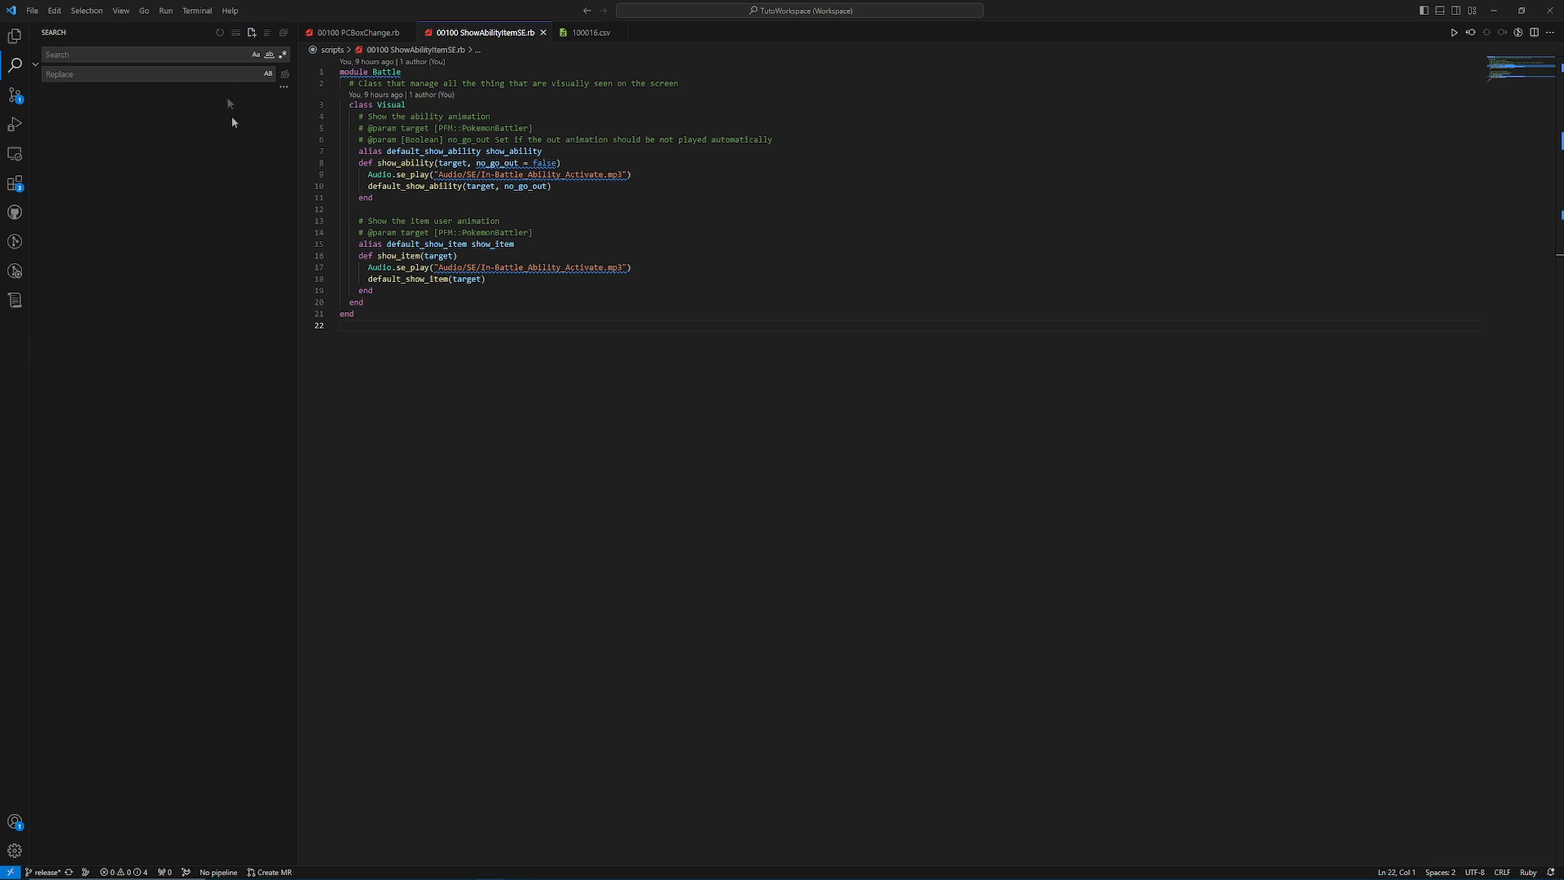
mouse_move(15, 37)
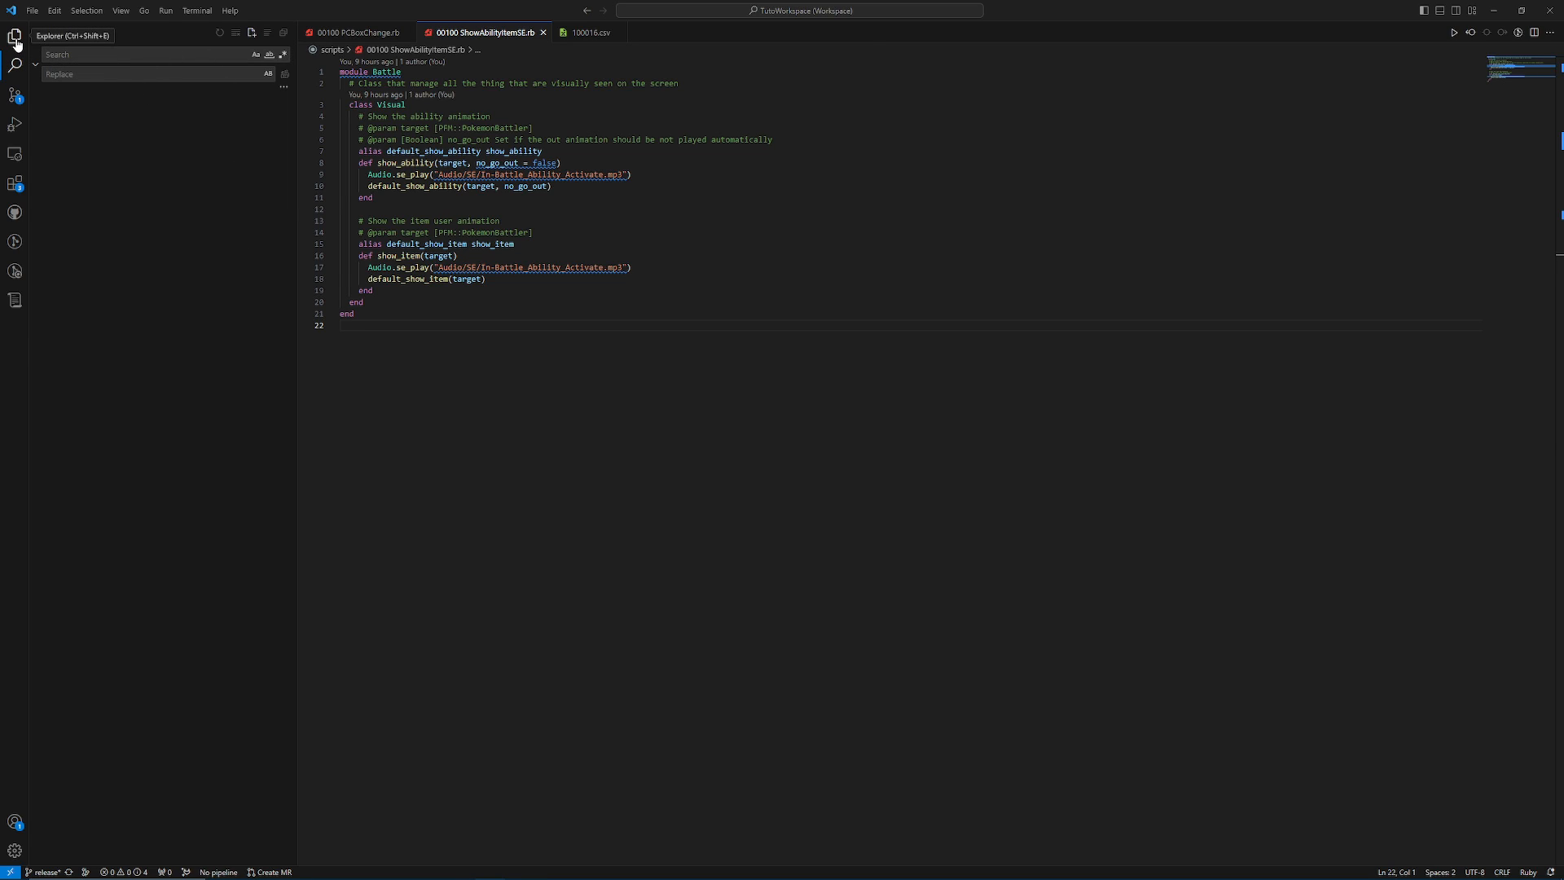
Step: Show the Explorer file tree with the pokemonsdk and psdk_scripts folders collapsed
left_click(15, 37)
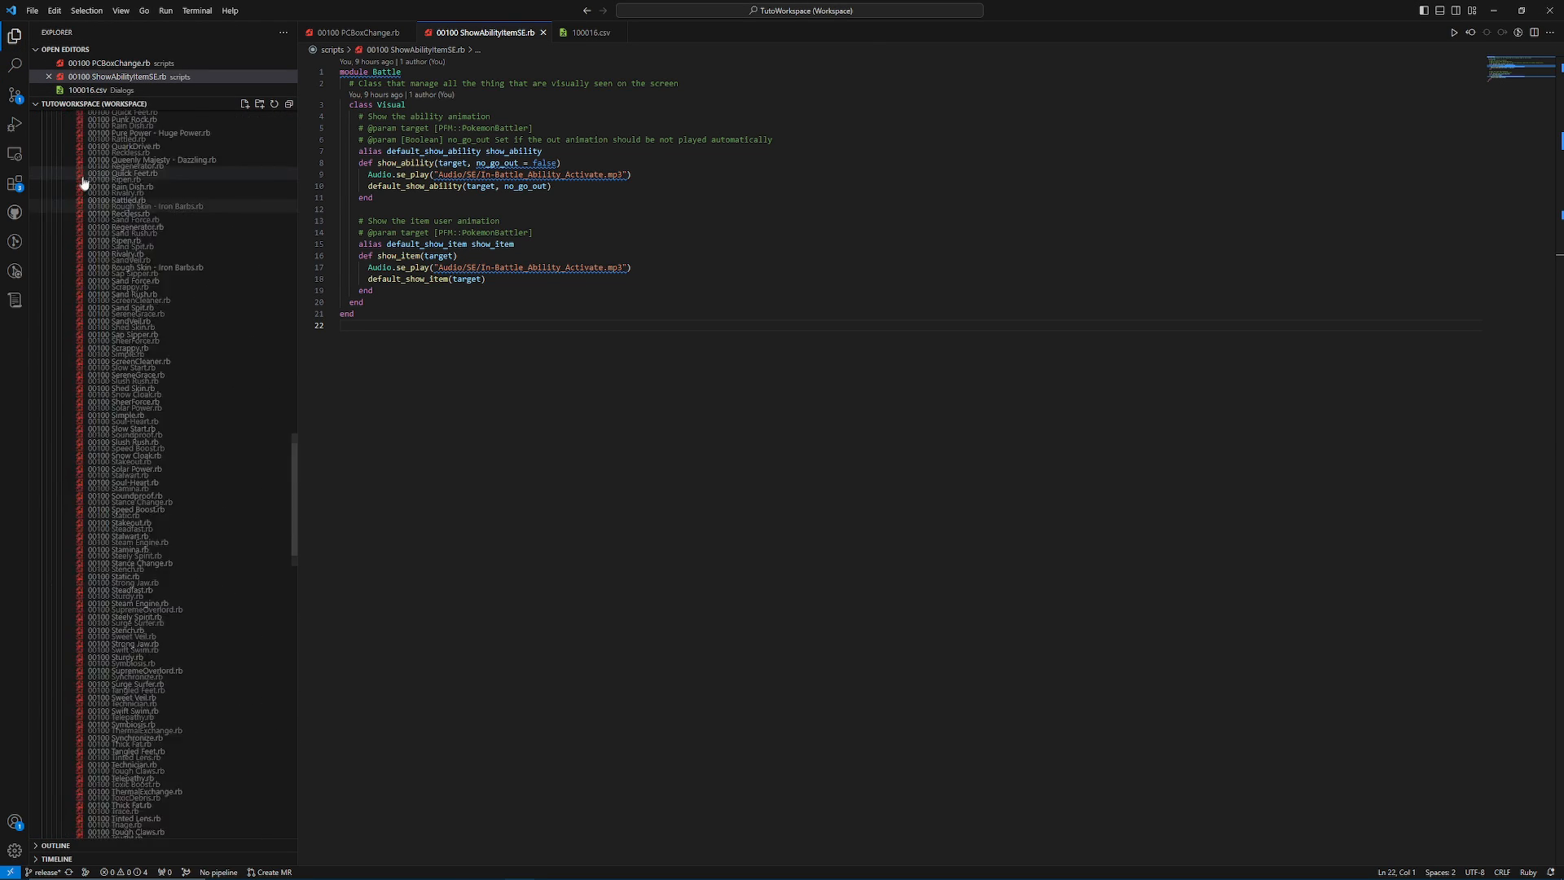
left_click(43, 118)
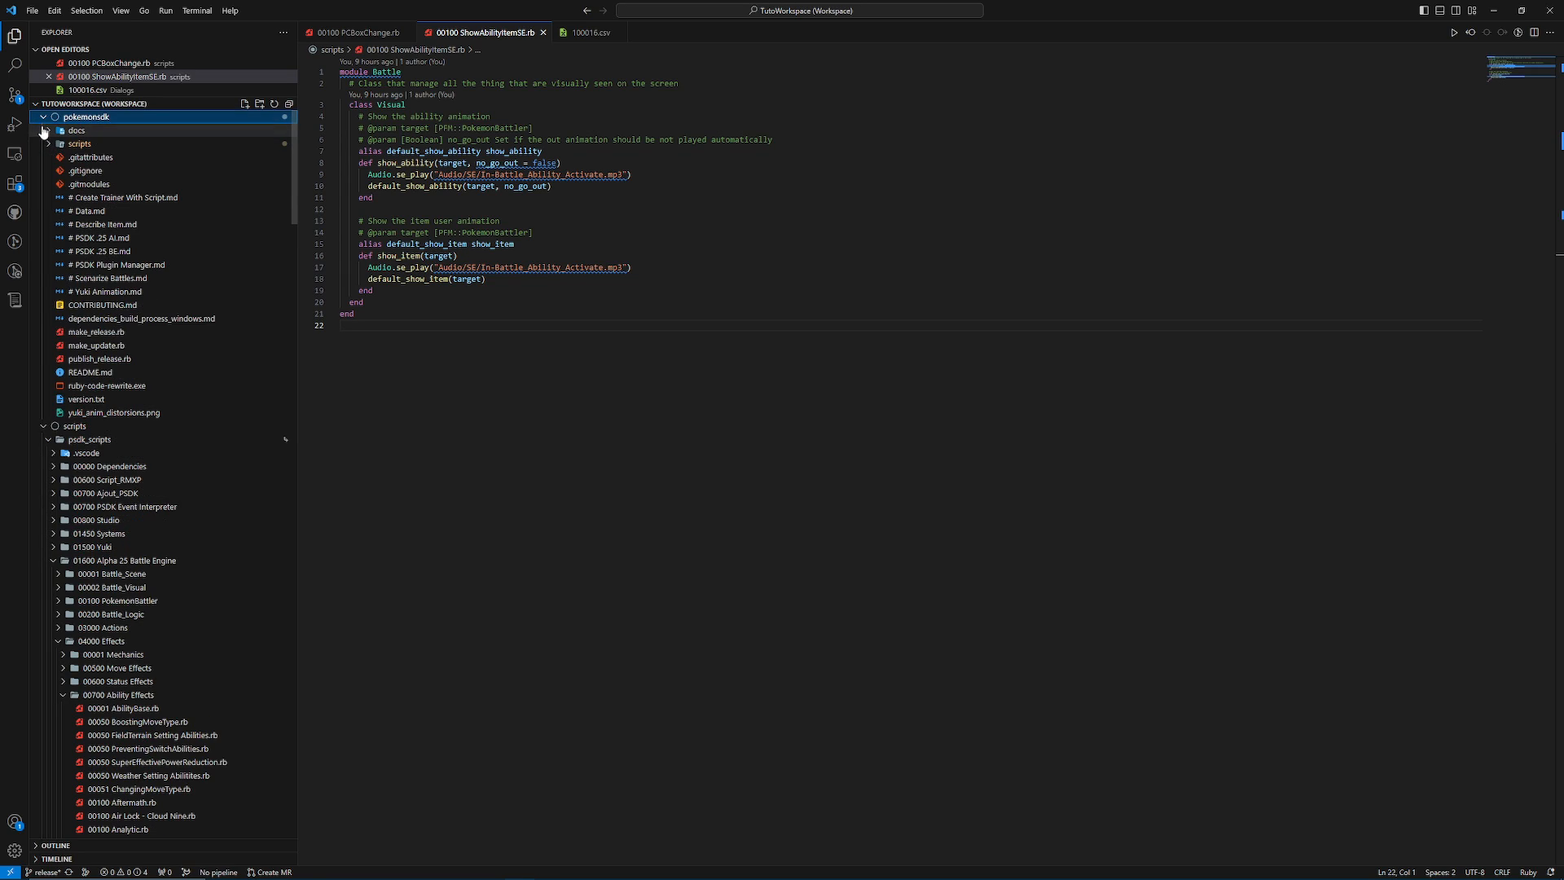
left_click(43, 131)
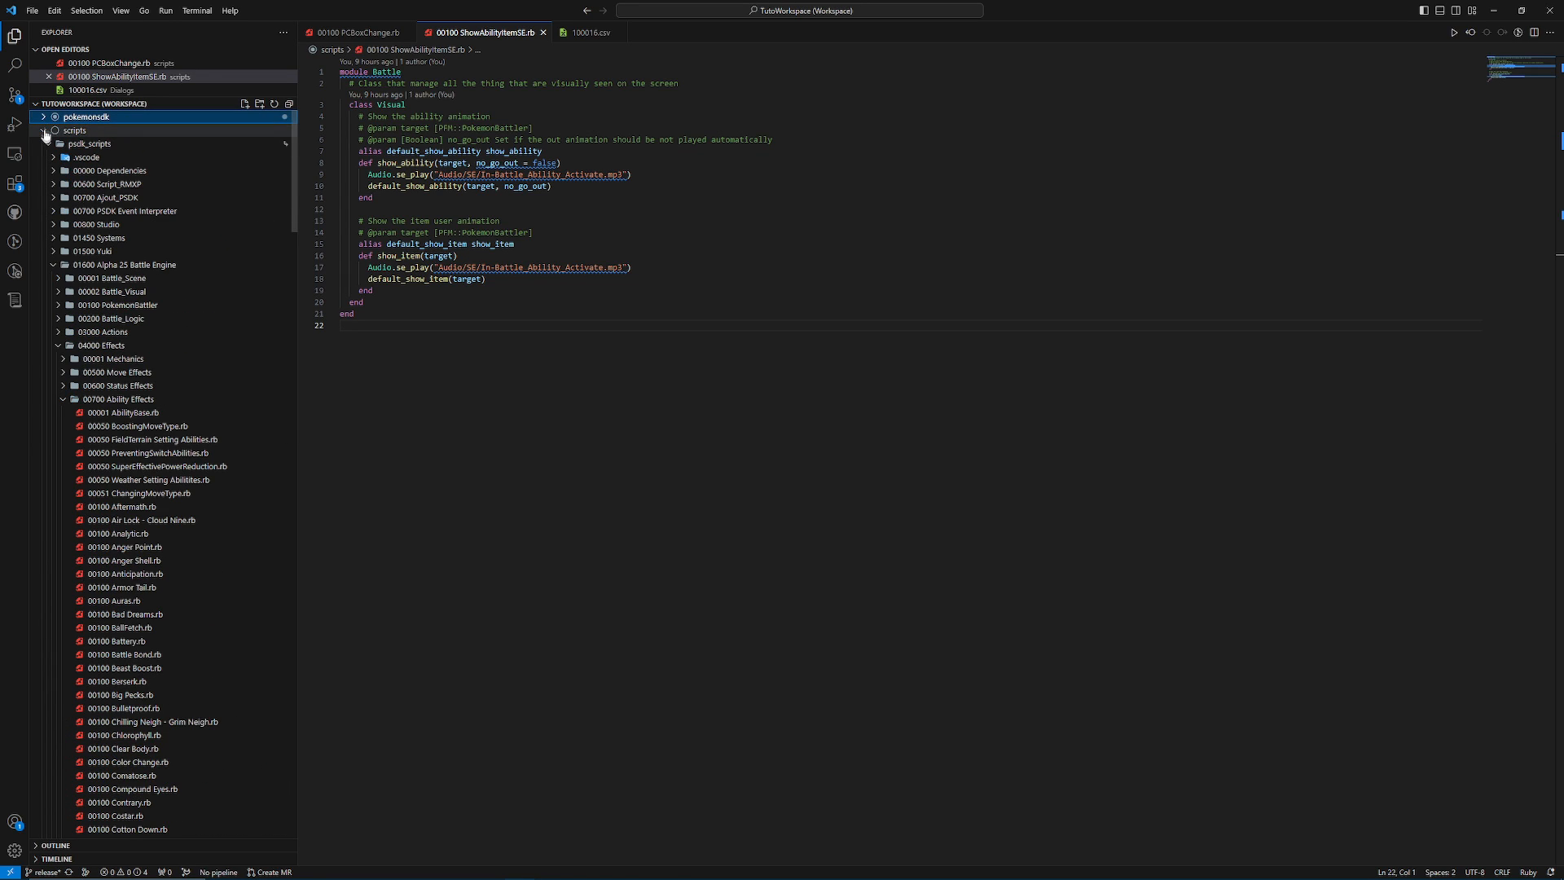
left_click(243, 104)
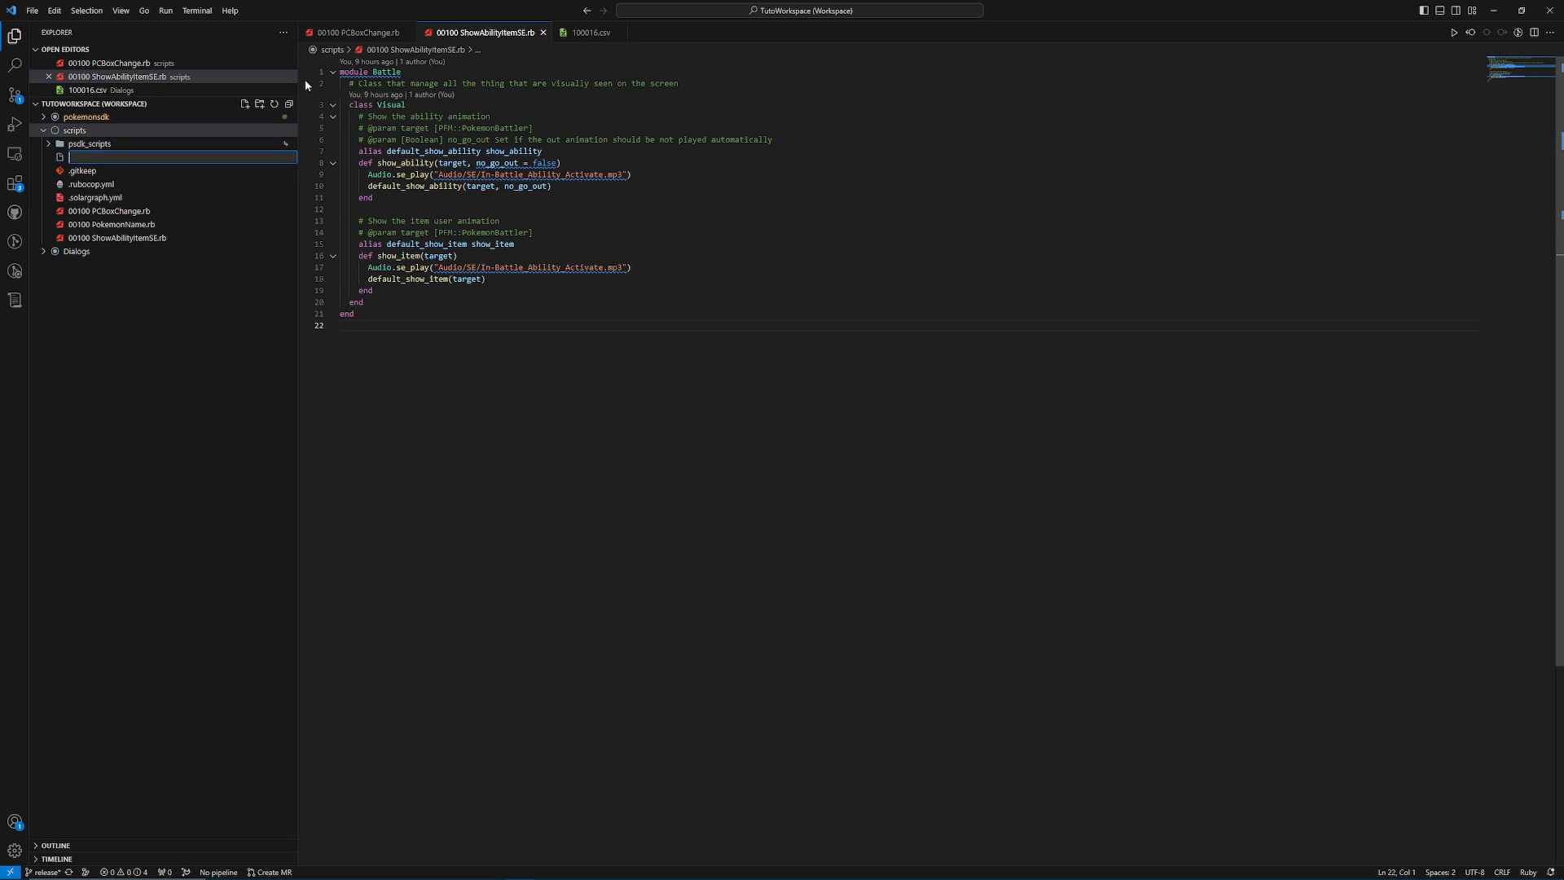
Step: Create a new file in the scripts folder named 00100 NightVision
type("000")
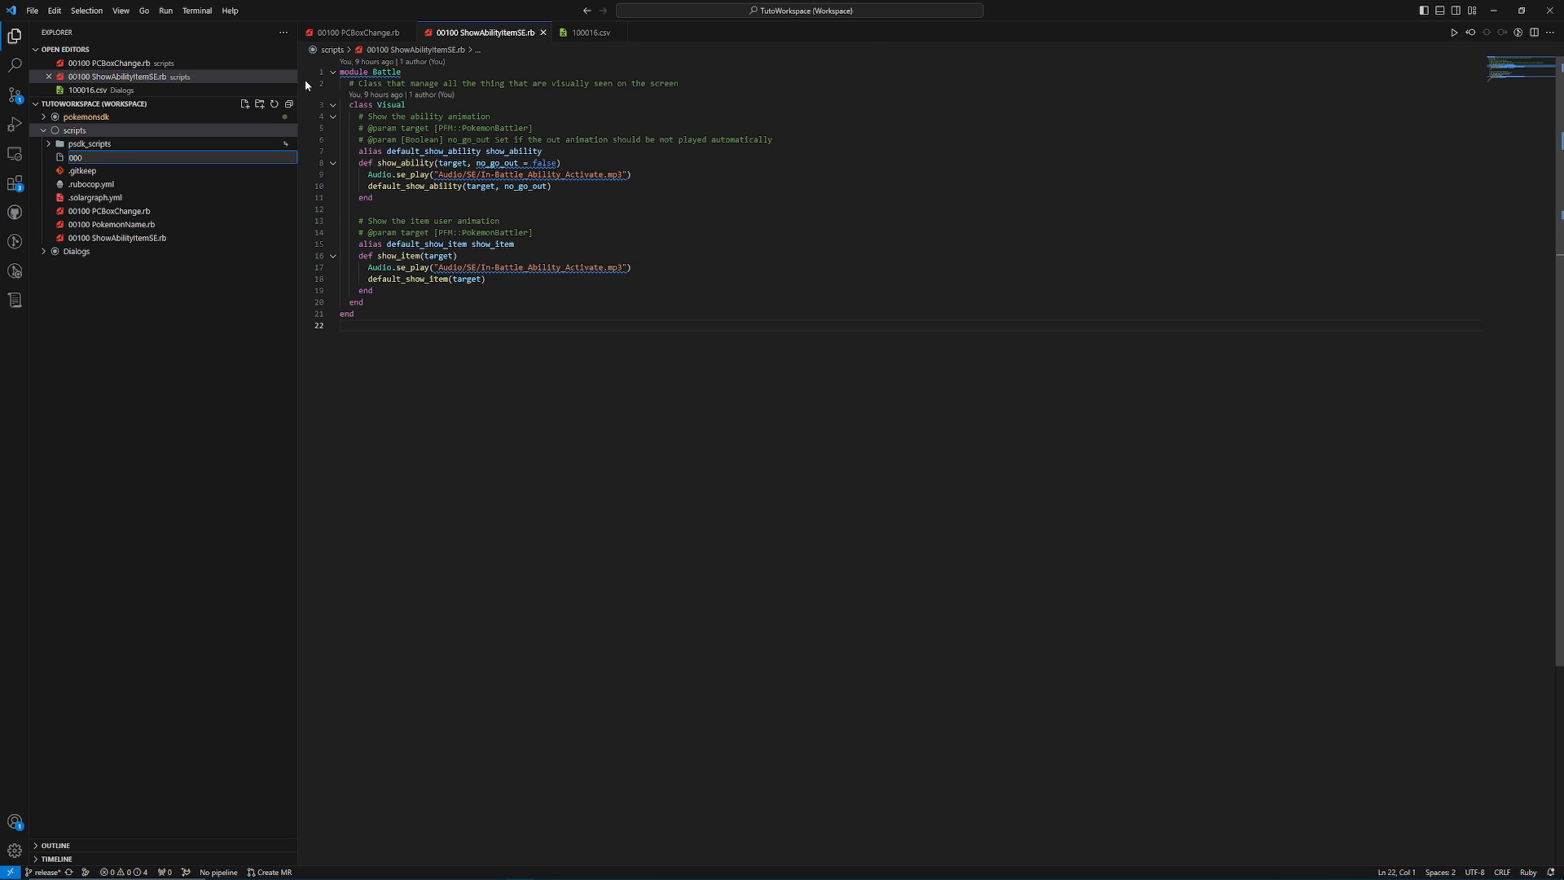
type("00100 N")
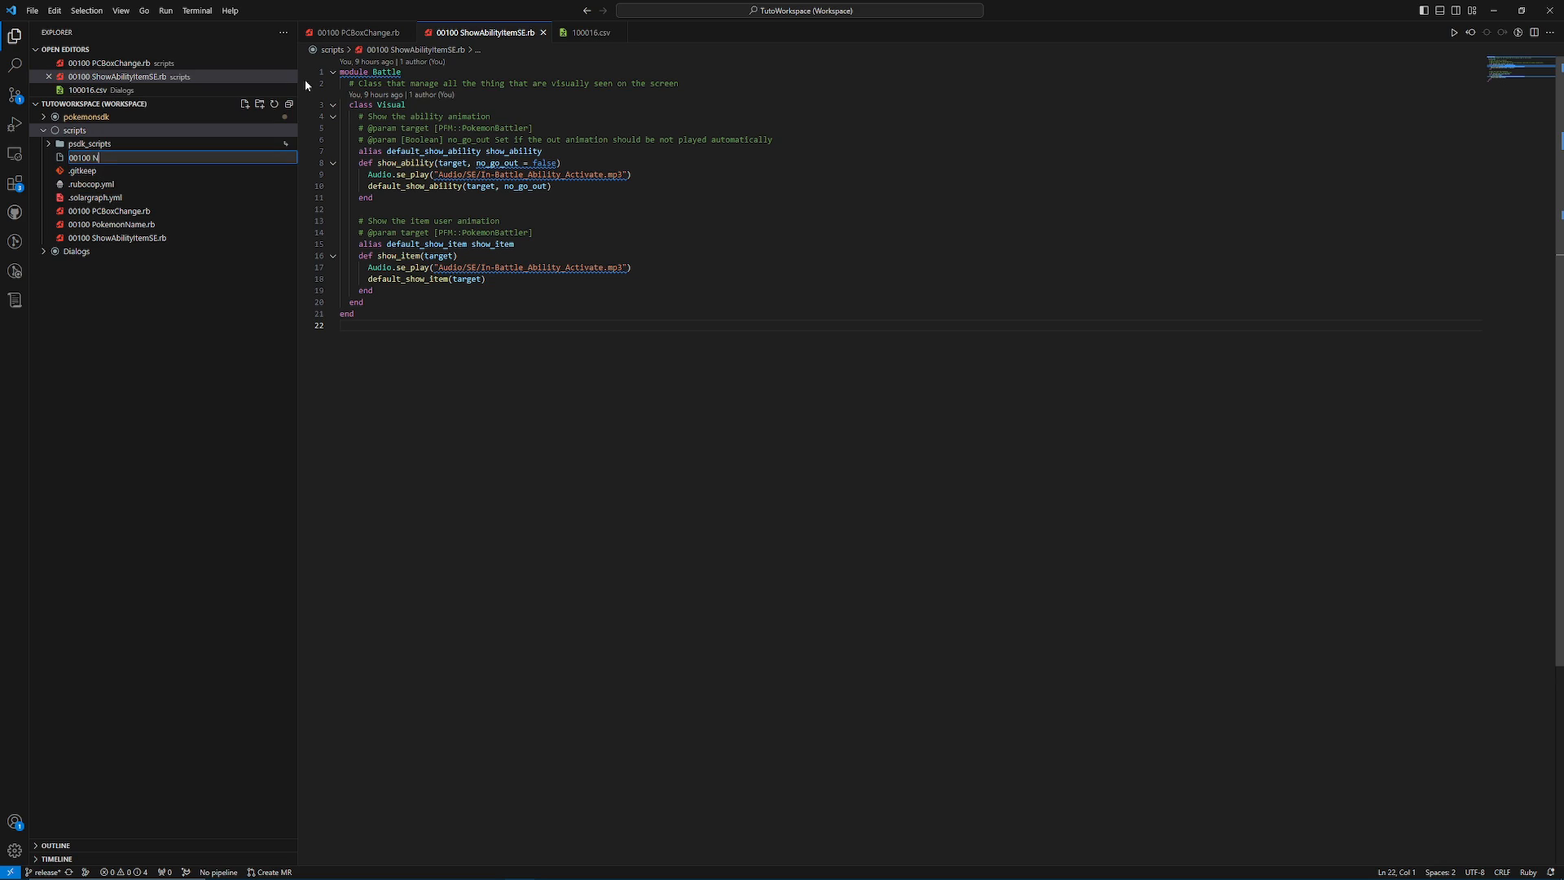
type("ightVision")
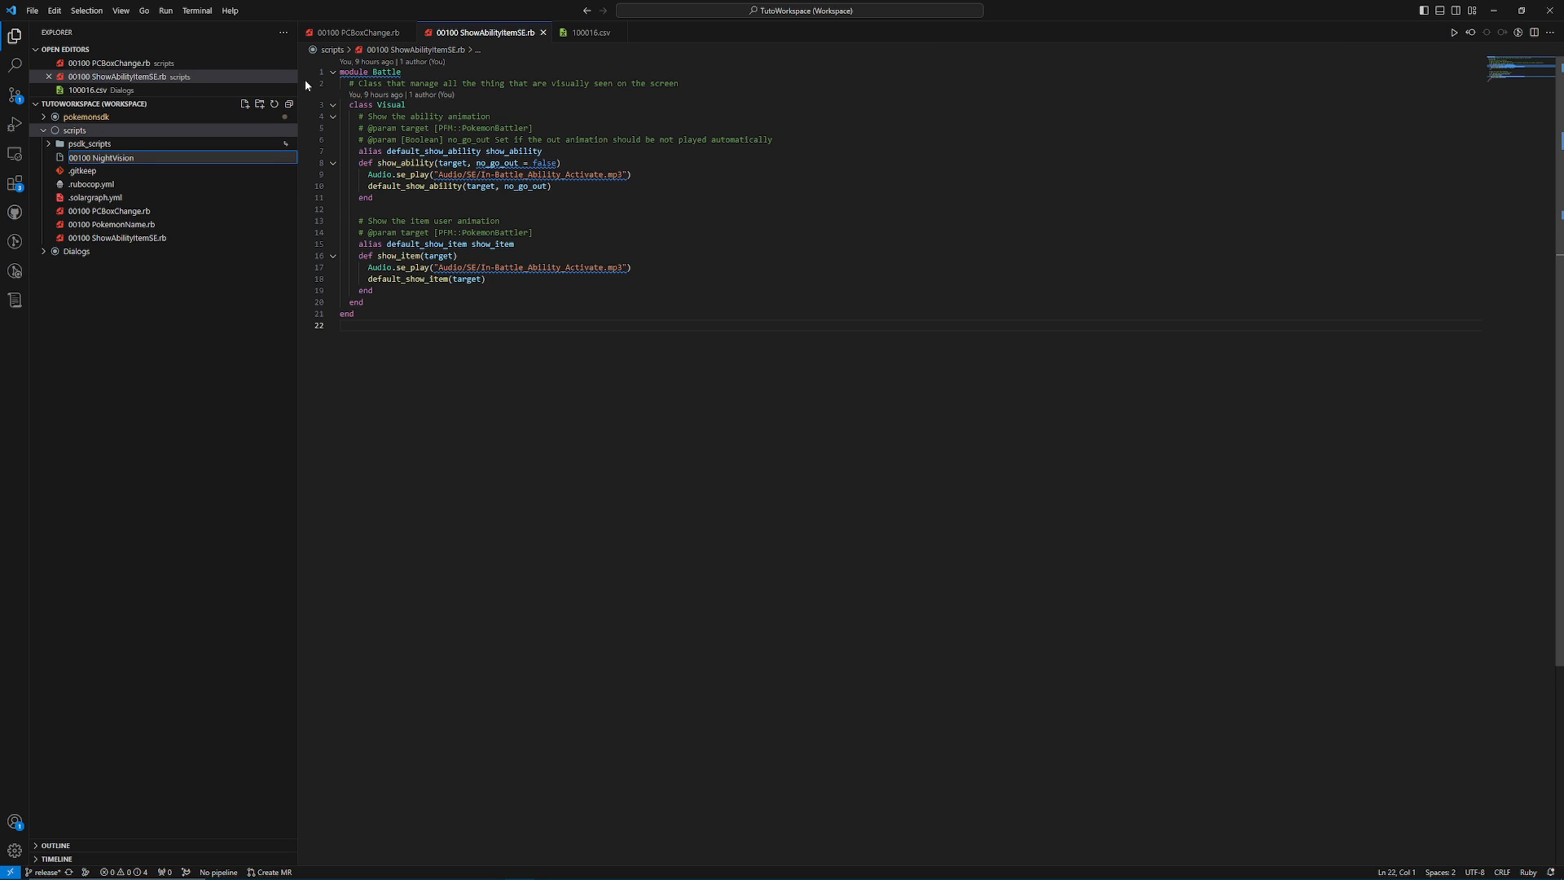
type("_Effect")
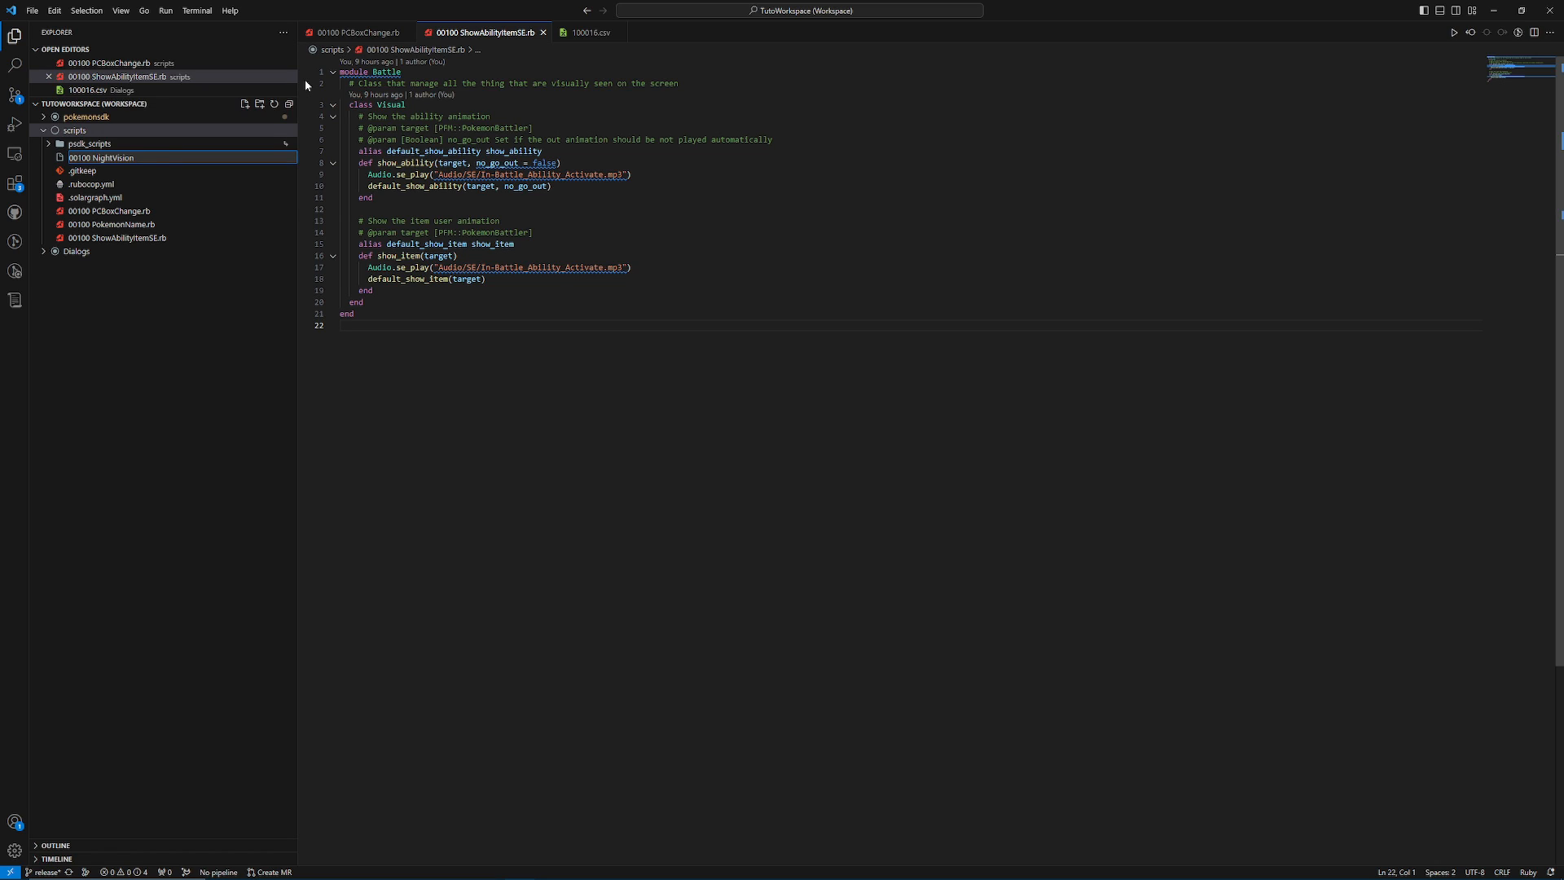
Step: Search the workspace for the :compound ability db_symbol with NightVision.rb in the editor
double_click(100, 158)
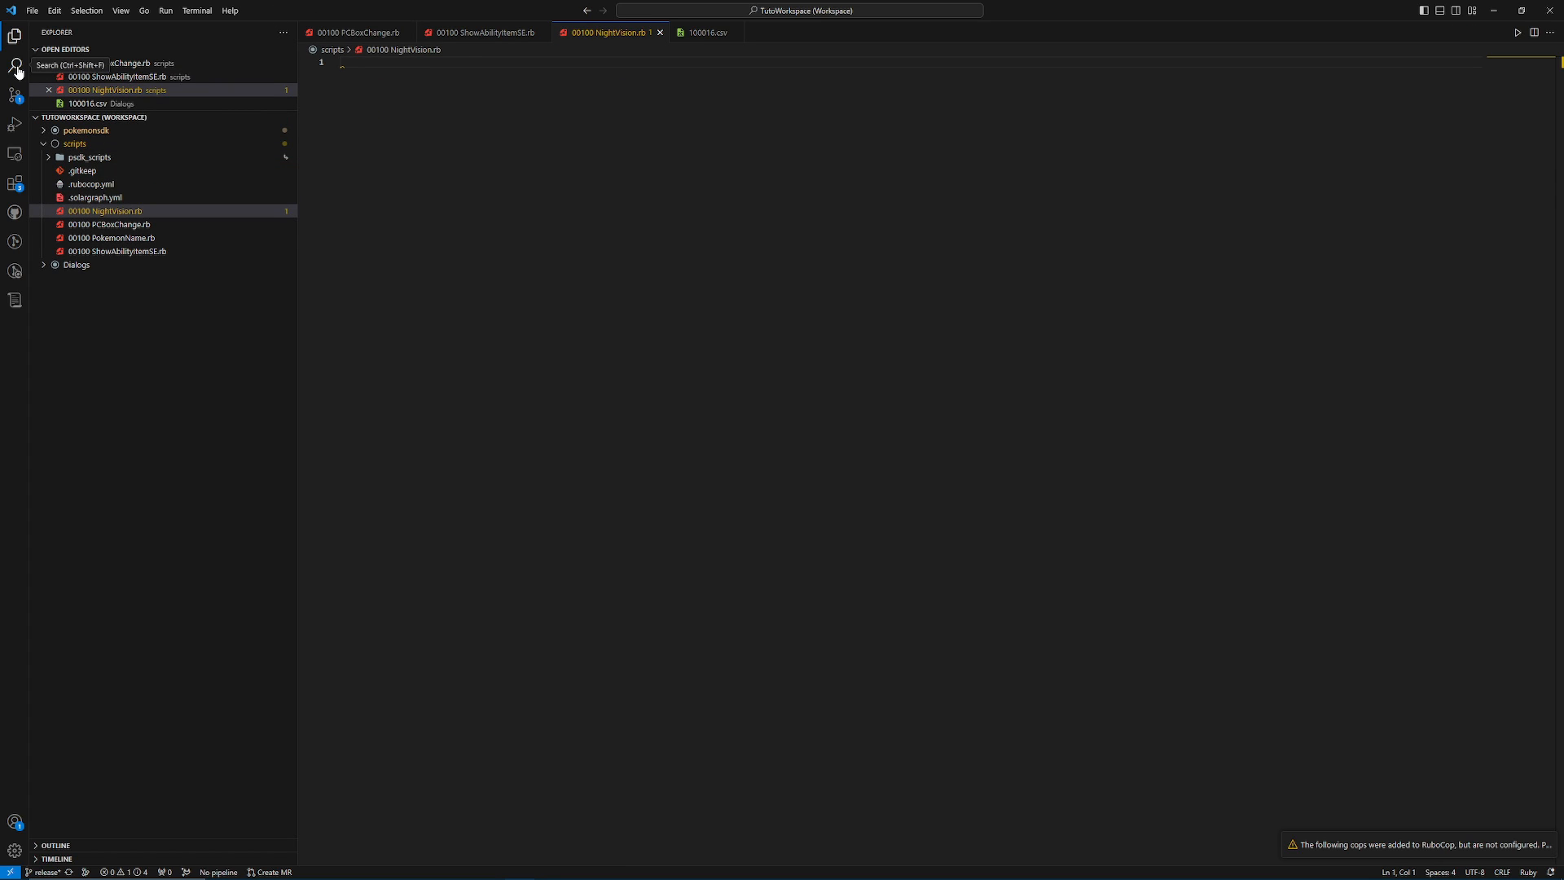
left_click(15, 66)
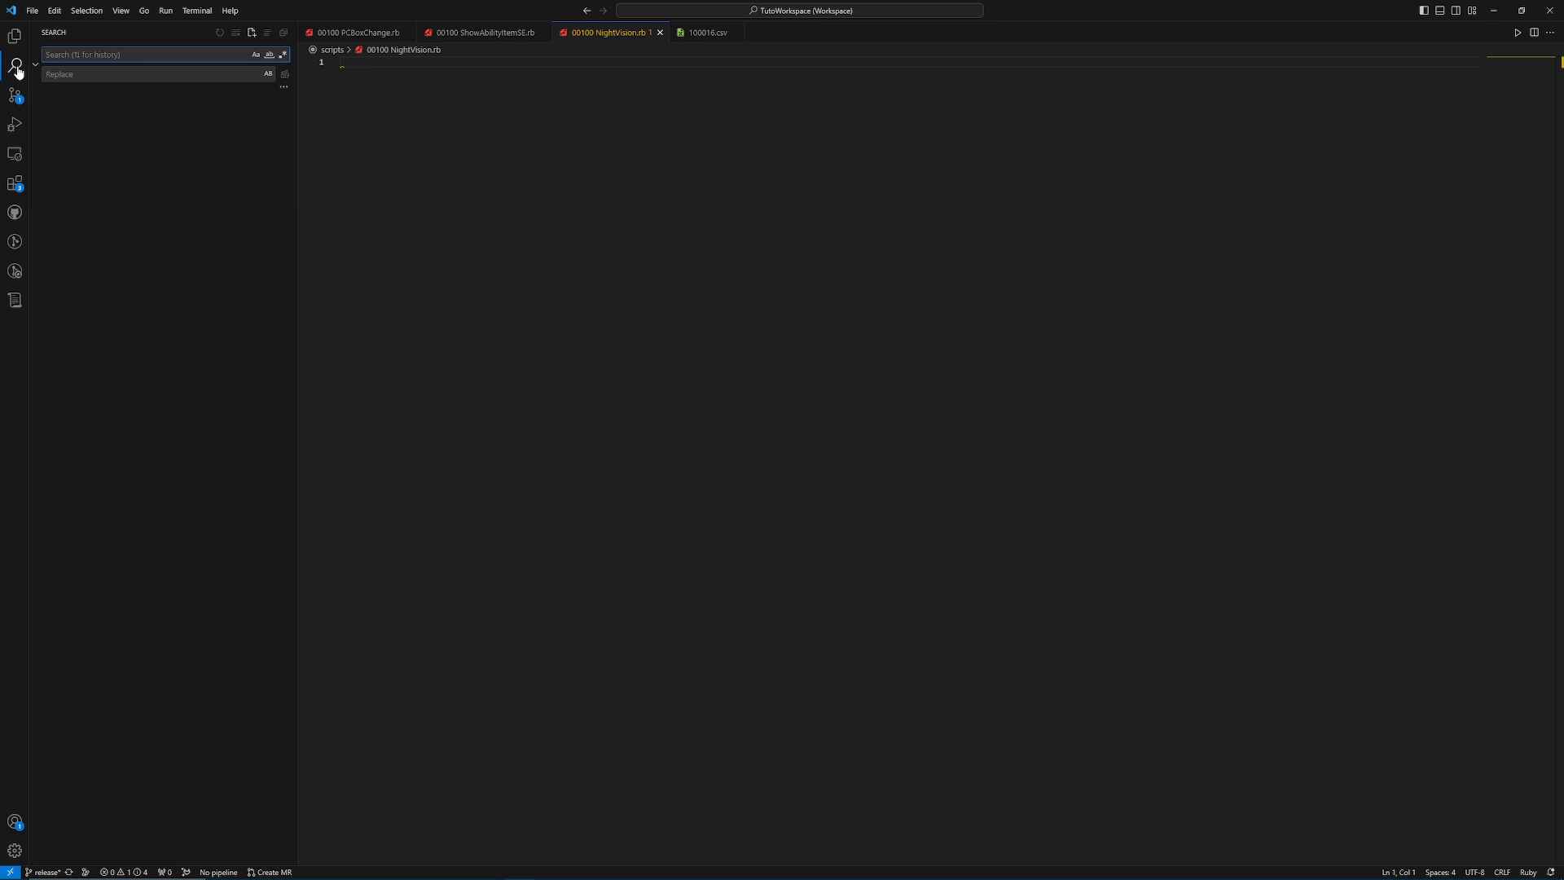
type(":db_symbol")
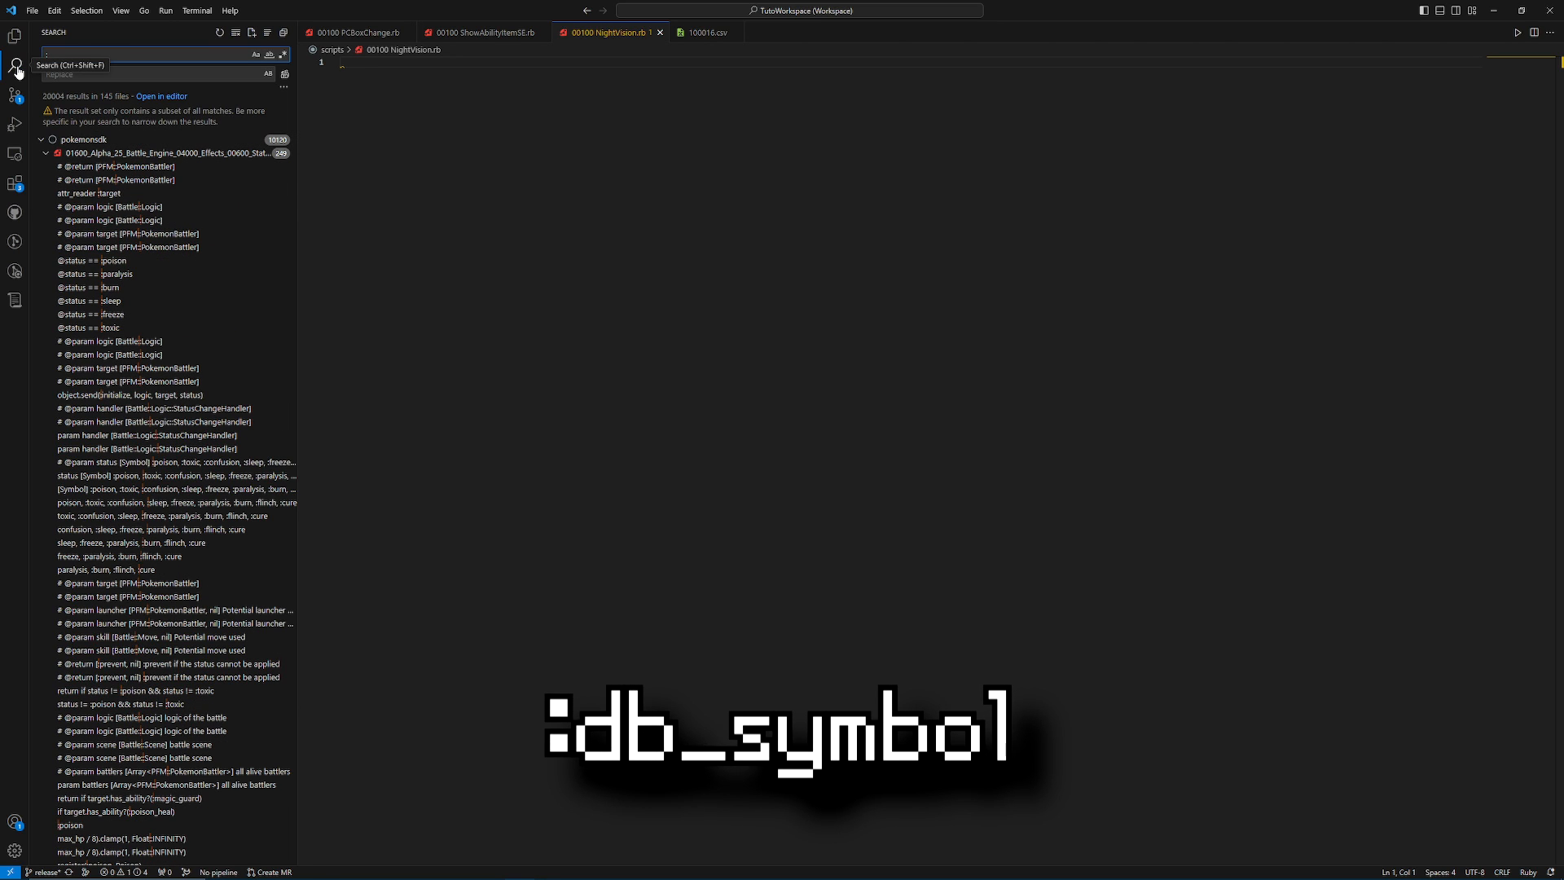
type(":compound_eyes")
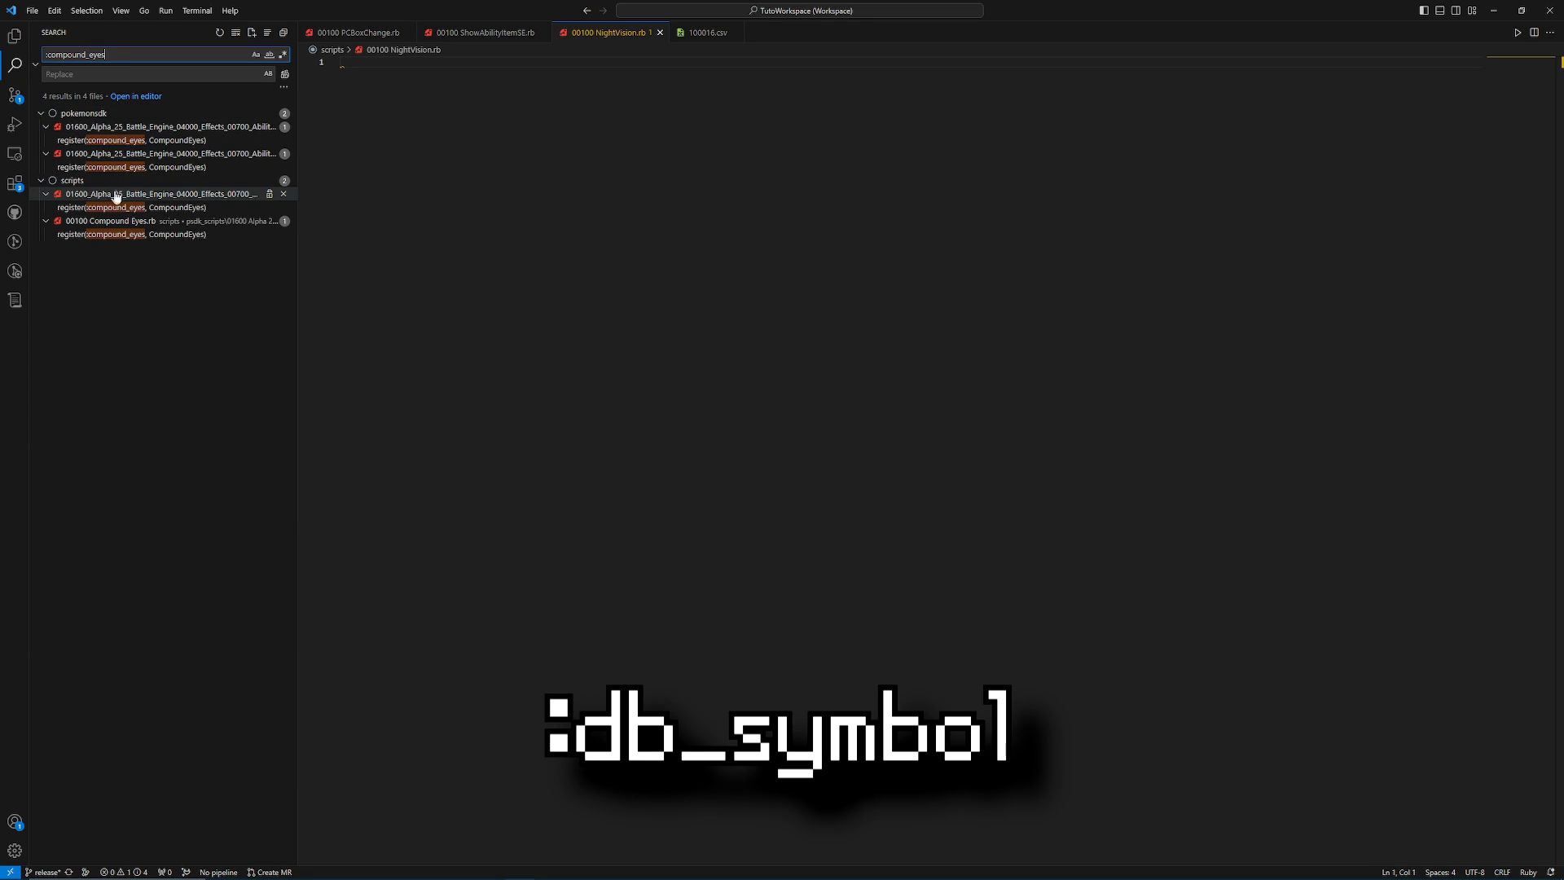
Step: Copy the CompoundEyes class from the compound_eyes result into NightVision.rb
left_click(43, 113)
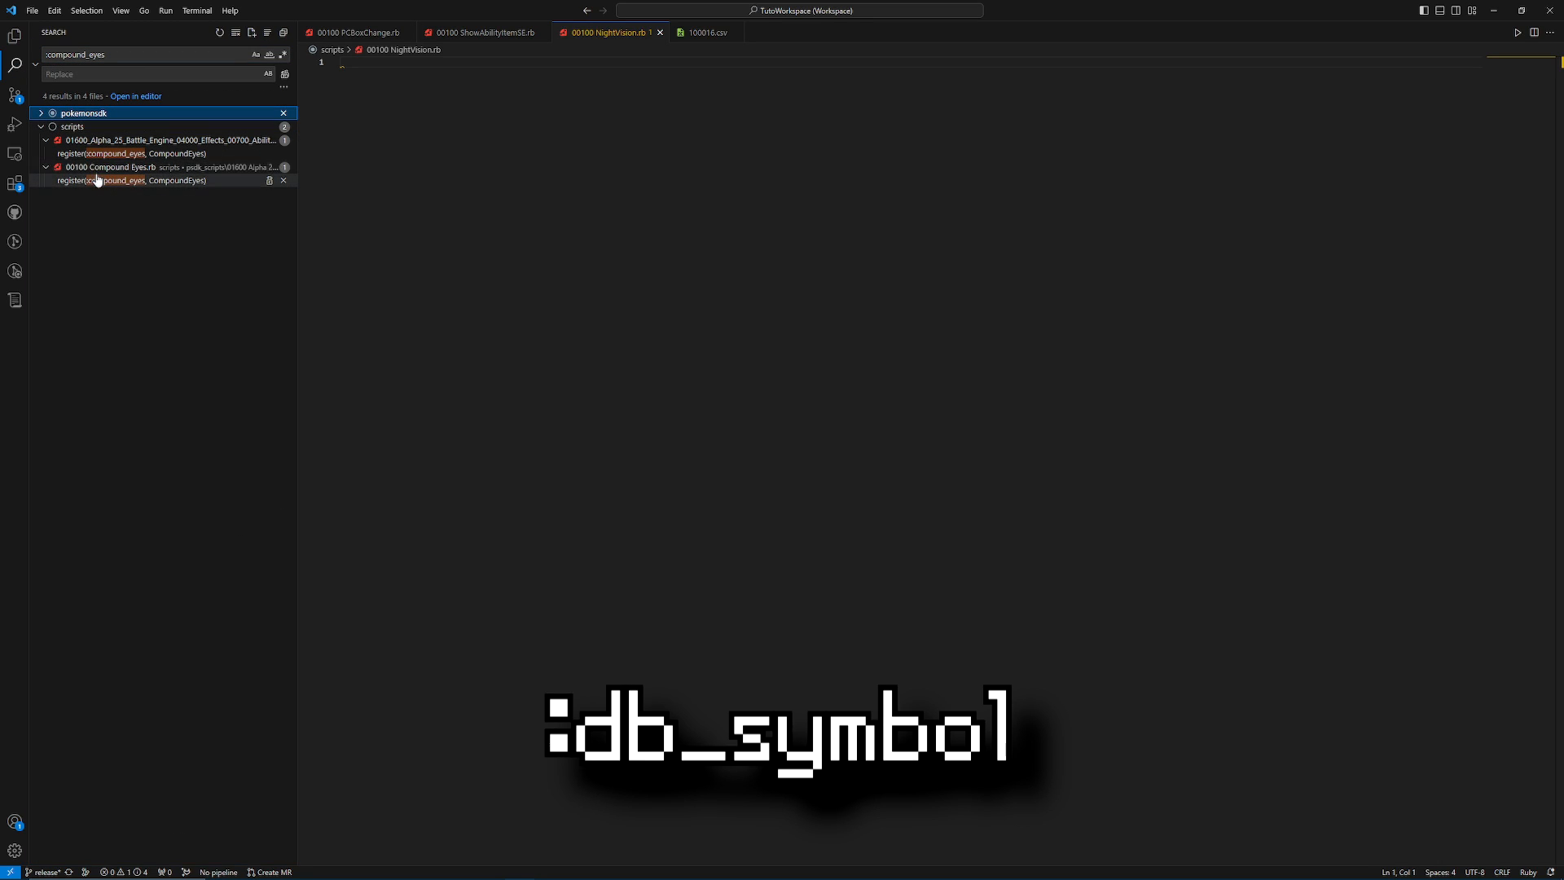
left_click(131, 180)
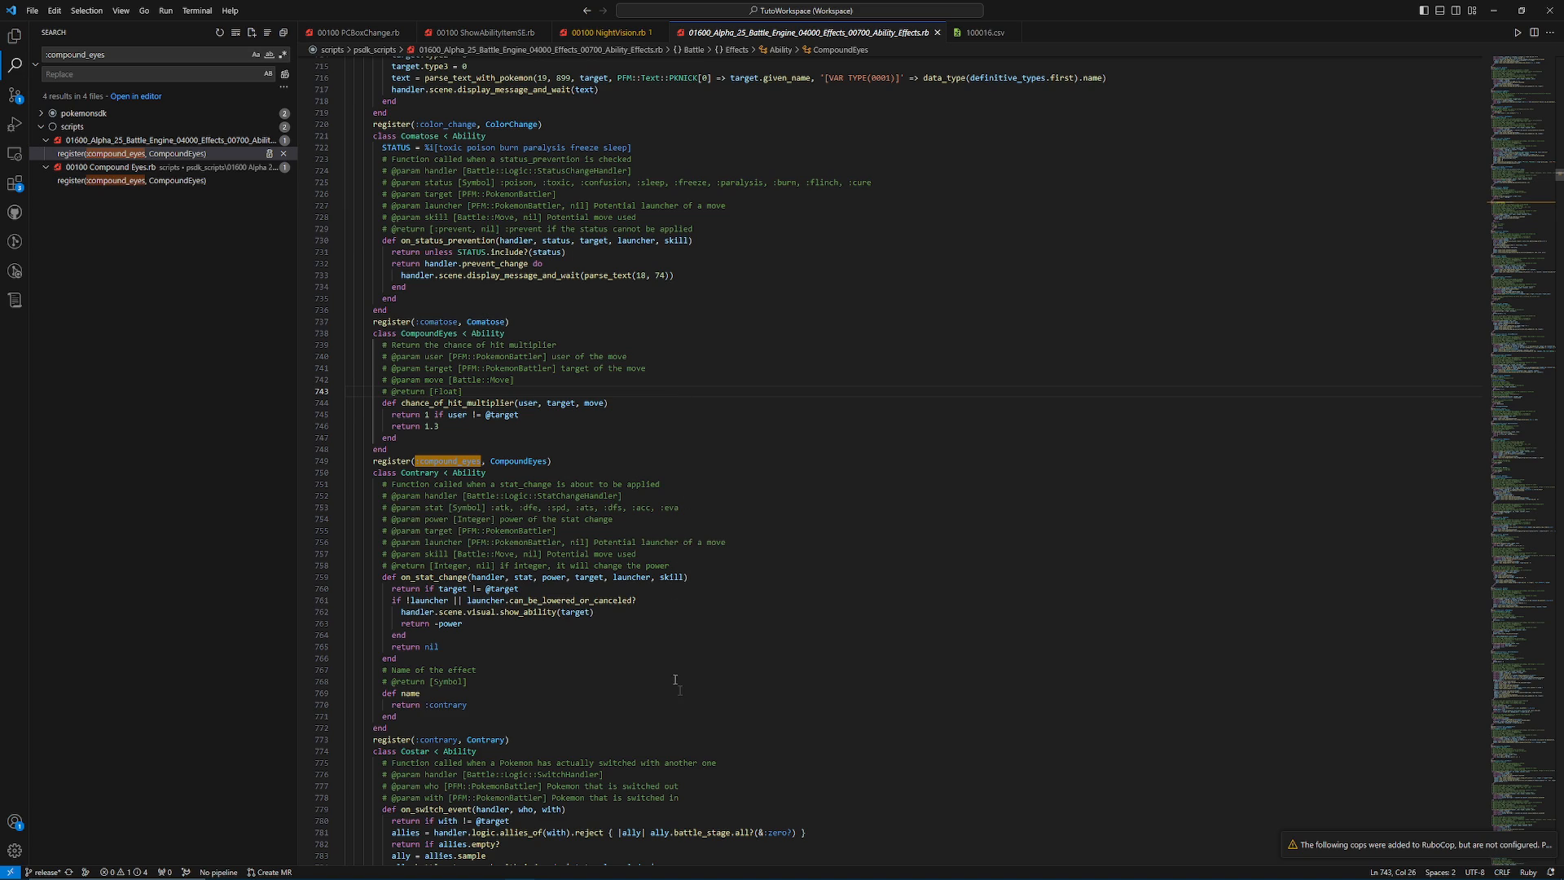
left_click(513, 379)
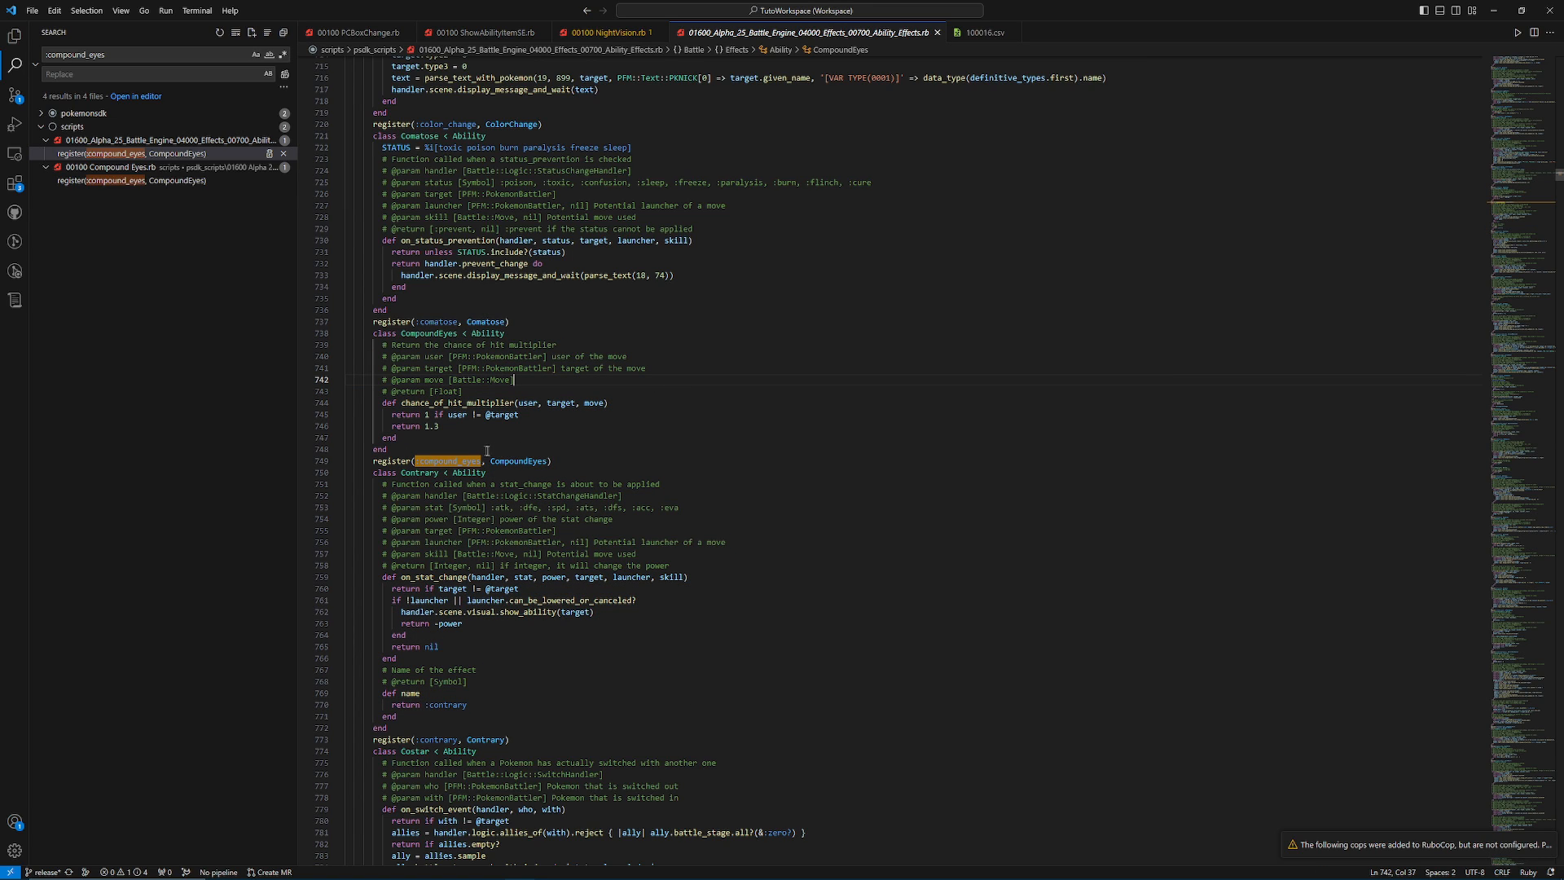
left_click(130, 180)
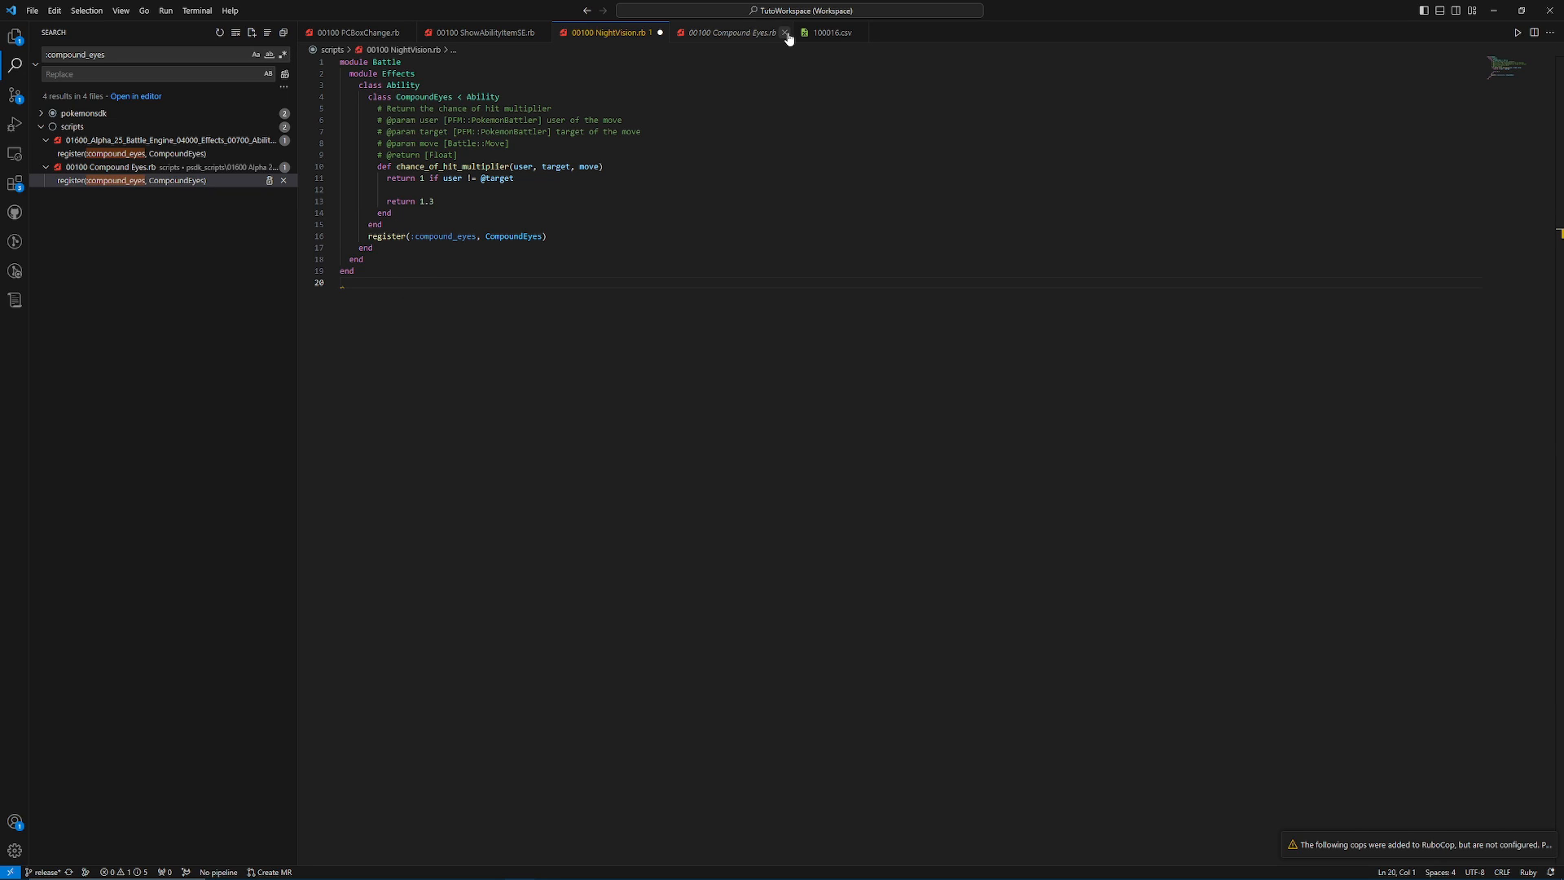
Step: Rename the pasted class to NightVision and its register symbol to :night_vision
left_click(785, 33)
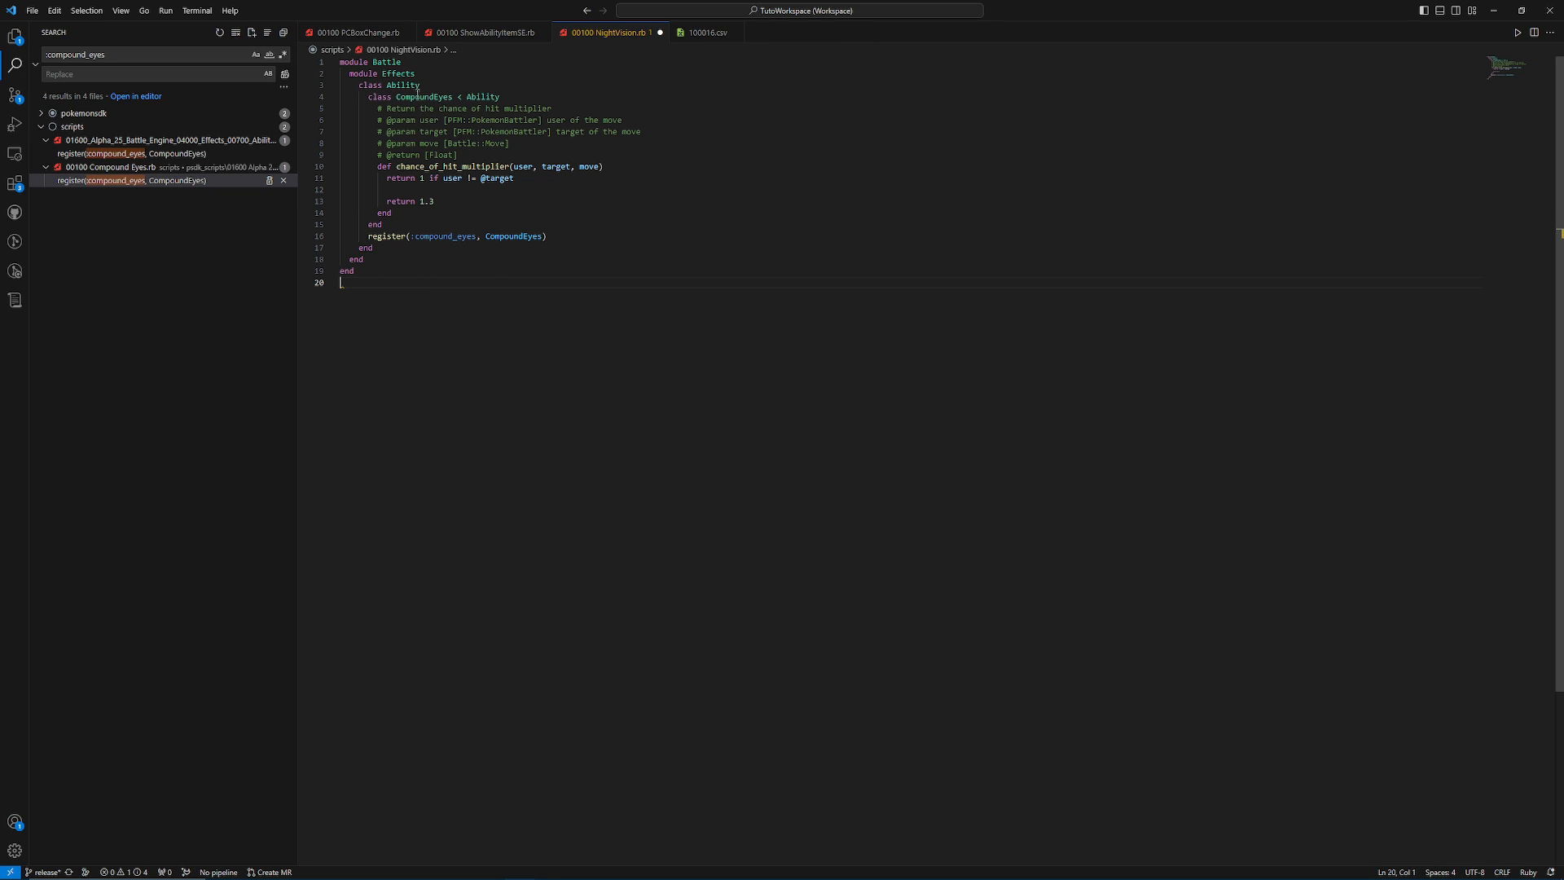
double_click(424, 97)
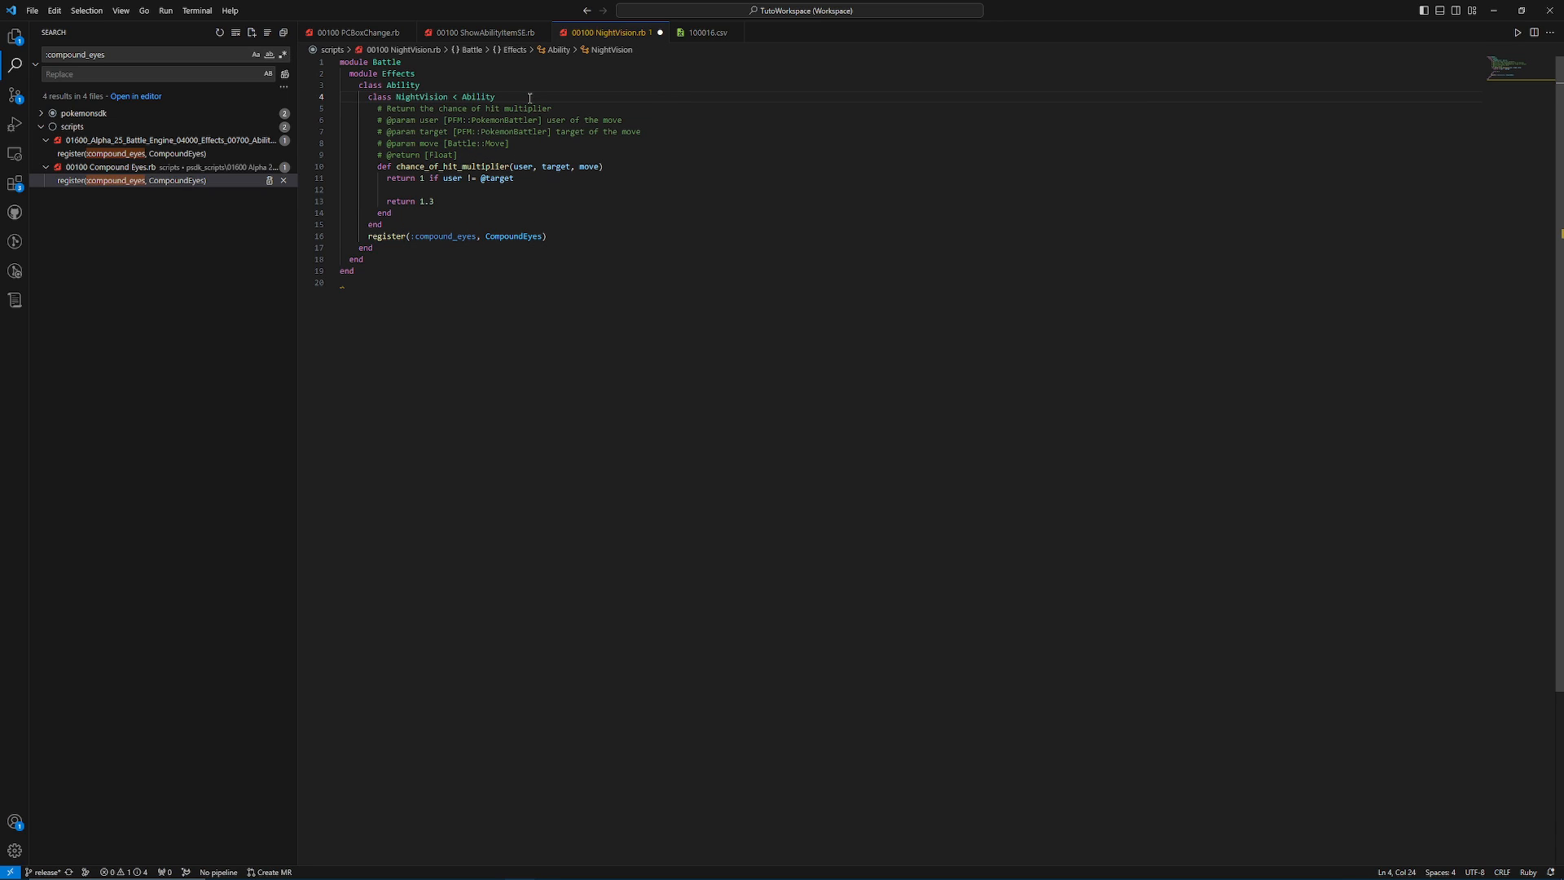
double_click(513, 236)
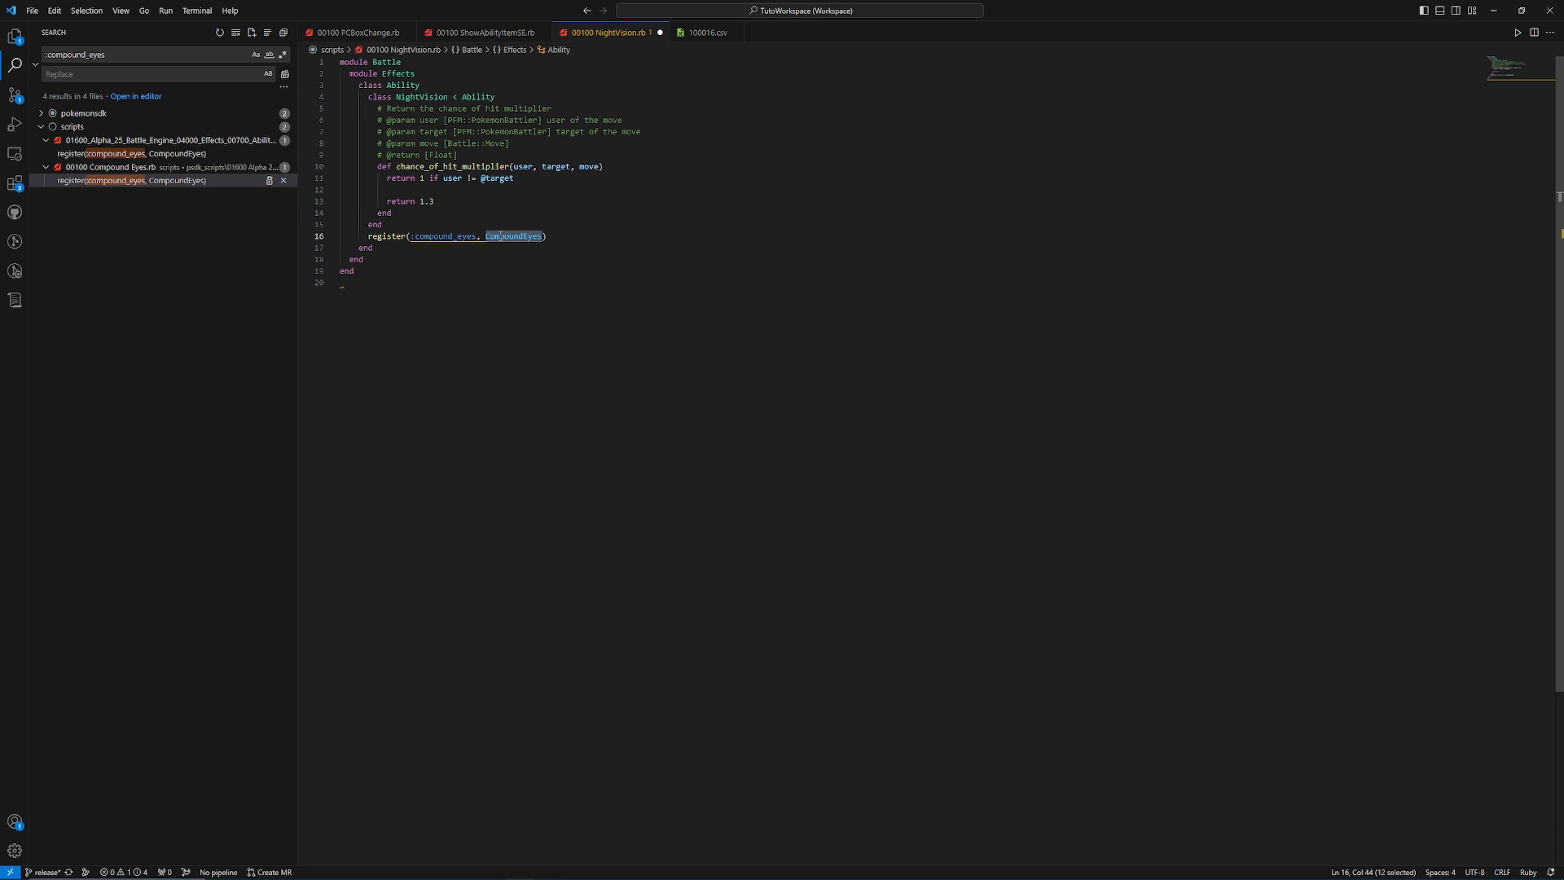
type("NightVision)")
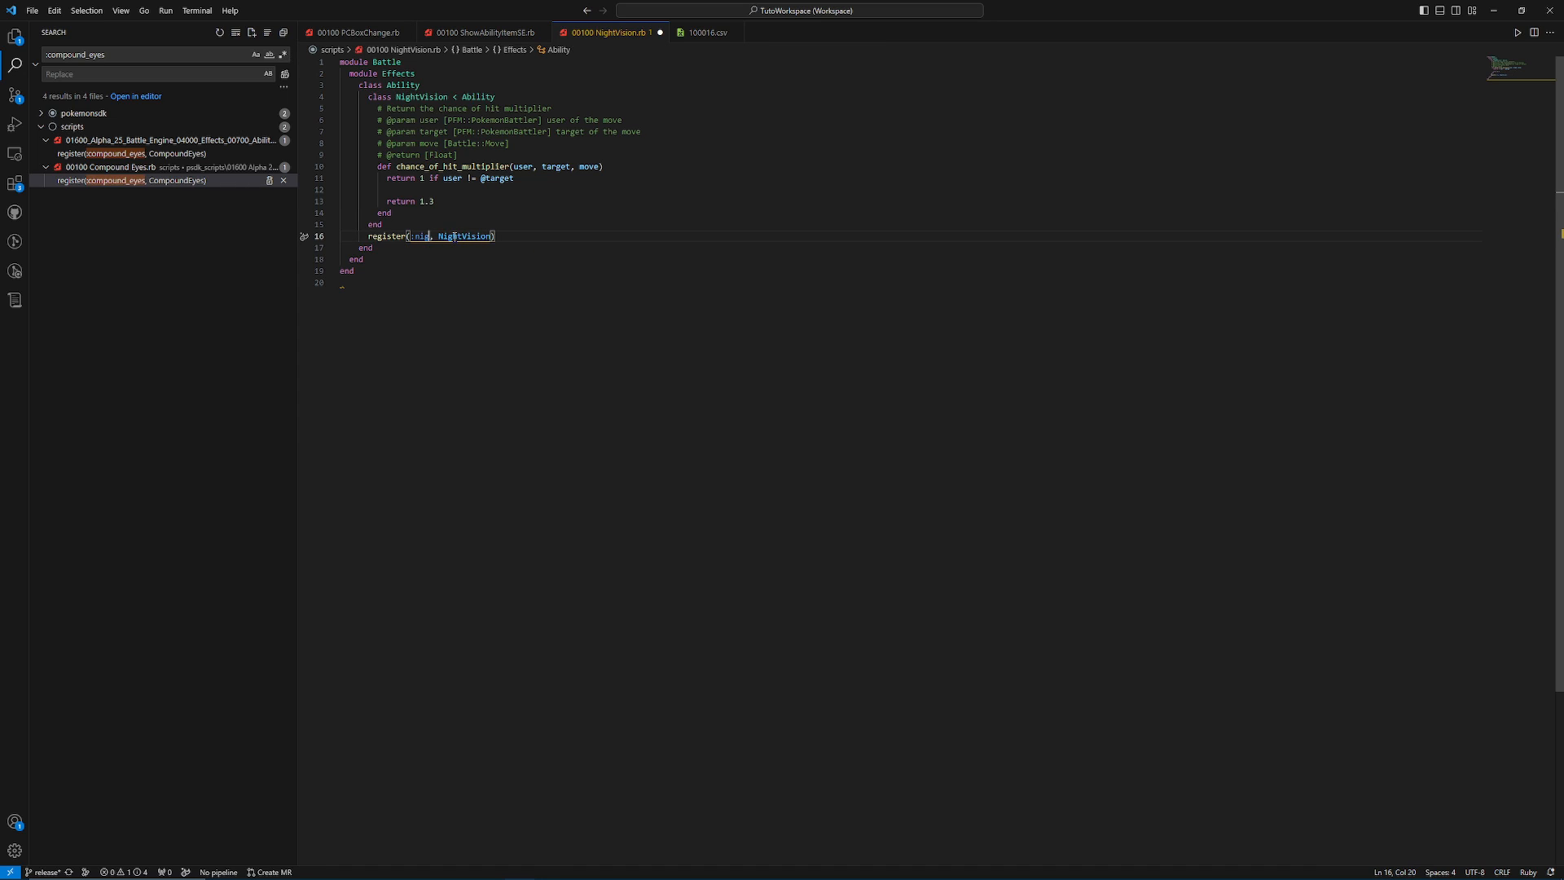
type("night_vision")
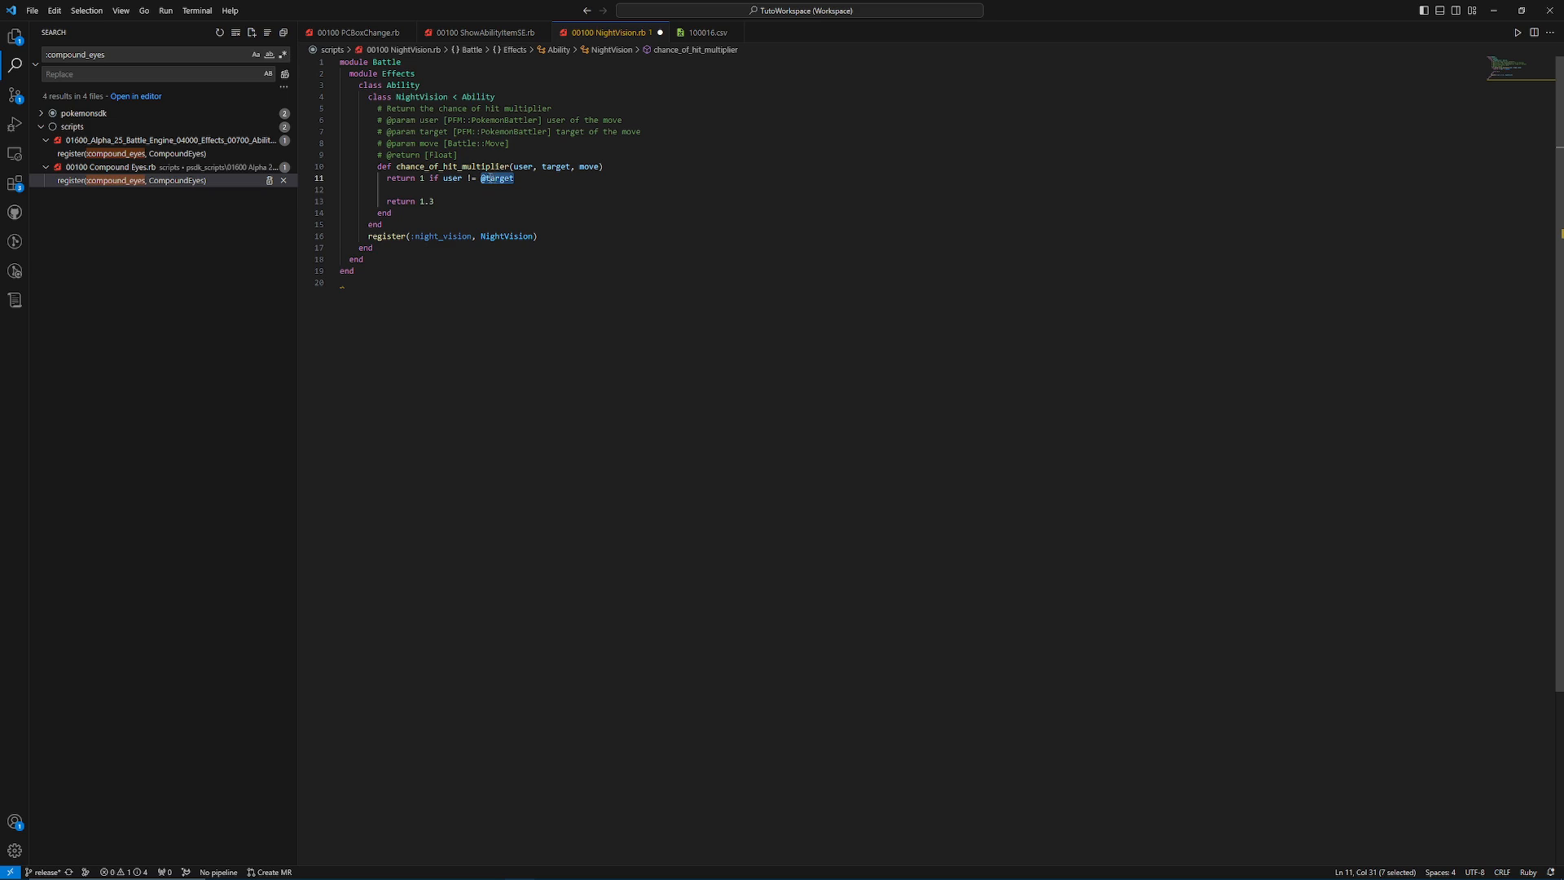
mouse_move(546, 166)
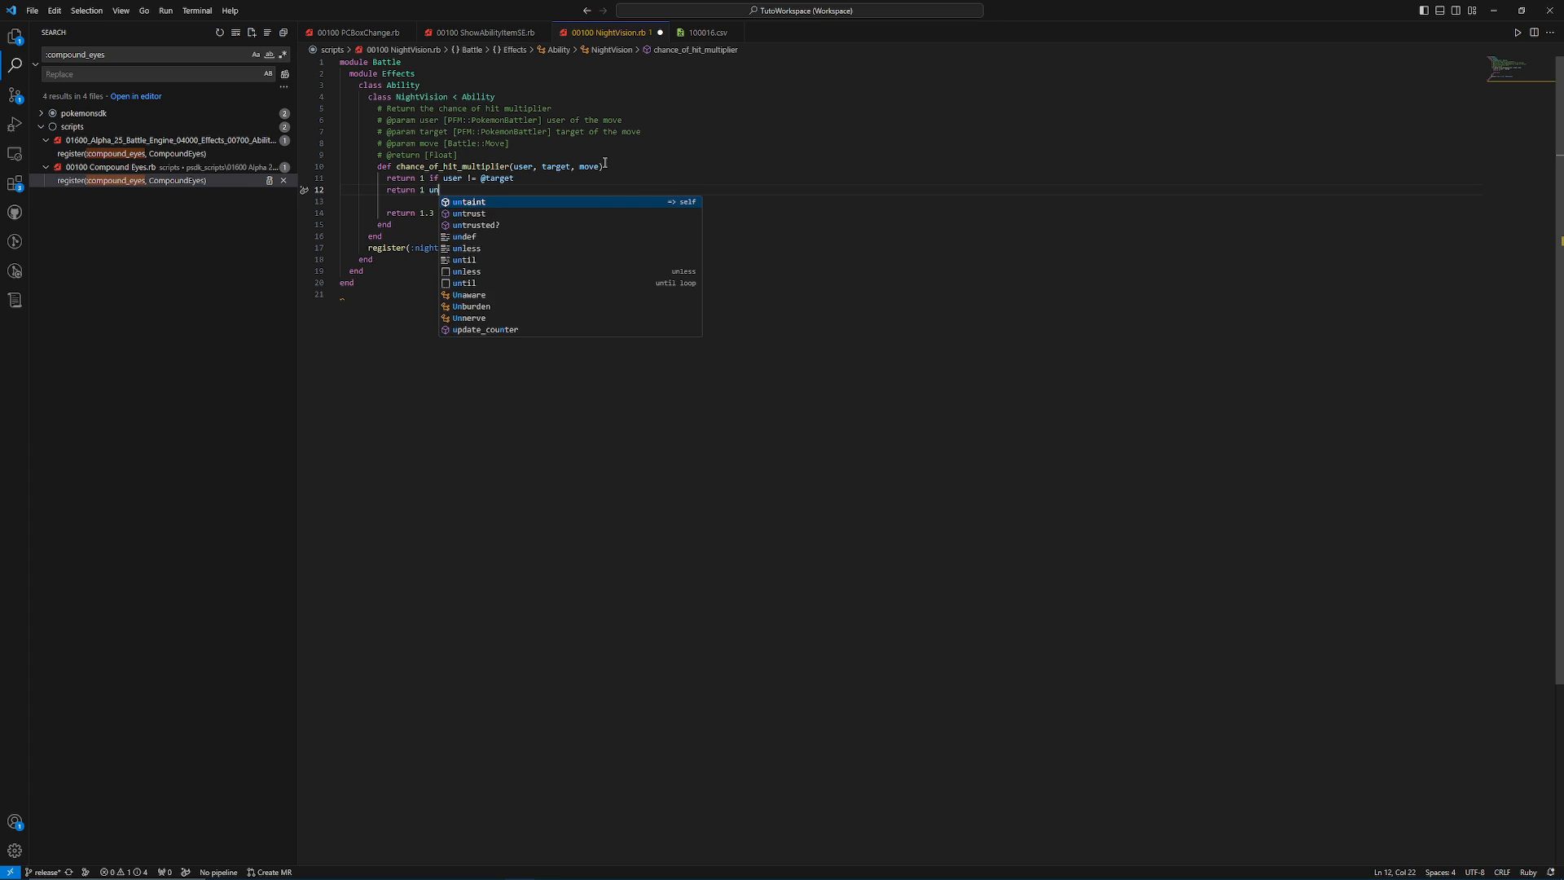
Step: Make the hit-chance guard return 1 unless $game_switches[Yuki::Sw::TJN_NightTime] is on
type("less")
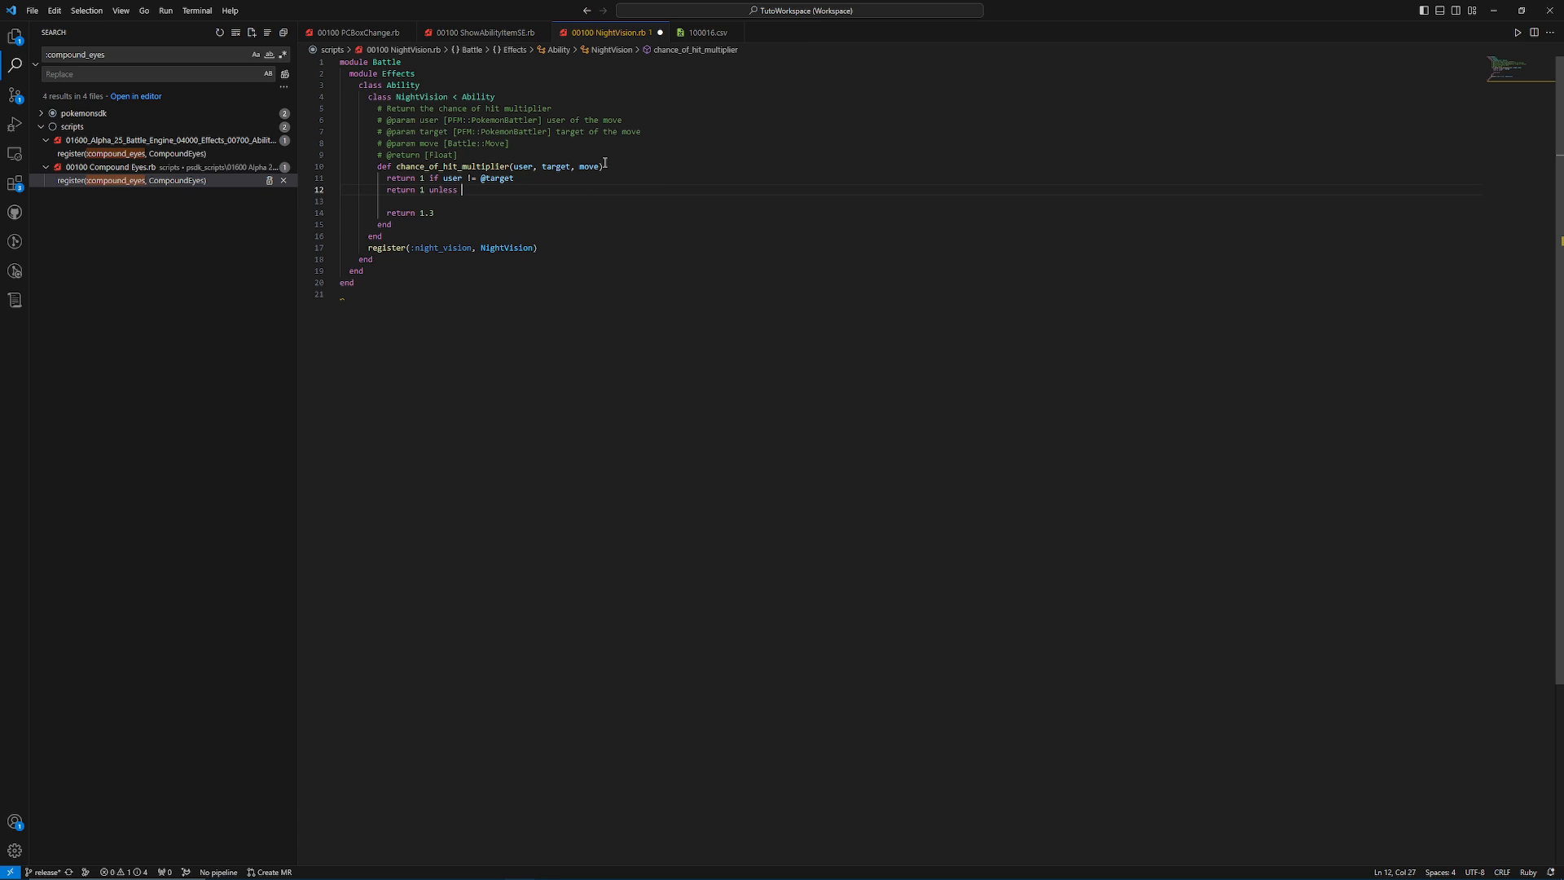
type("$")
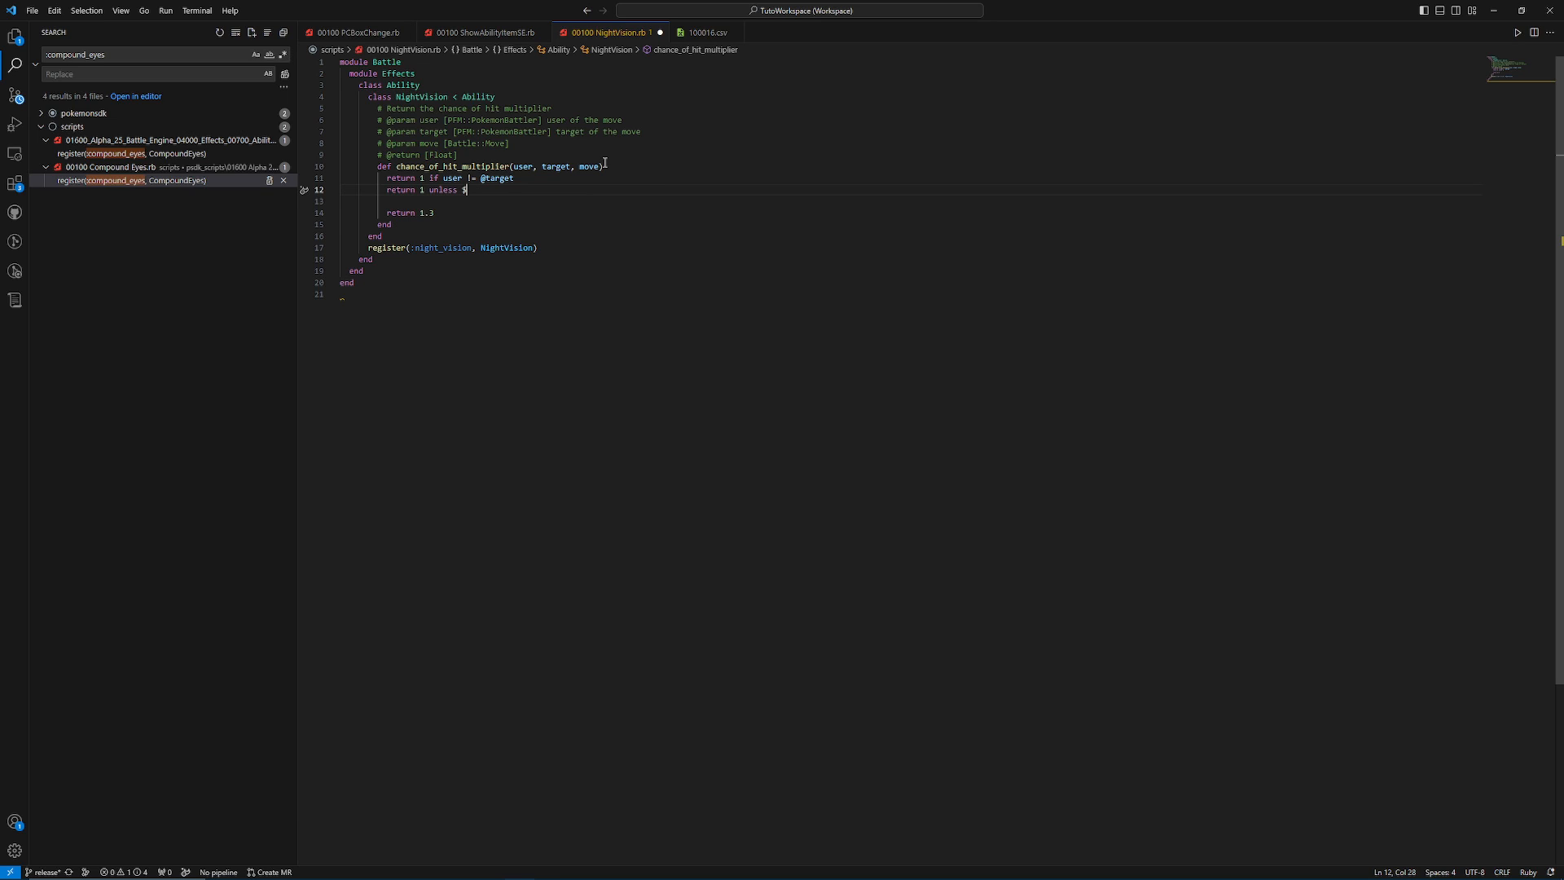
type("game_switc")
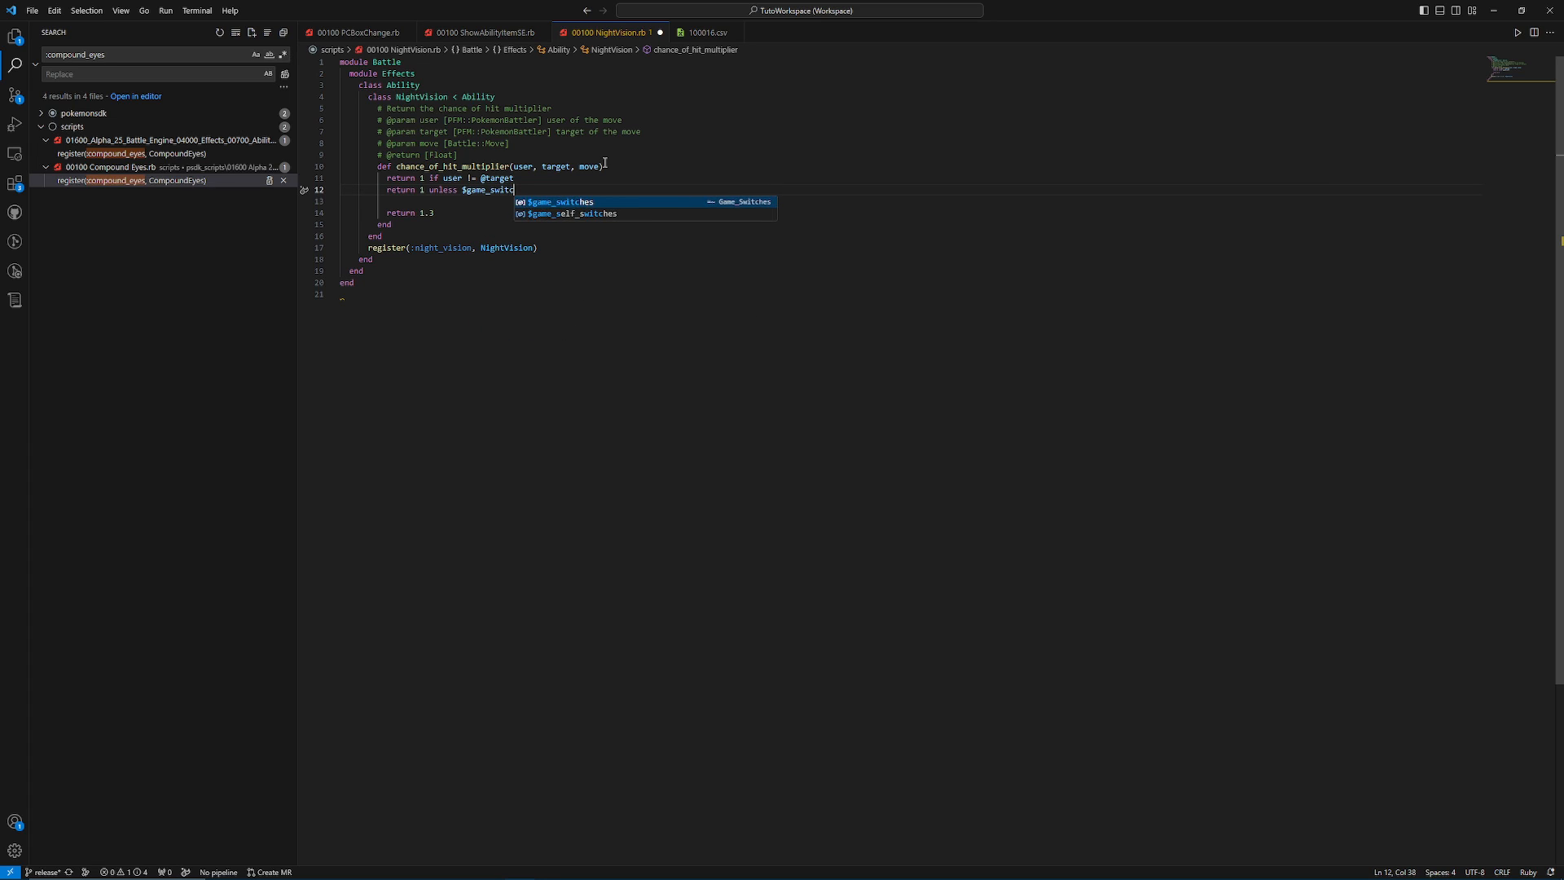
key("Tab")
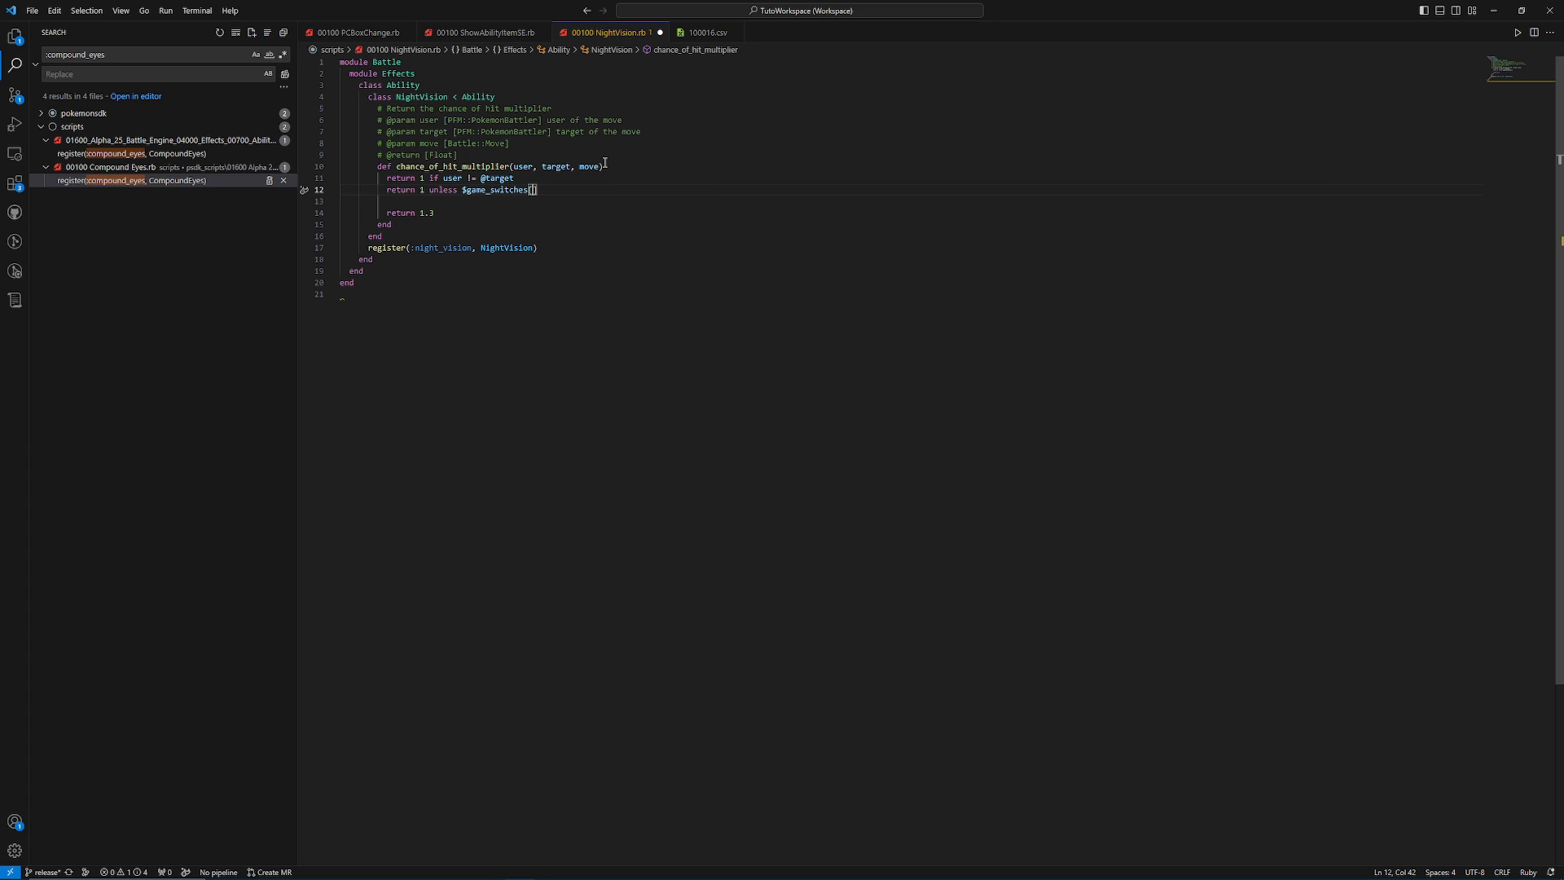
type("Yuki::")
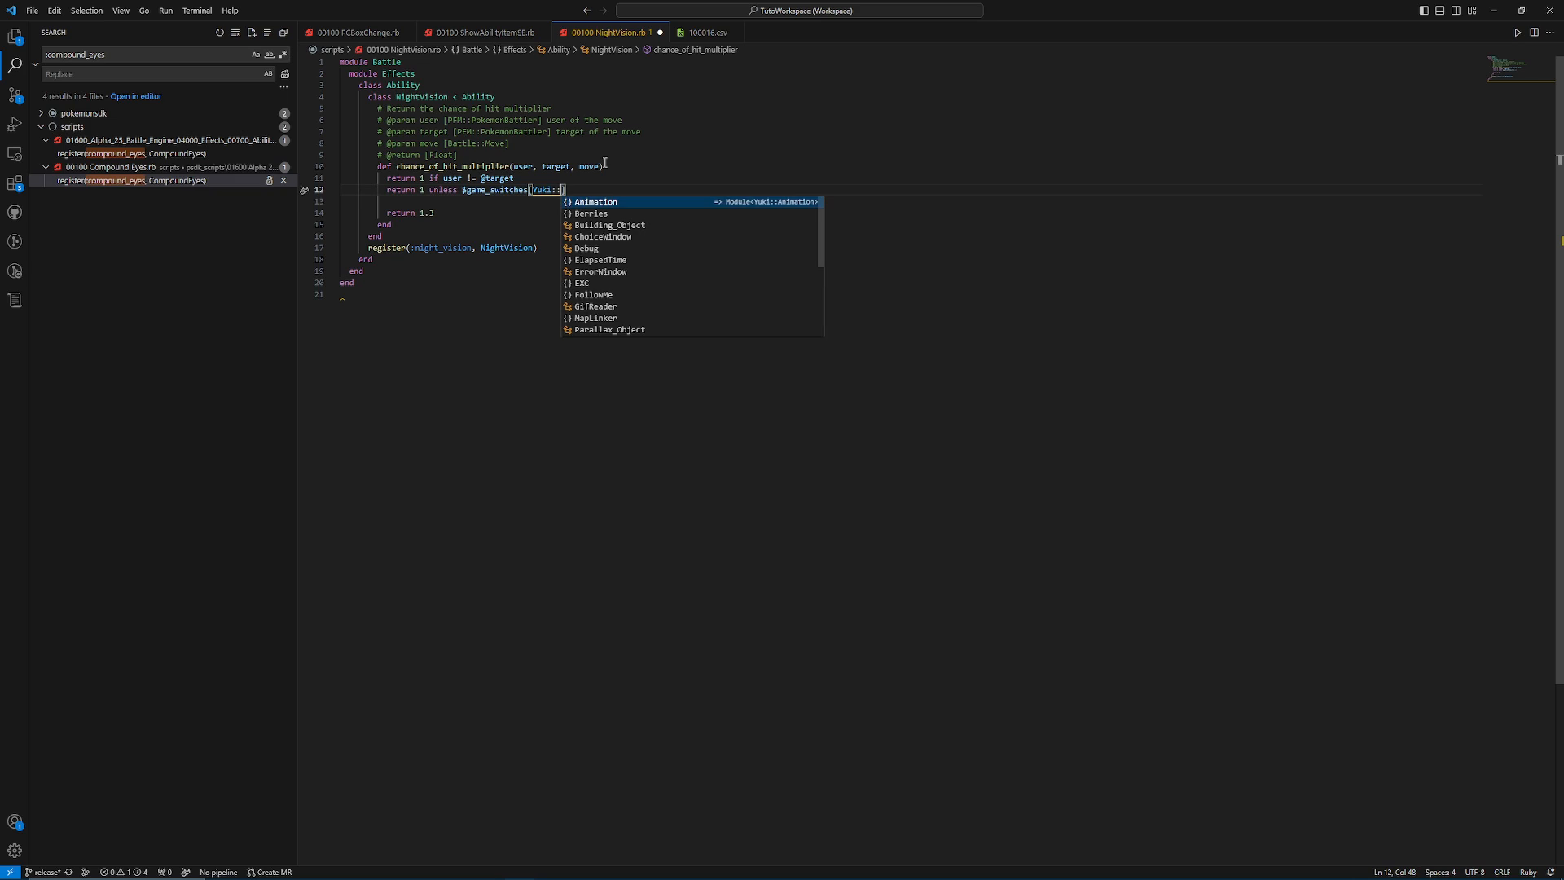
type("Sw::")
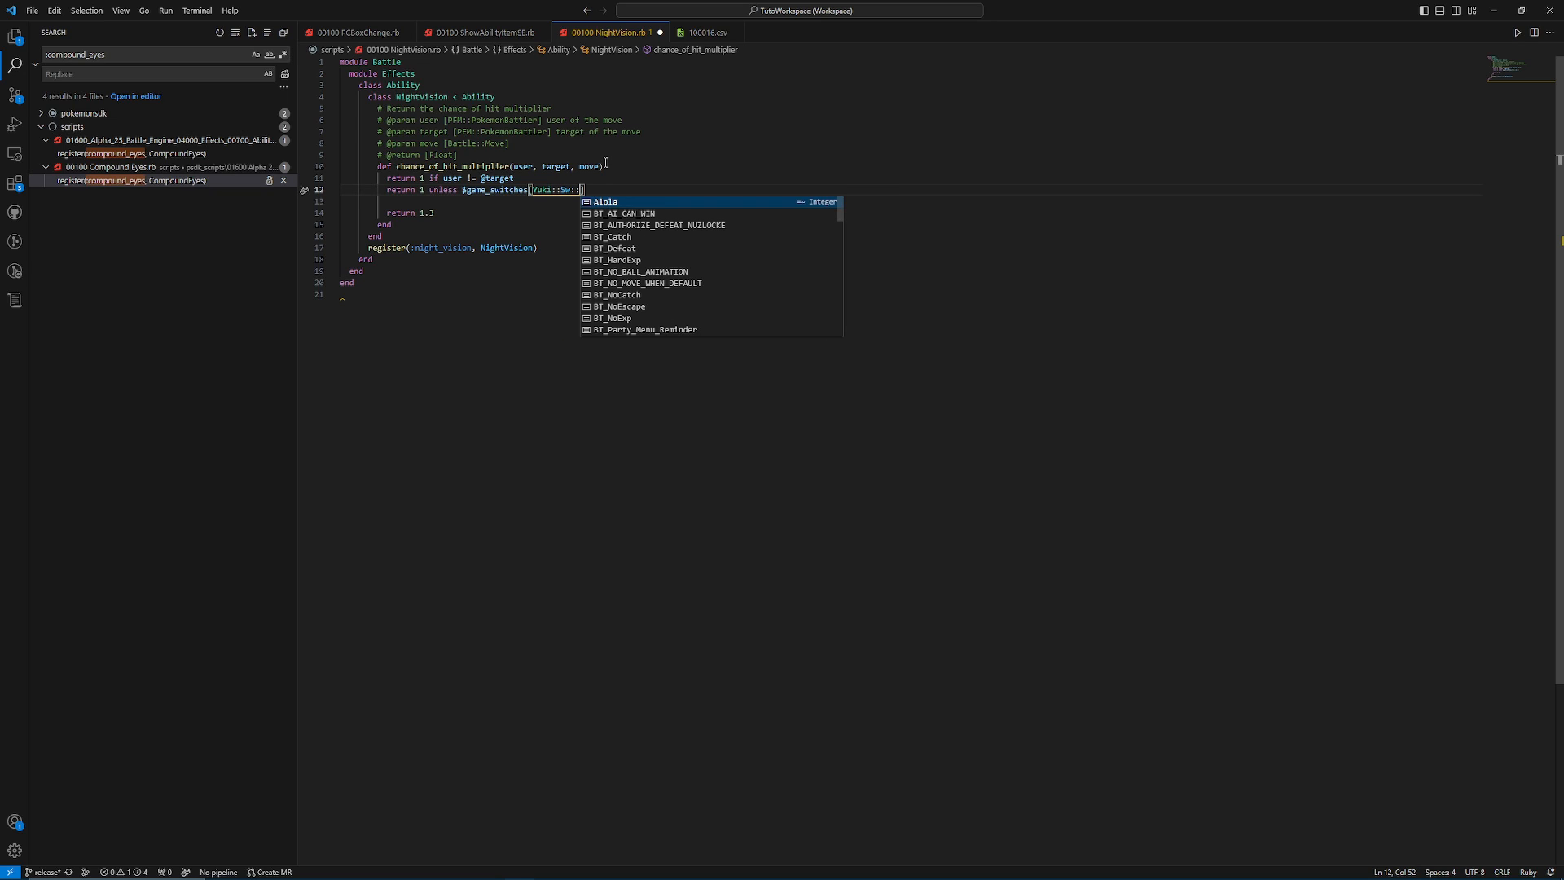
type("TJN_NightTime")
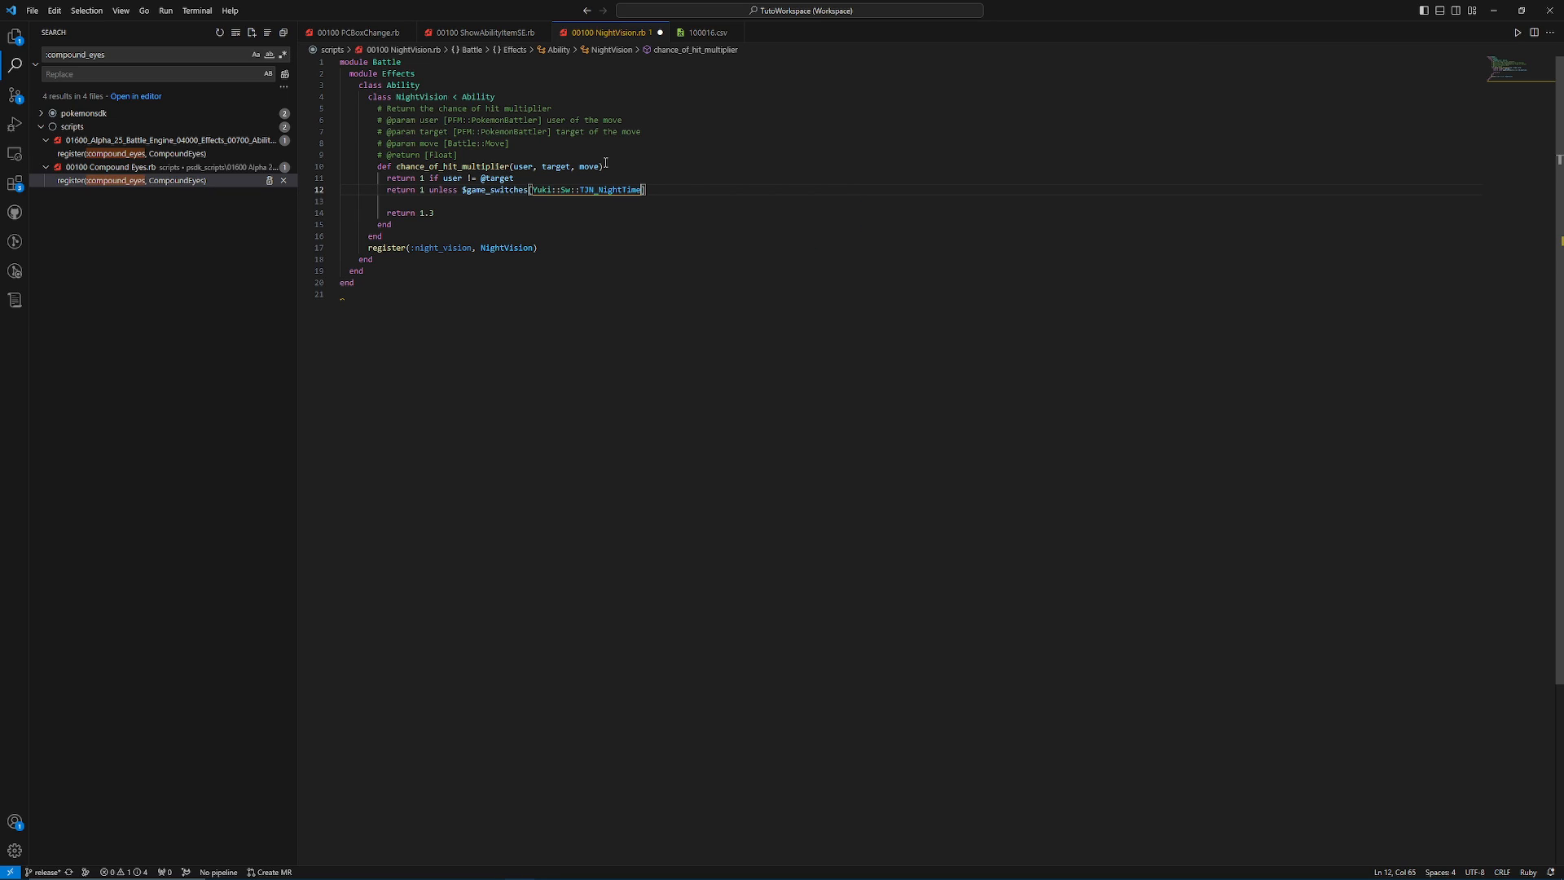
Step: Extend the condition with || $game_switches[Yuki::Sw::TJN_SunsetTime] and review the target references
type("||")
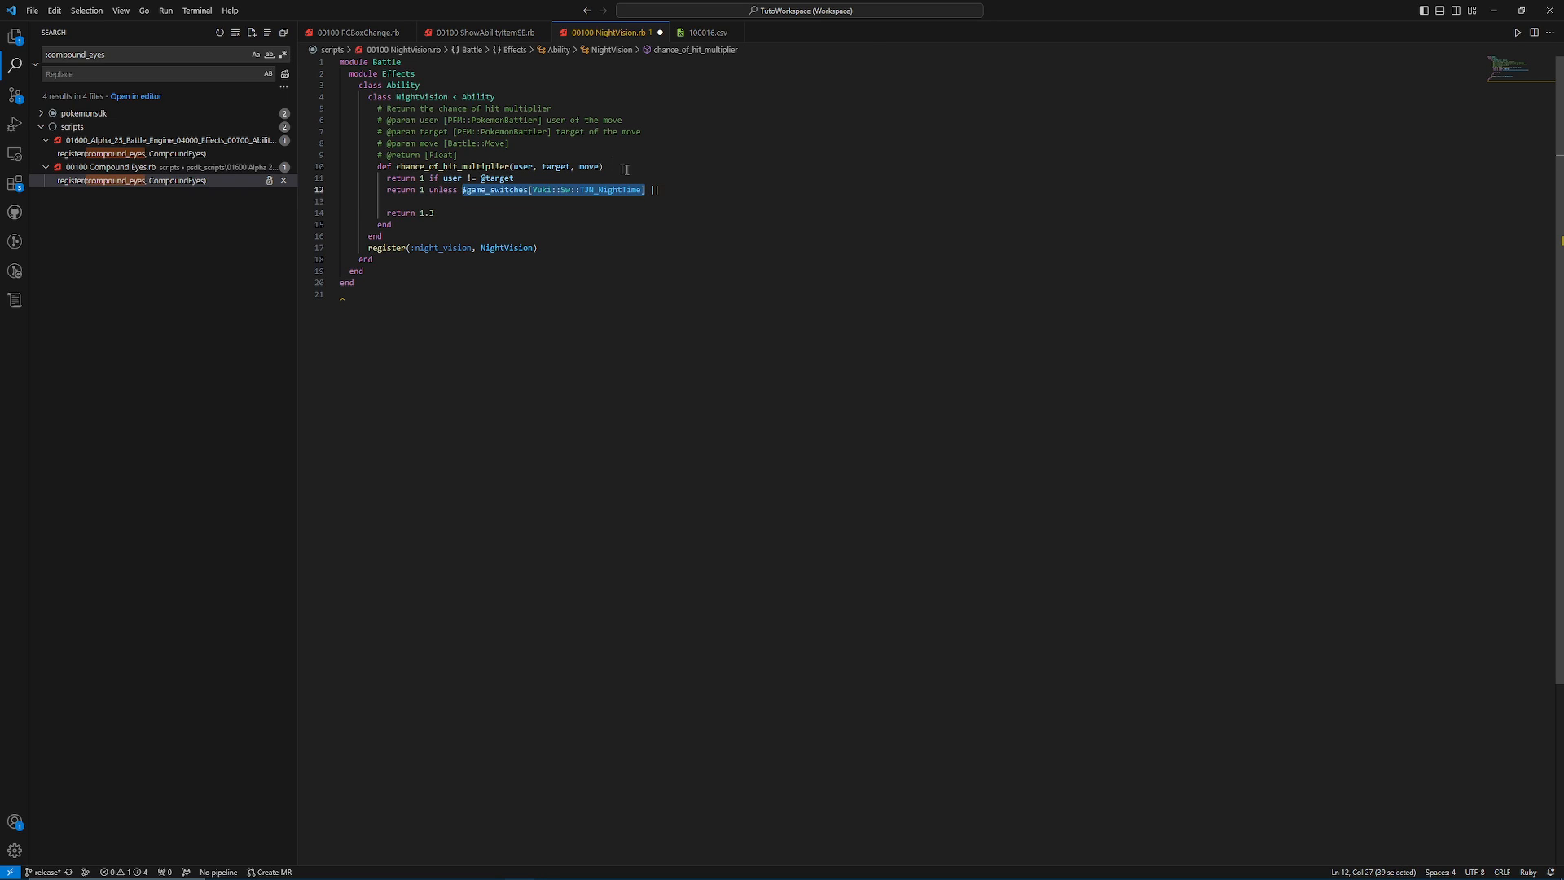
type("$game_switches[Yuki::Sw::TJN_NightTime]")
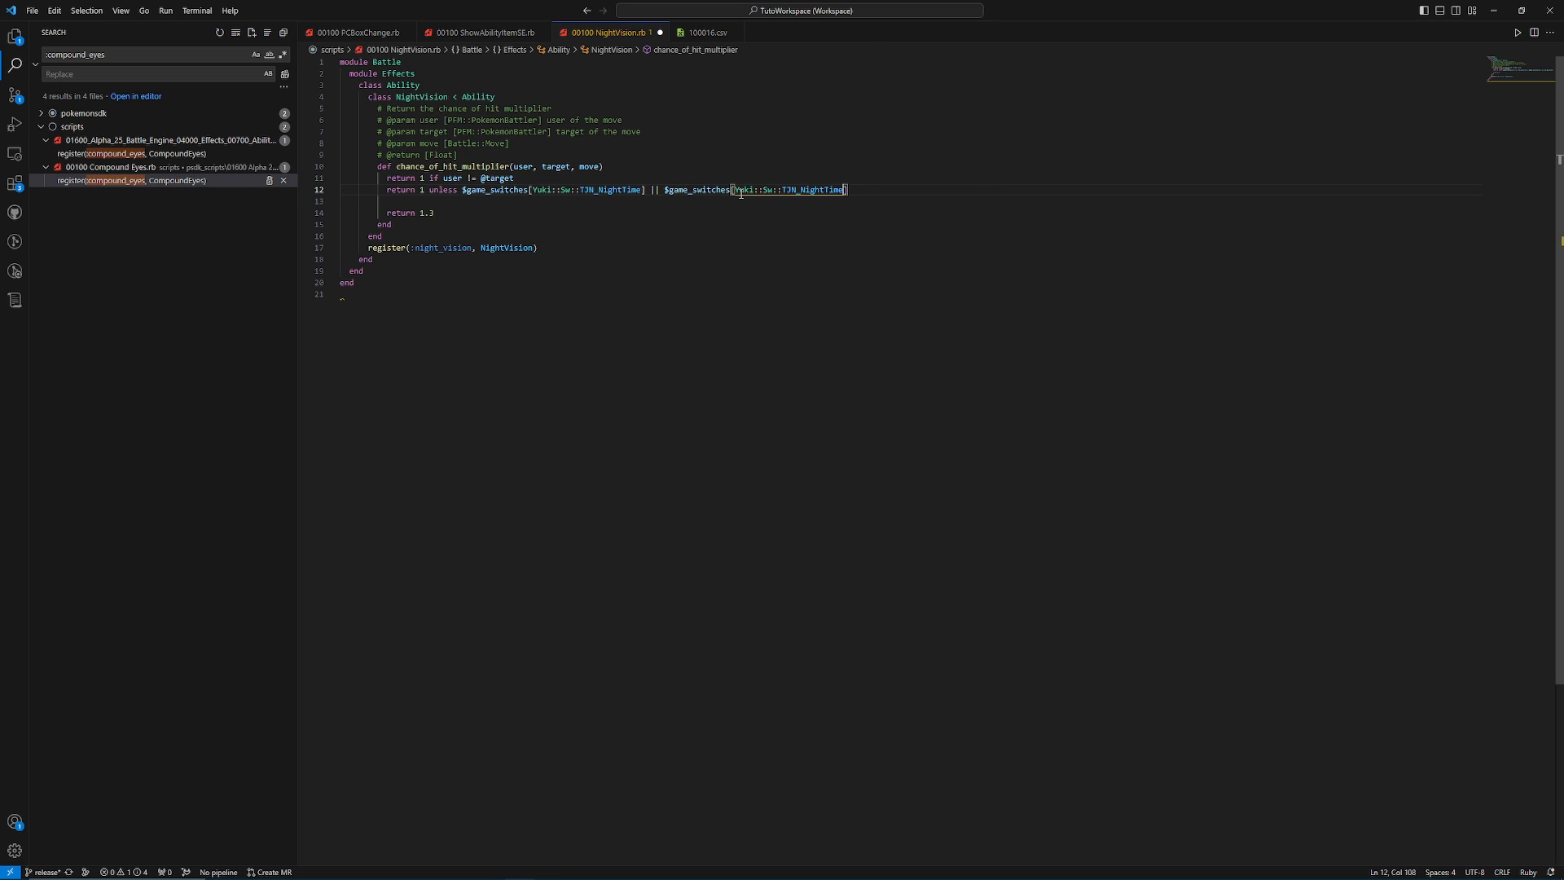
key("BackSpace")
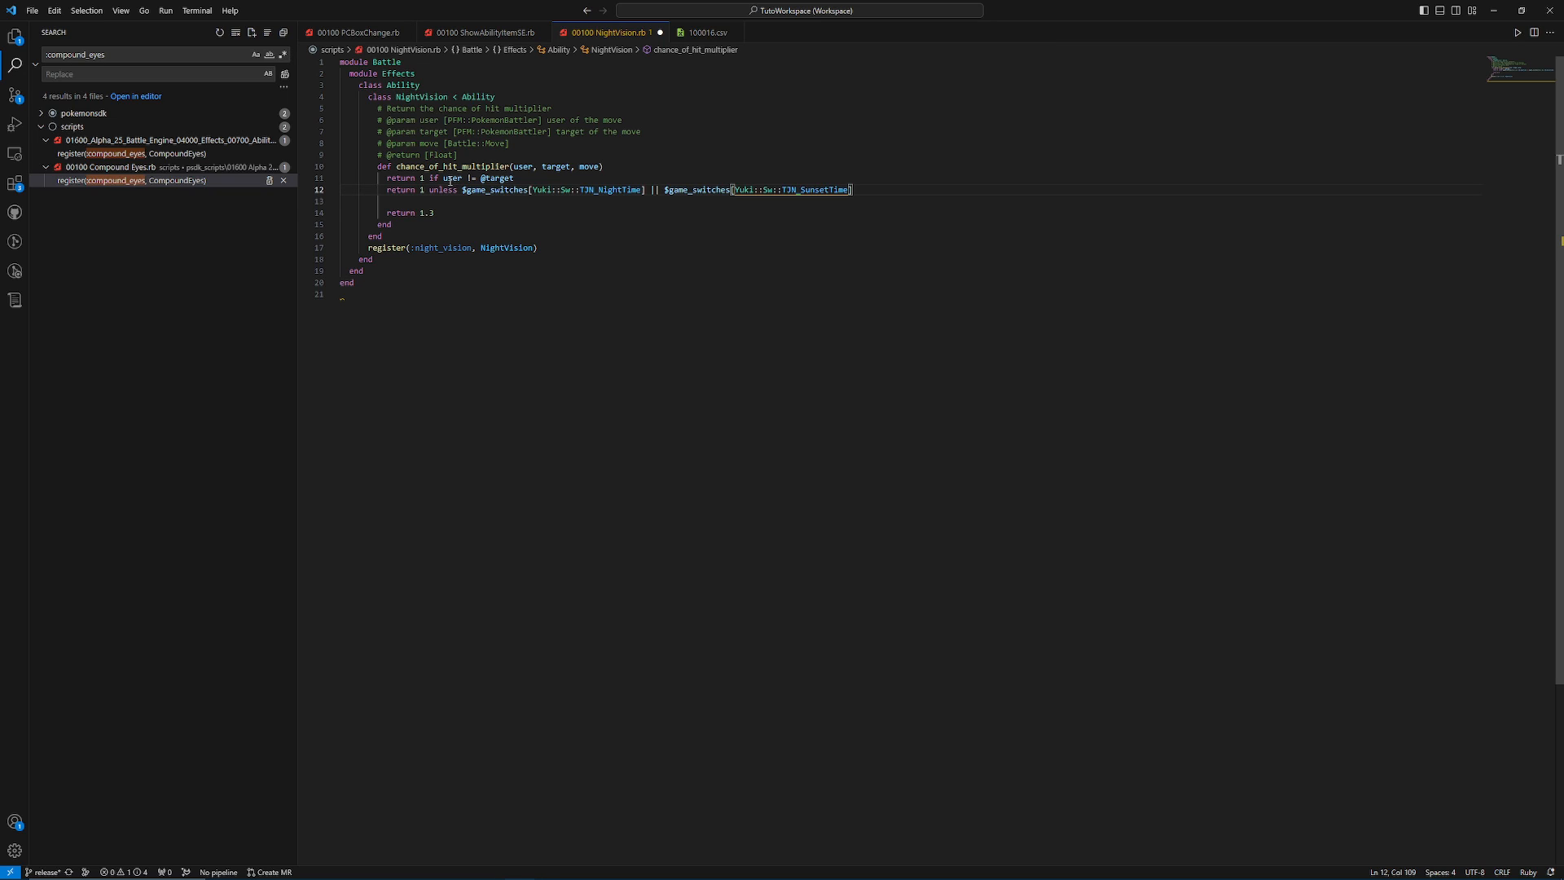
double_click(498, 178)
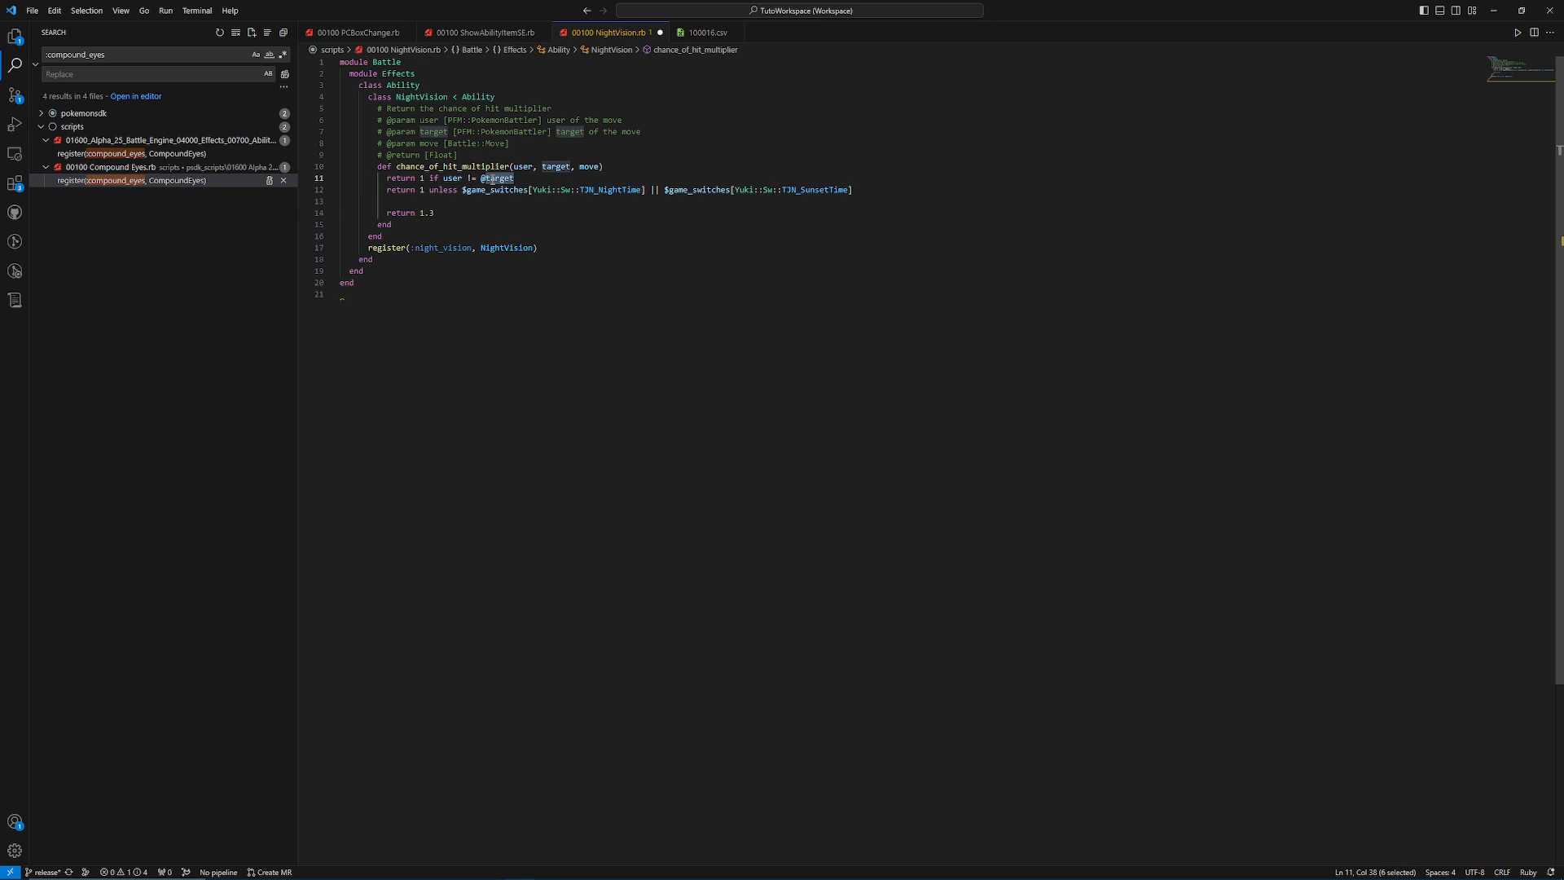
double_click(443, 189)
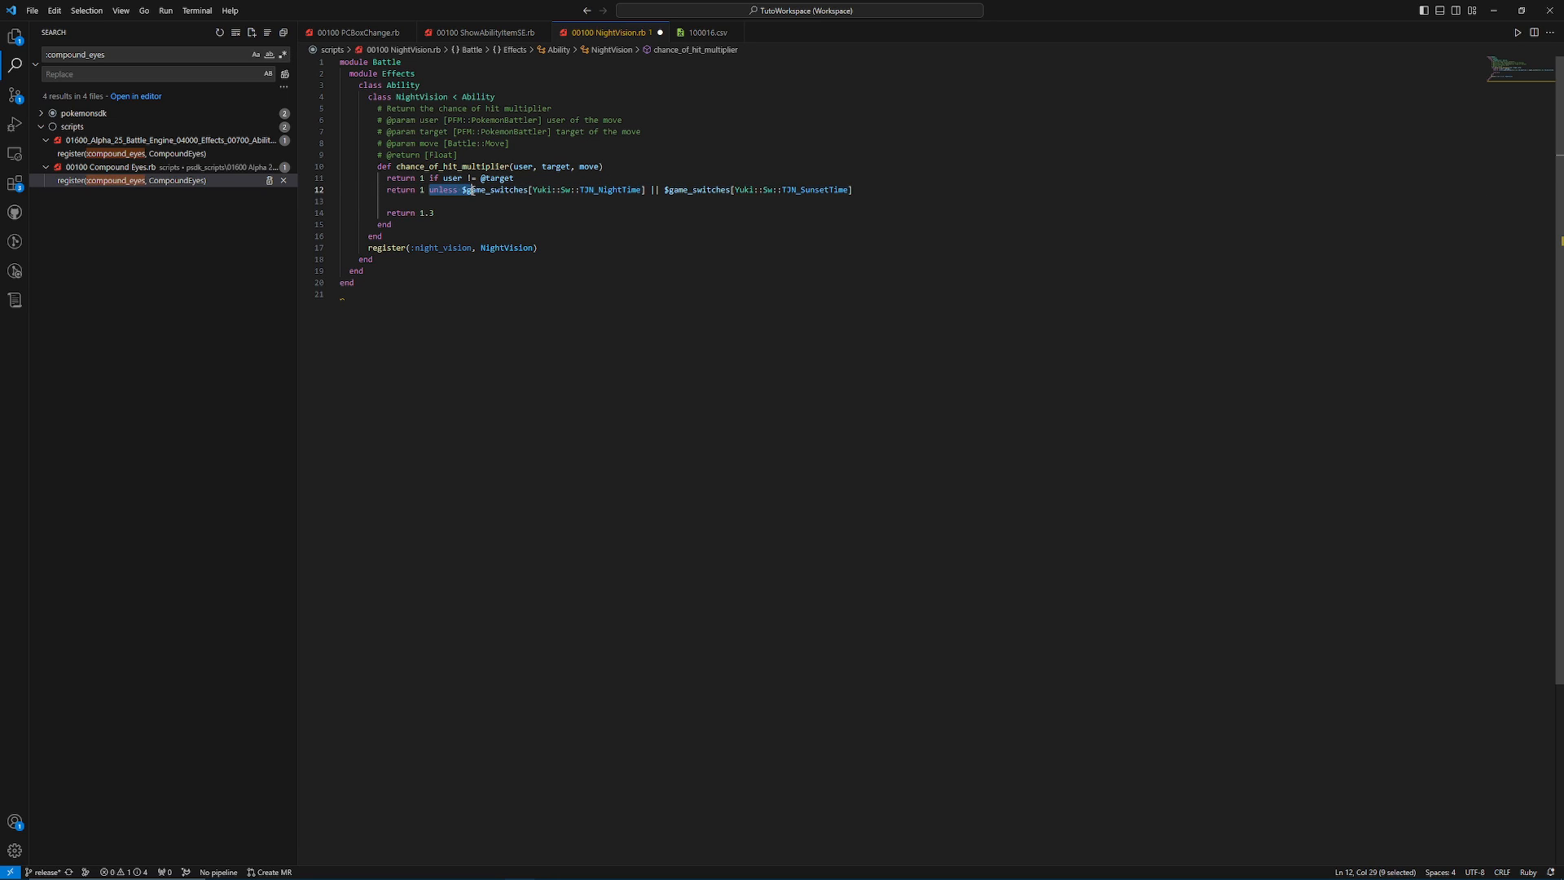
left_click_drag(469, 189, 687, 189)
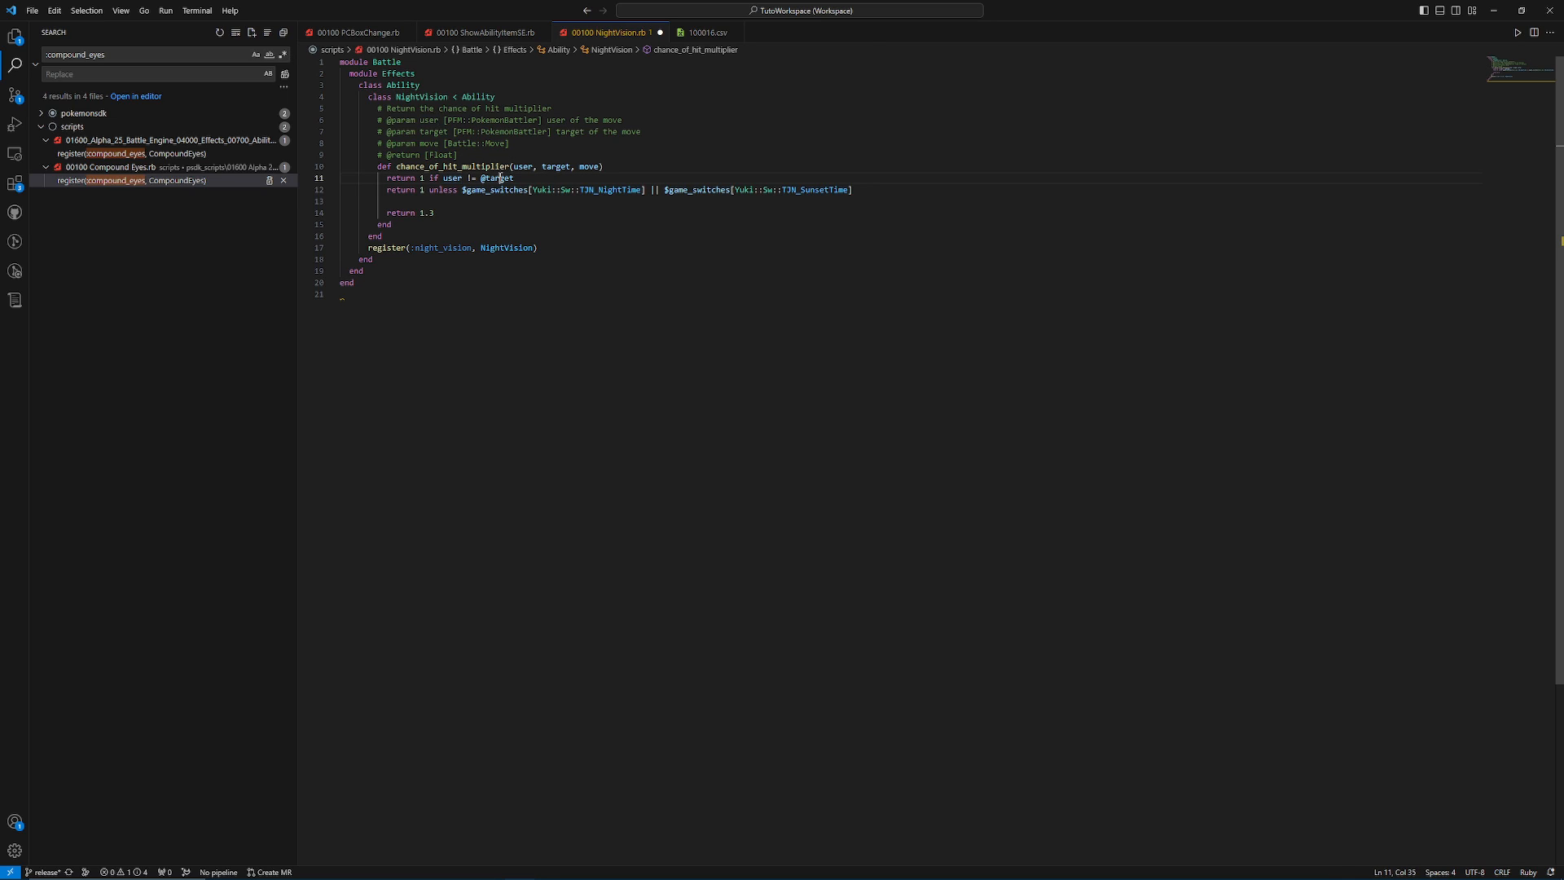
double_click(398, 178)
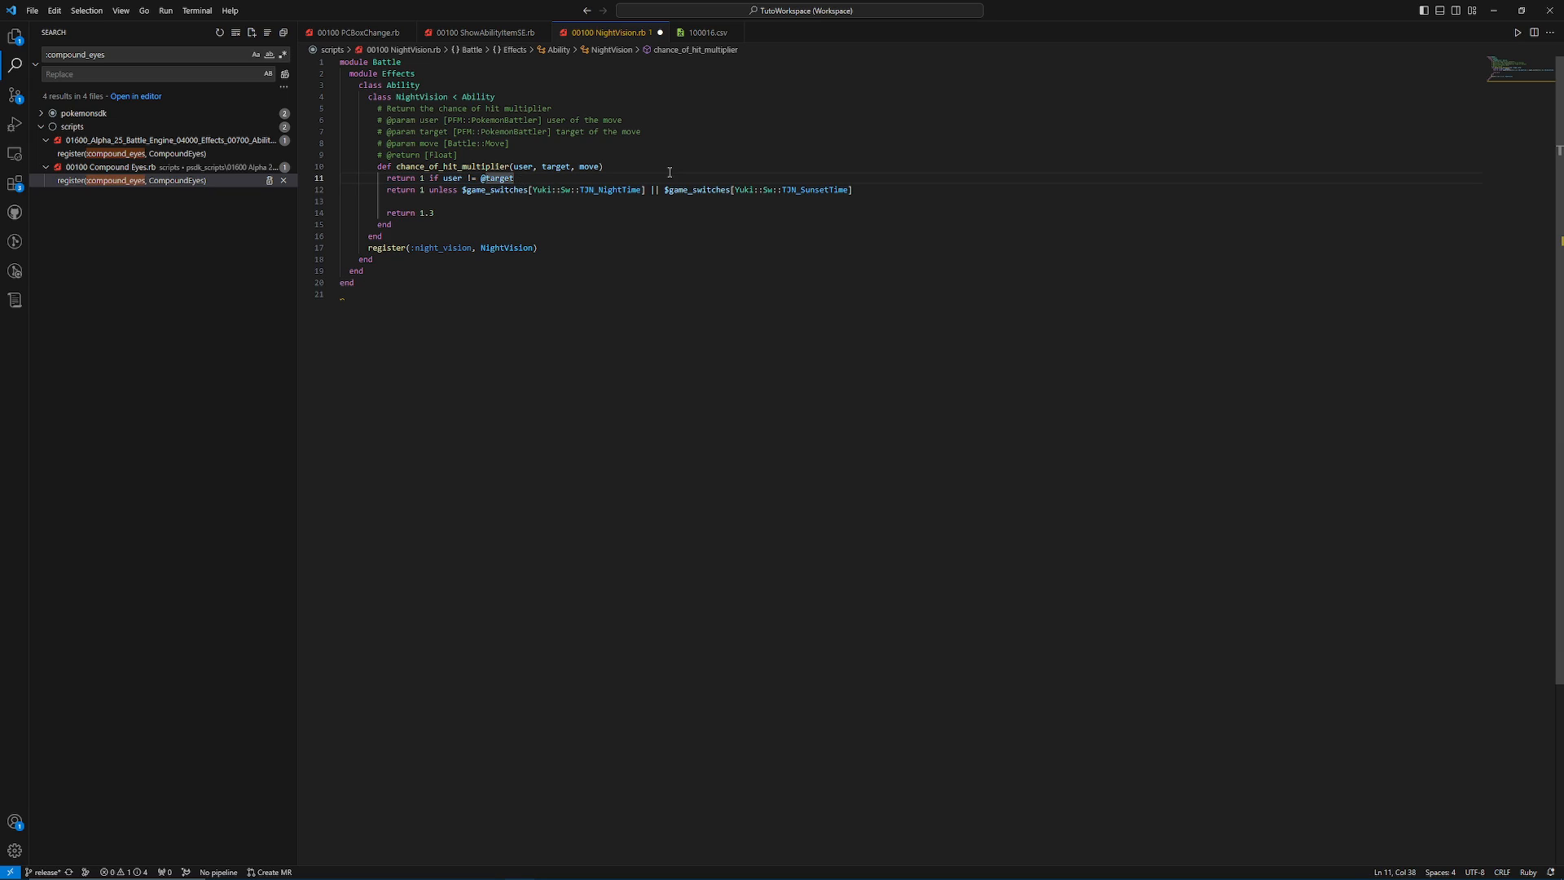
key("enter")
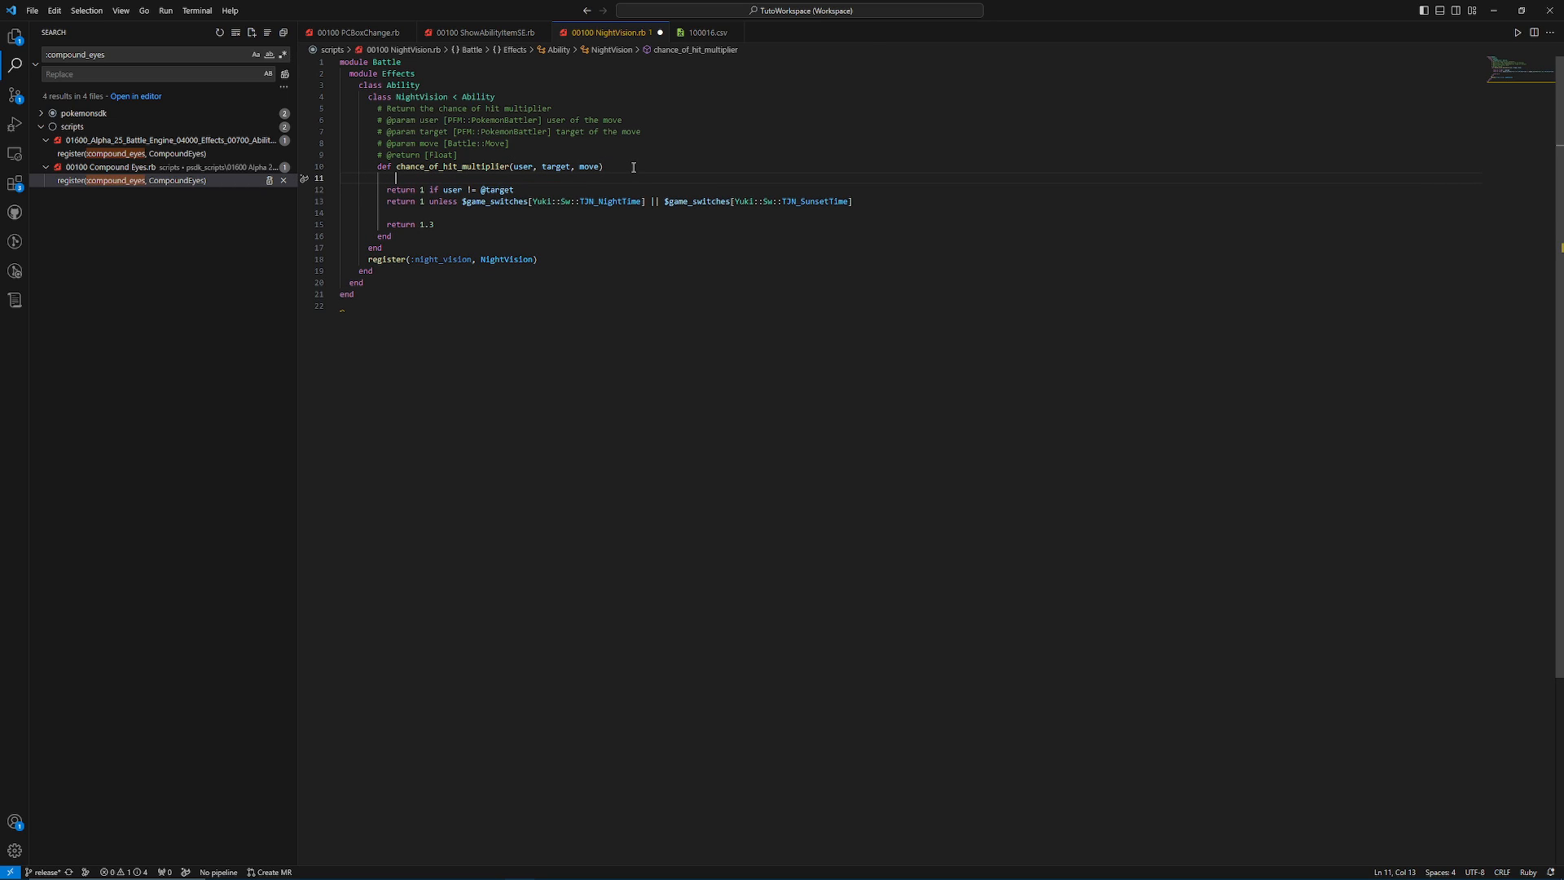
type("puts \"user.")
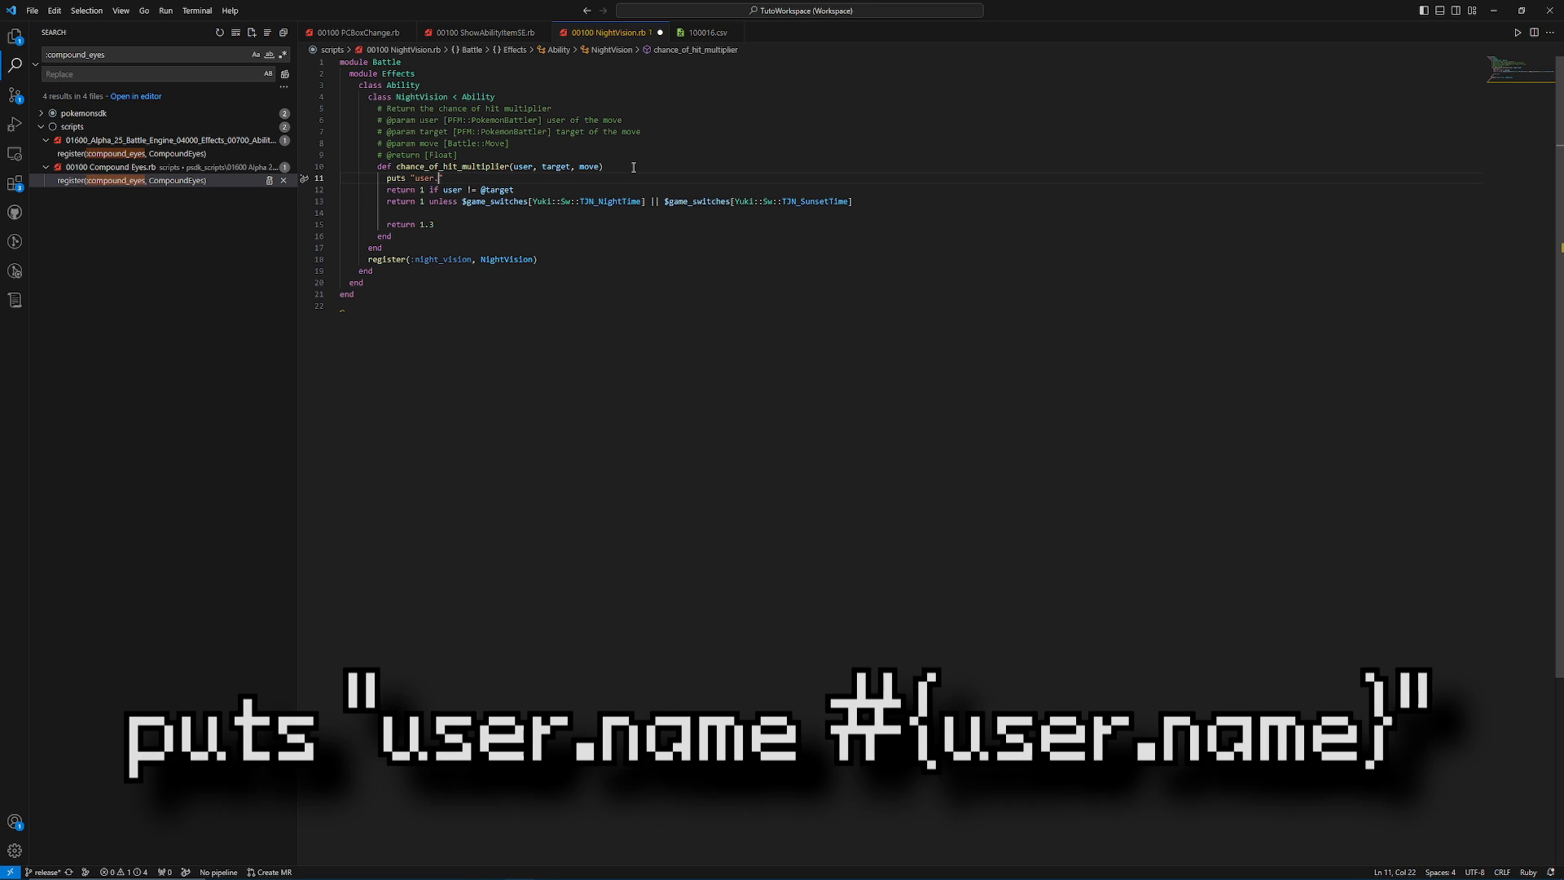
type("name:\"")
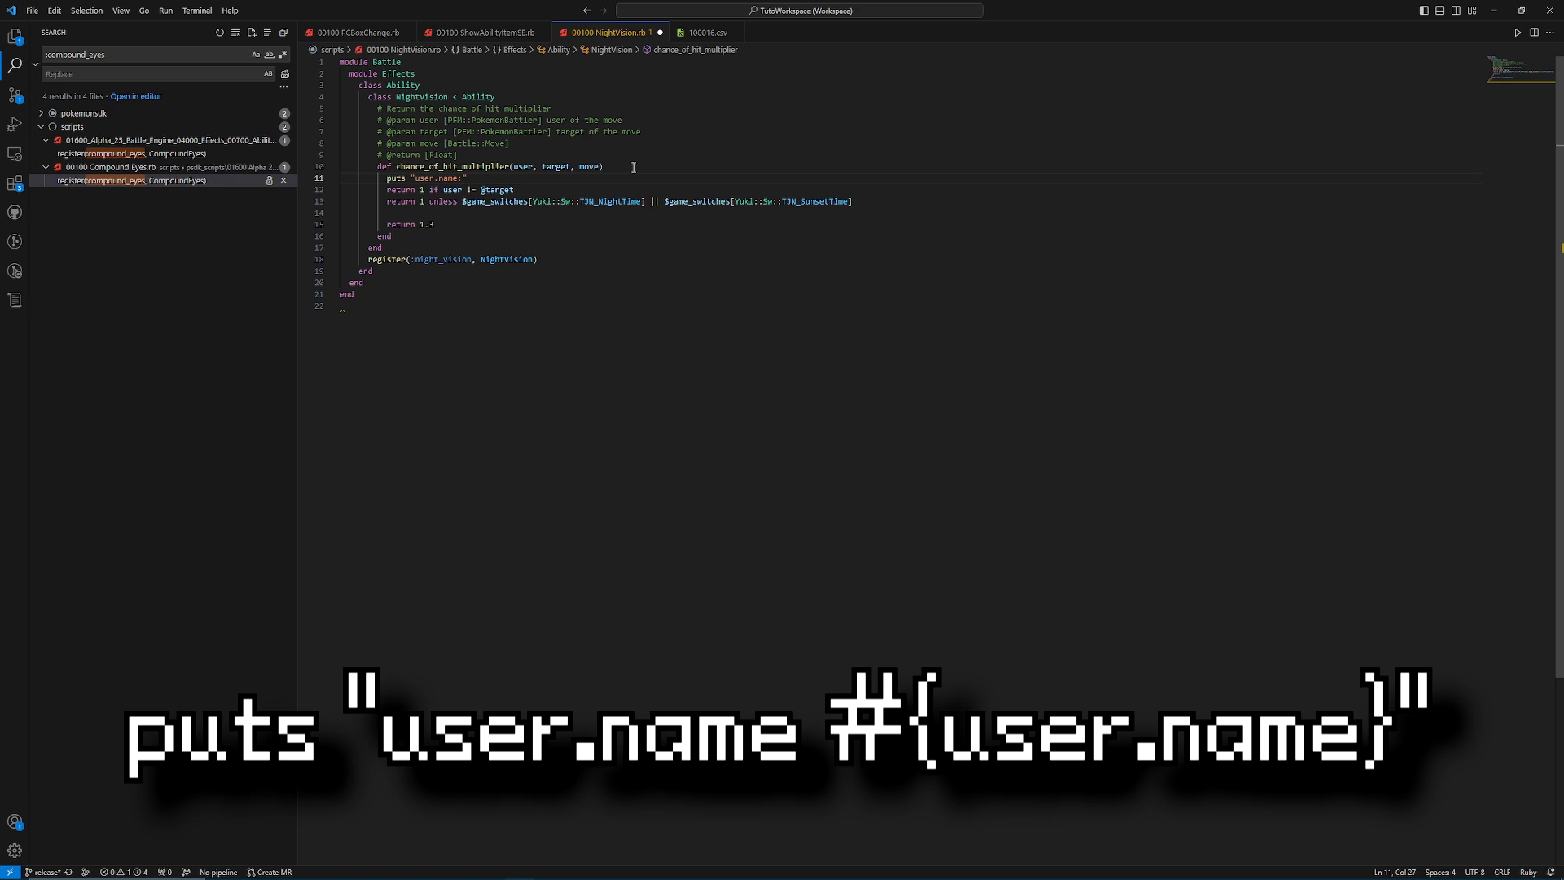
type("#")
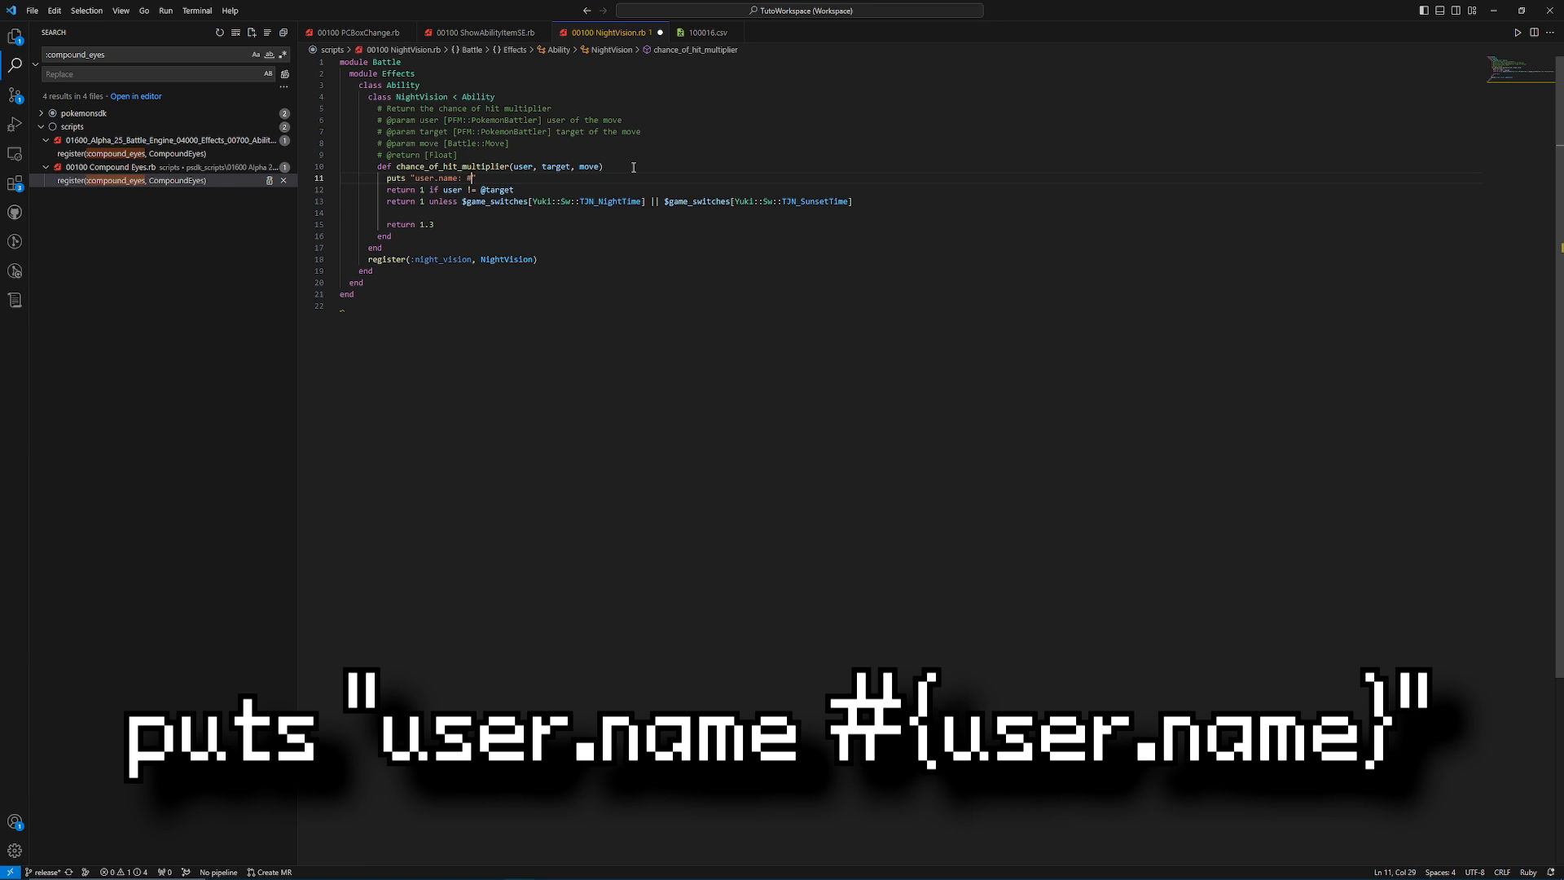
type("{user.name")
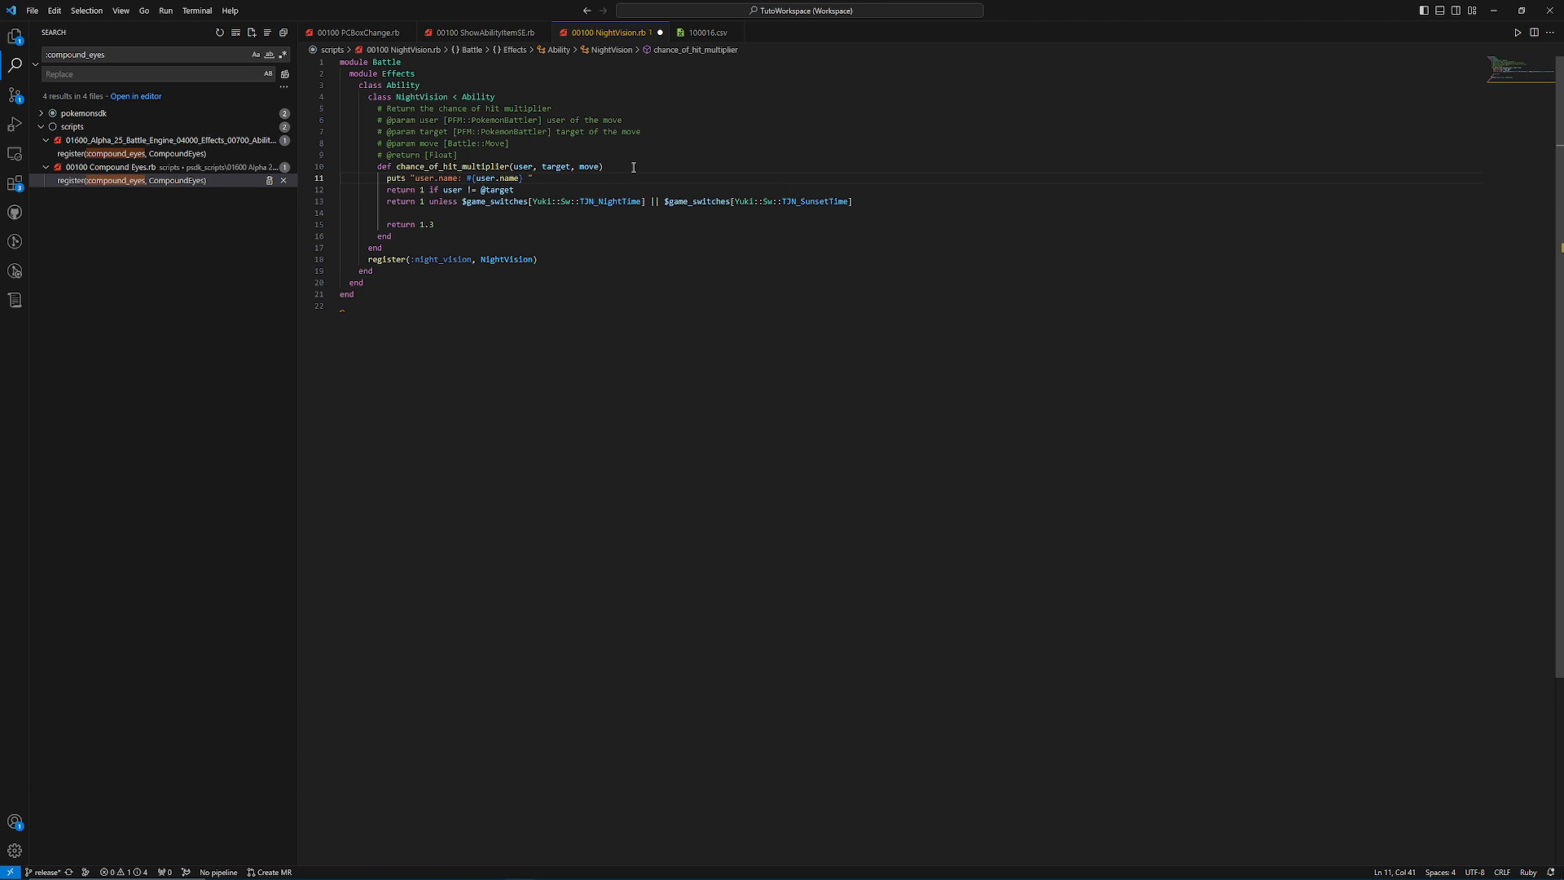
type("target.name: #{tar")
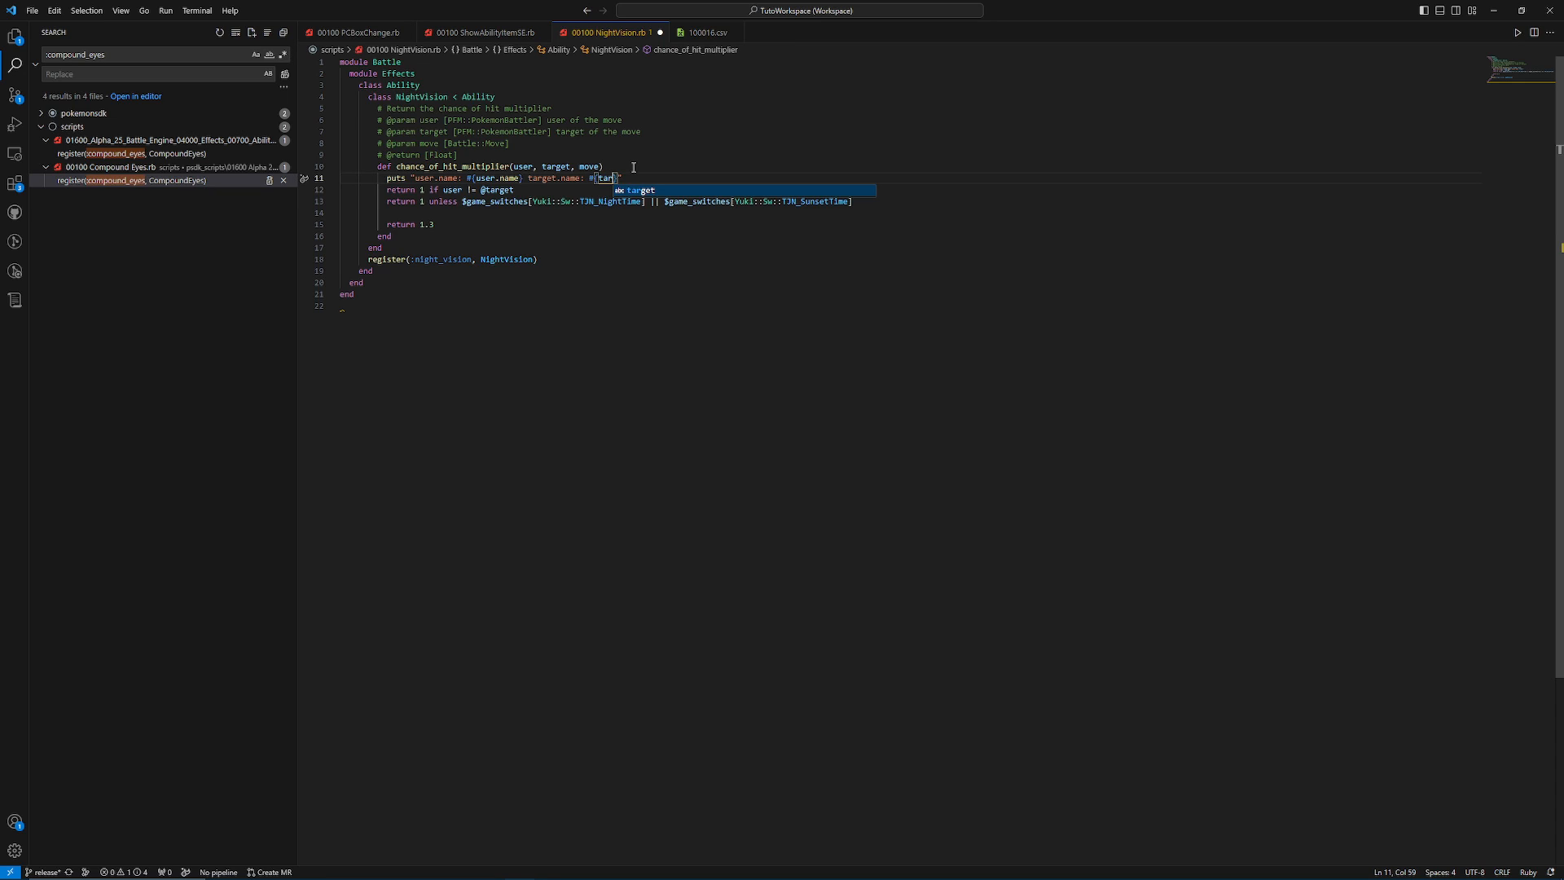
key("Tab")
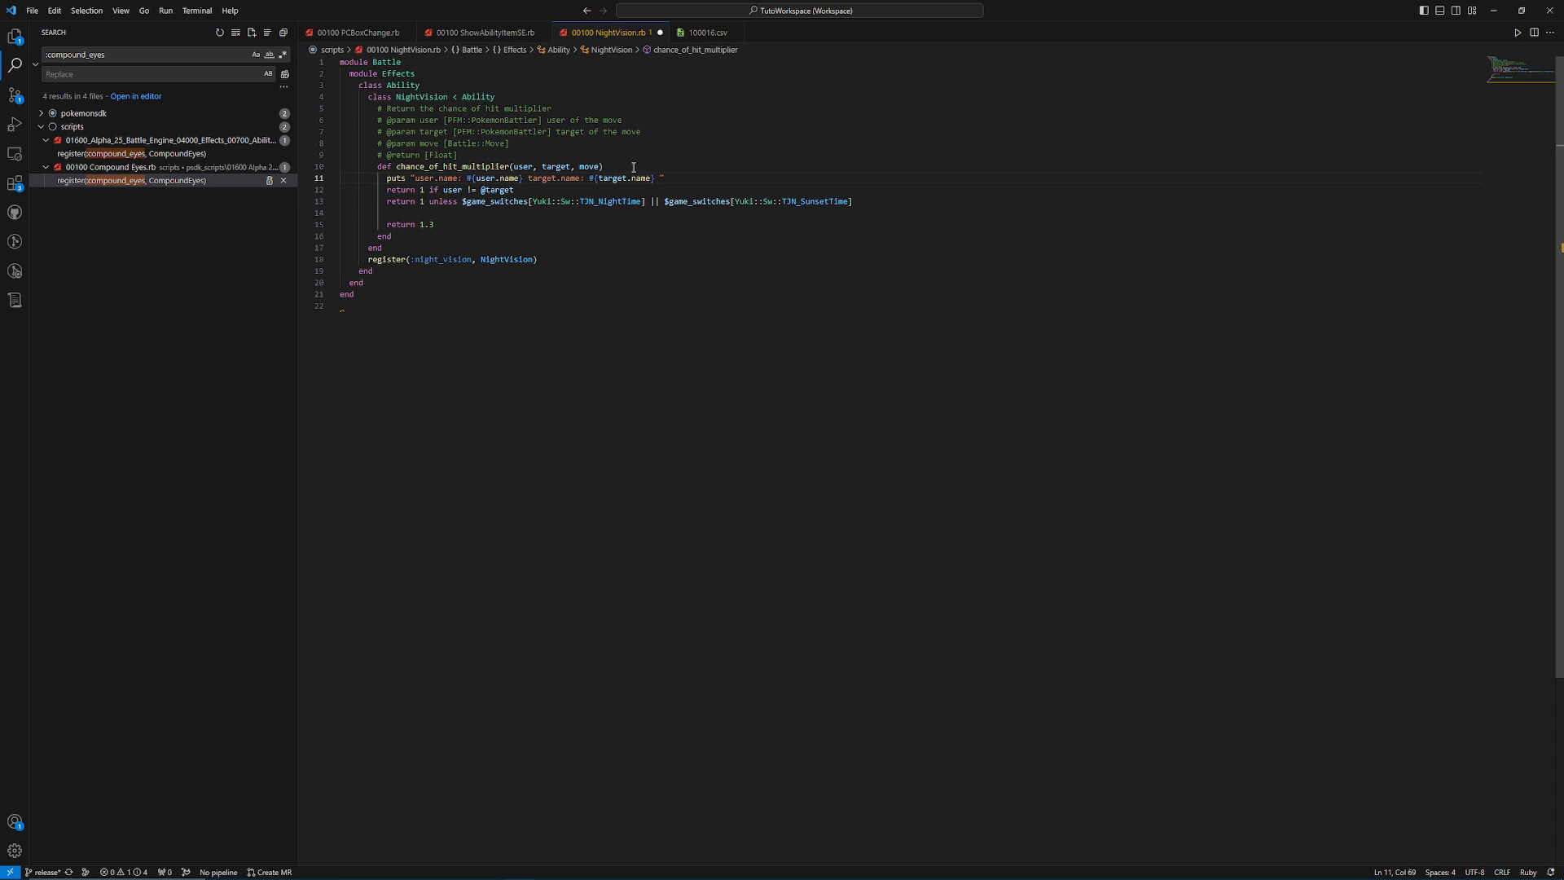
type("@target.name: #{:")
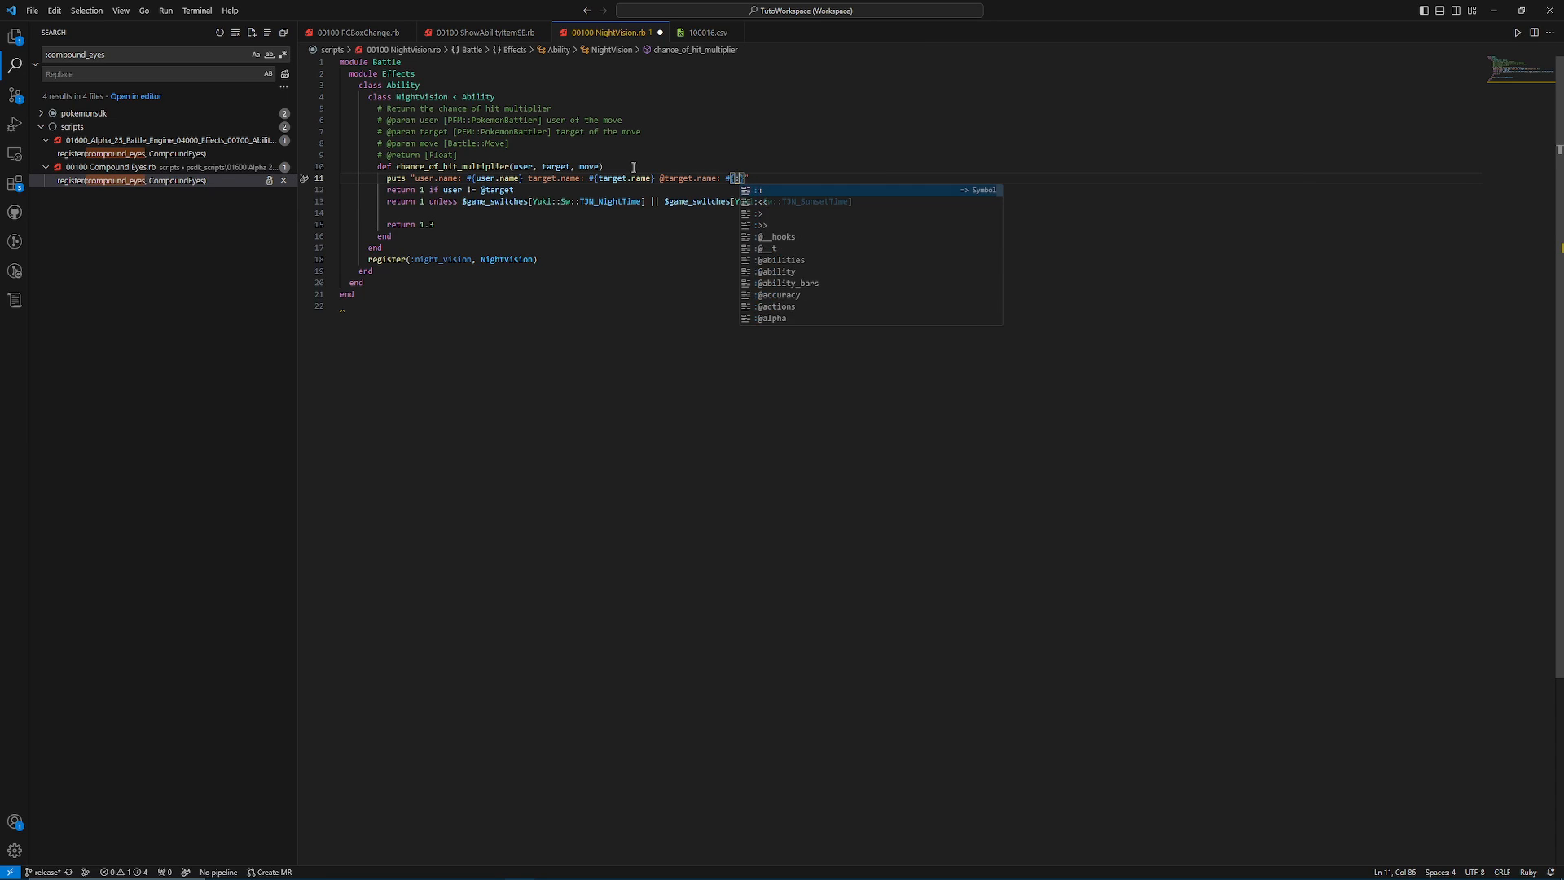
type("@target.name}")
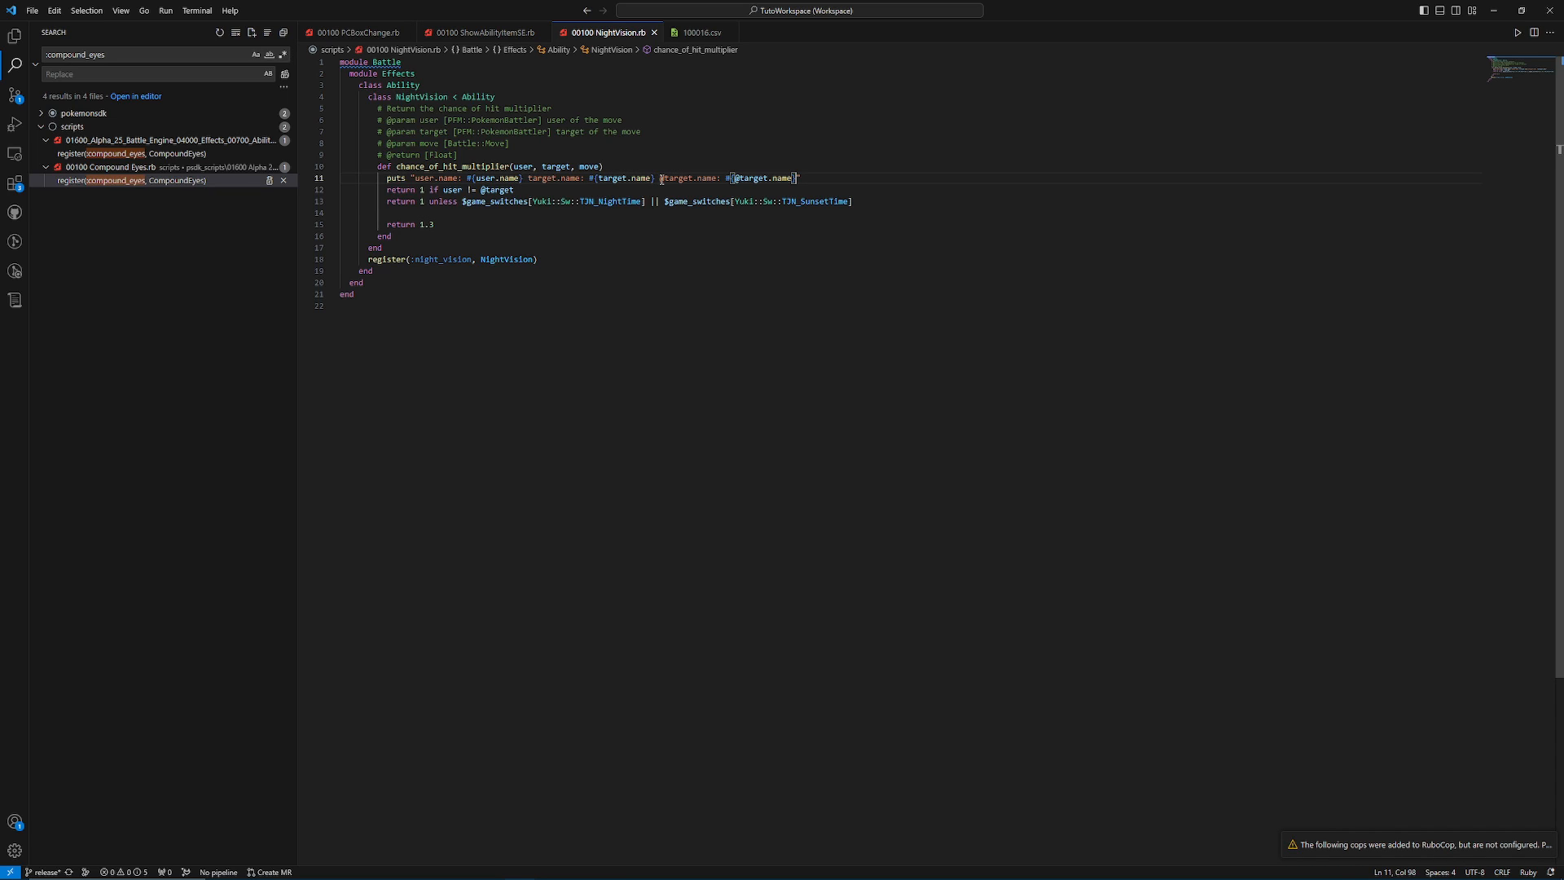
Step: Add puts "checking the time" before the switch return and save NightVision.rb
double_click(687, 178)
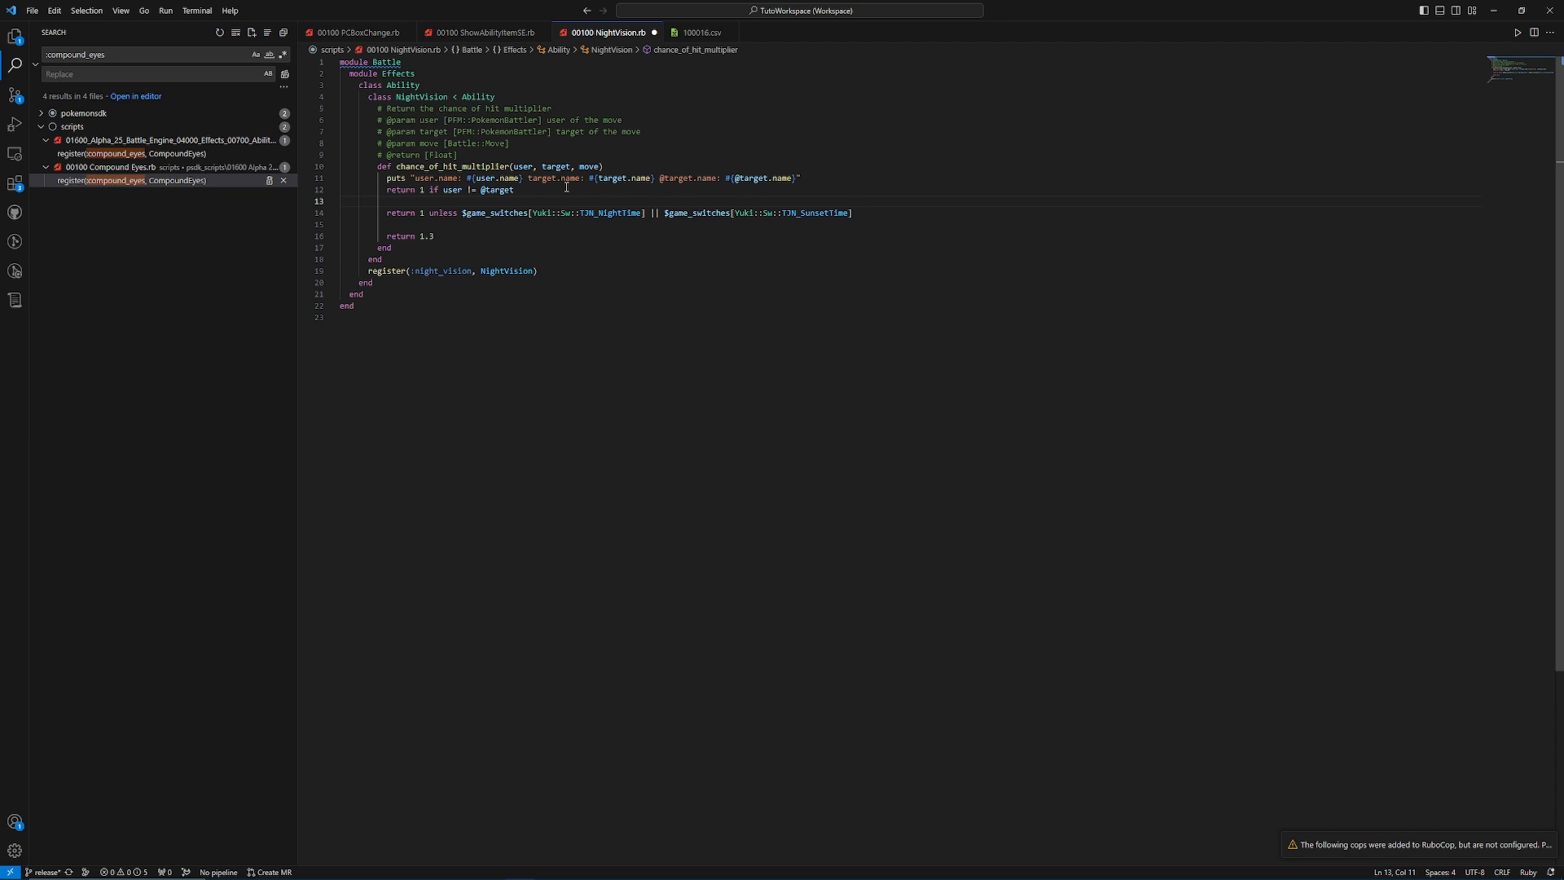
type("puts \"d")
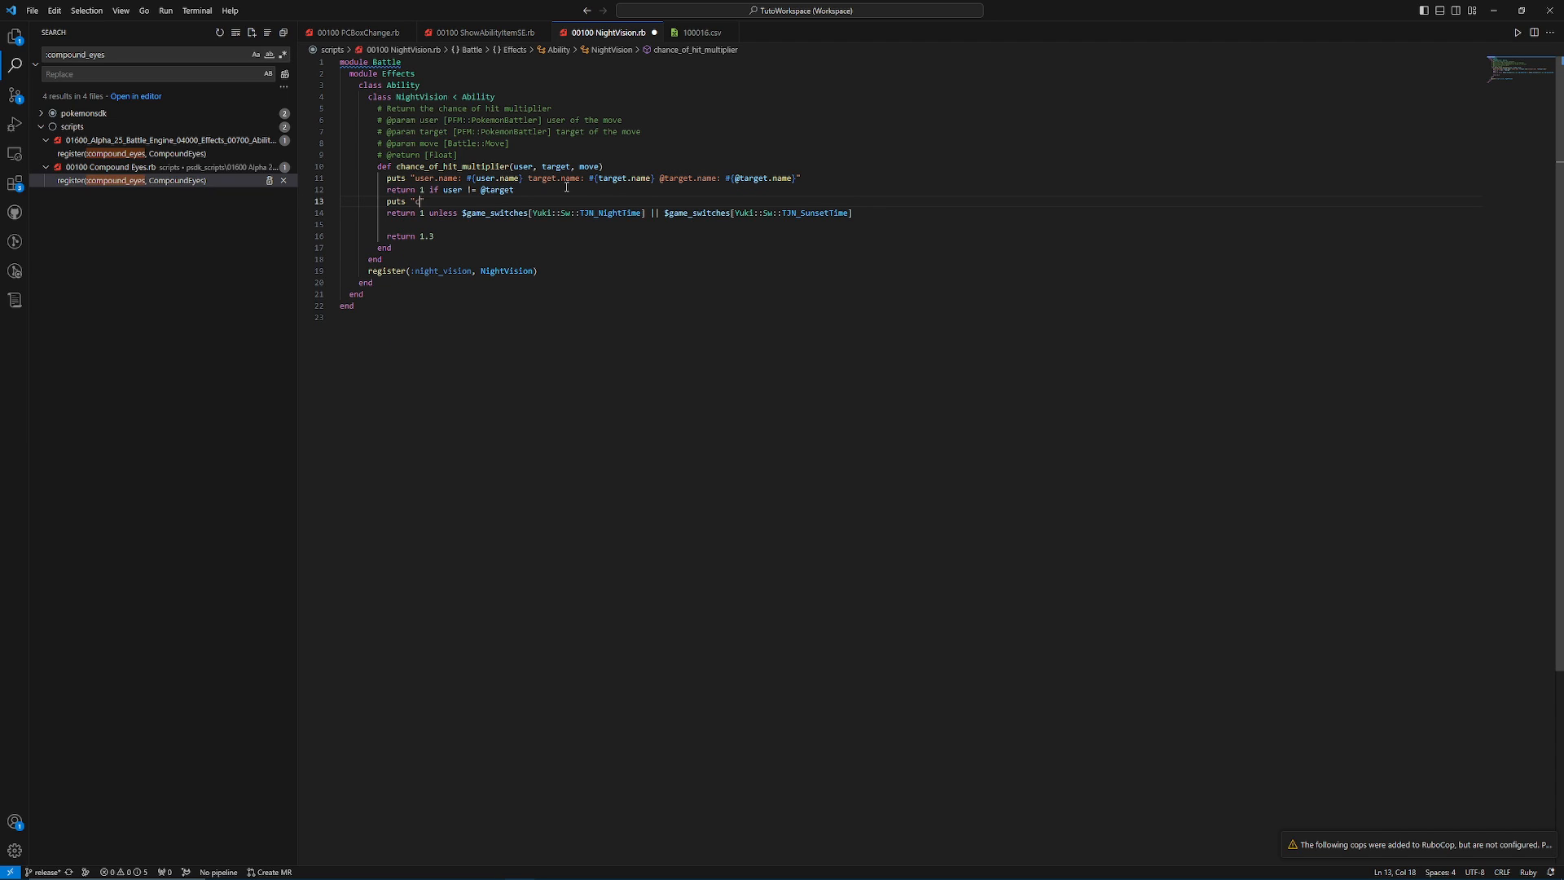
type("checking the time")
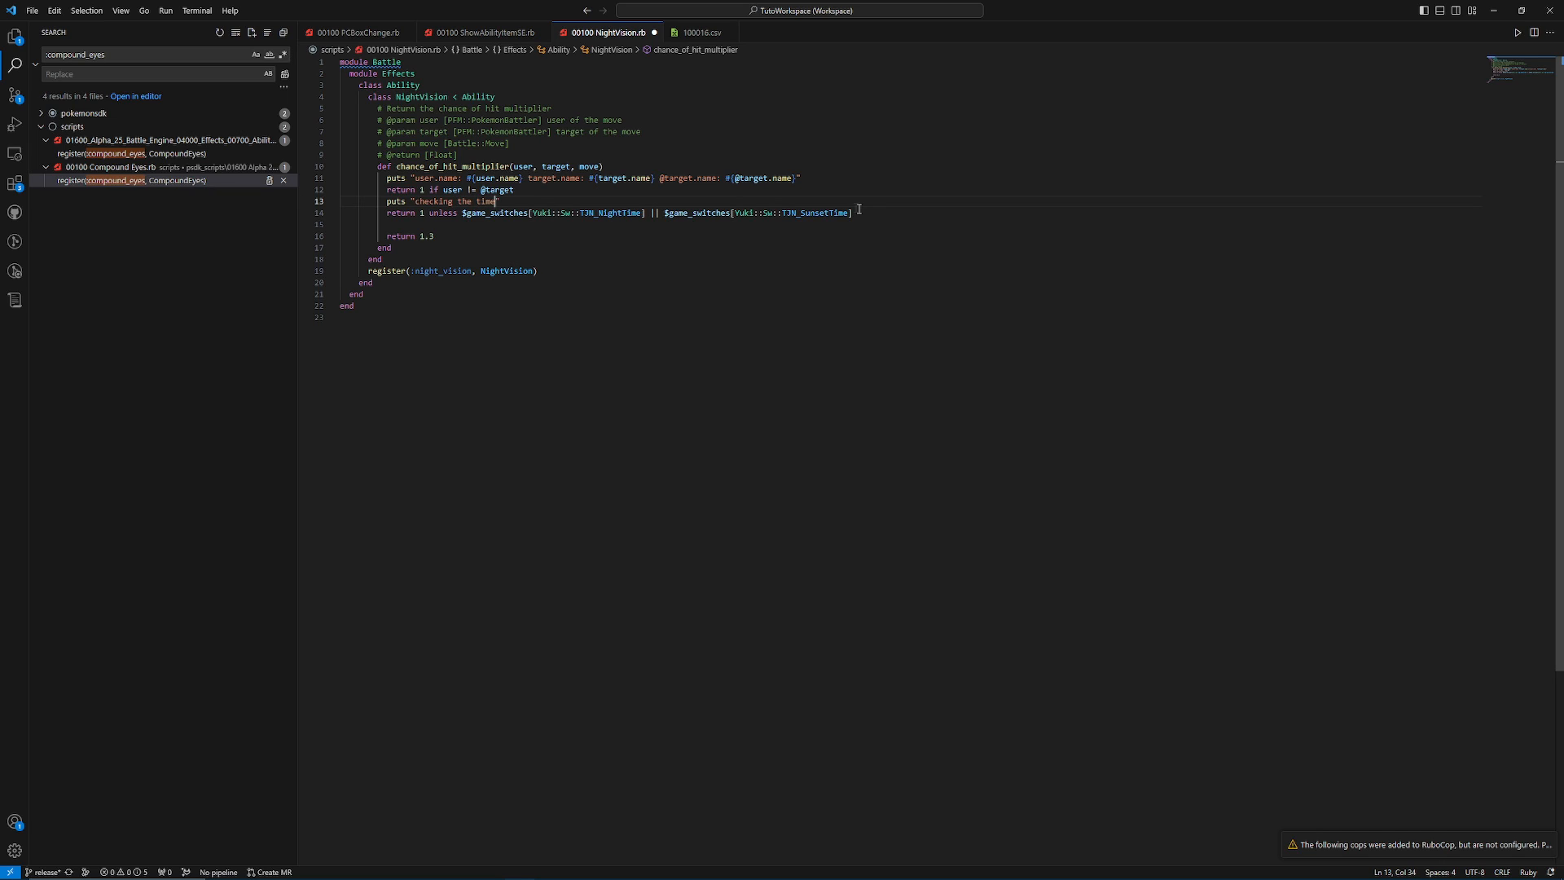
key("Enter")
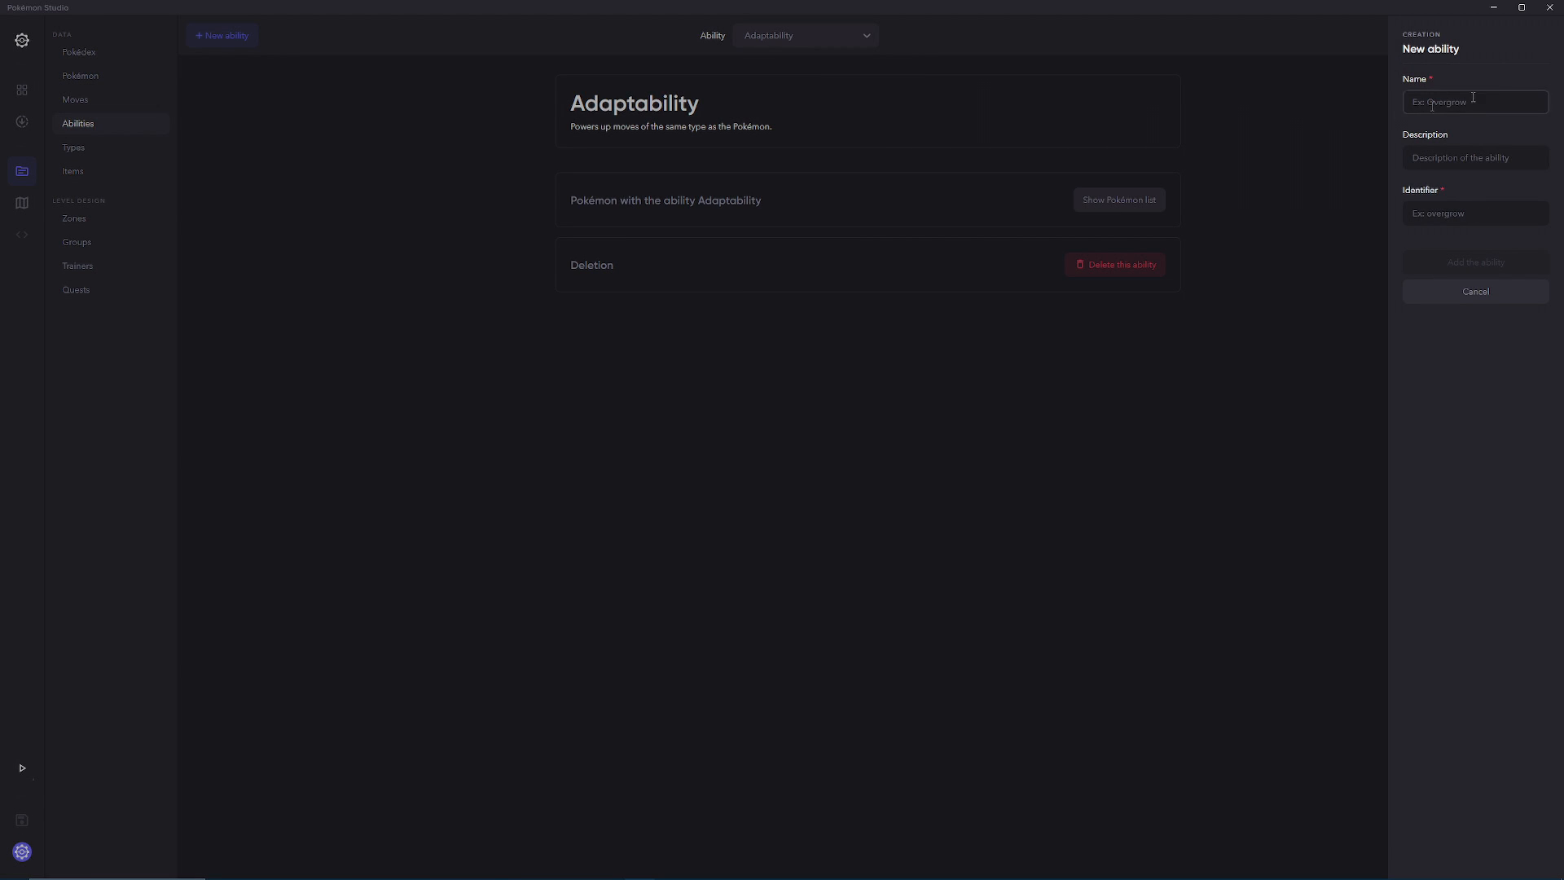
Step: Create a new ability named Night Vision with identifier night_vision
type("Night Vision")
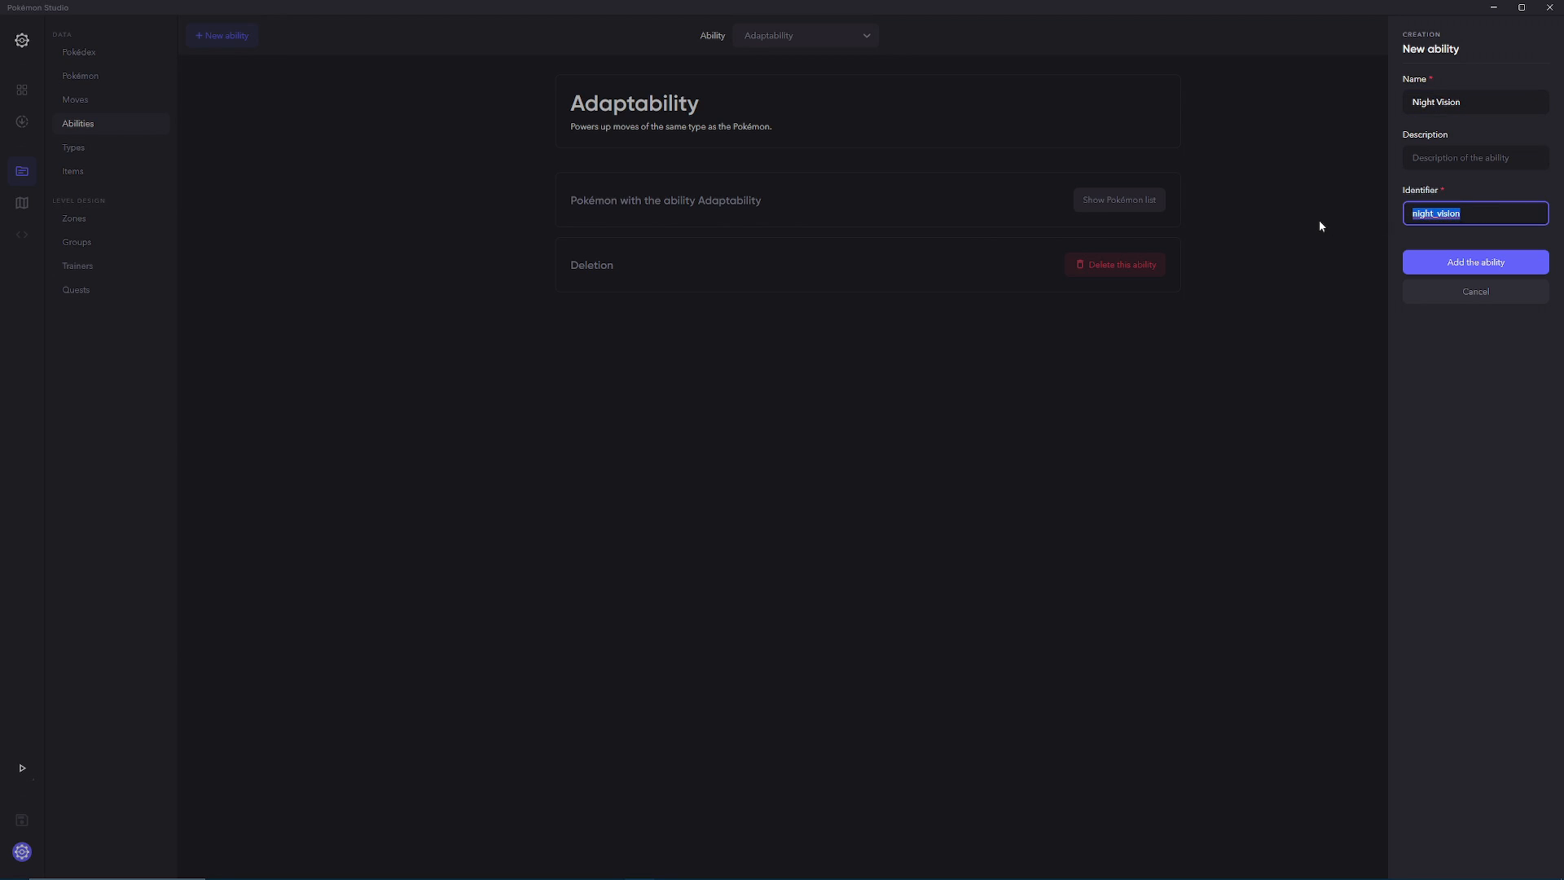
left_click(518, 867)
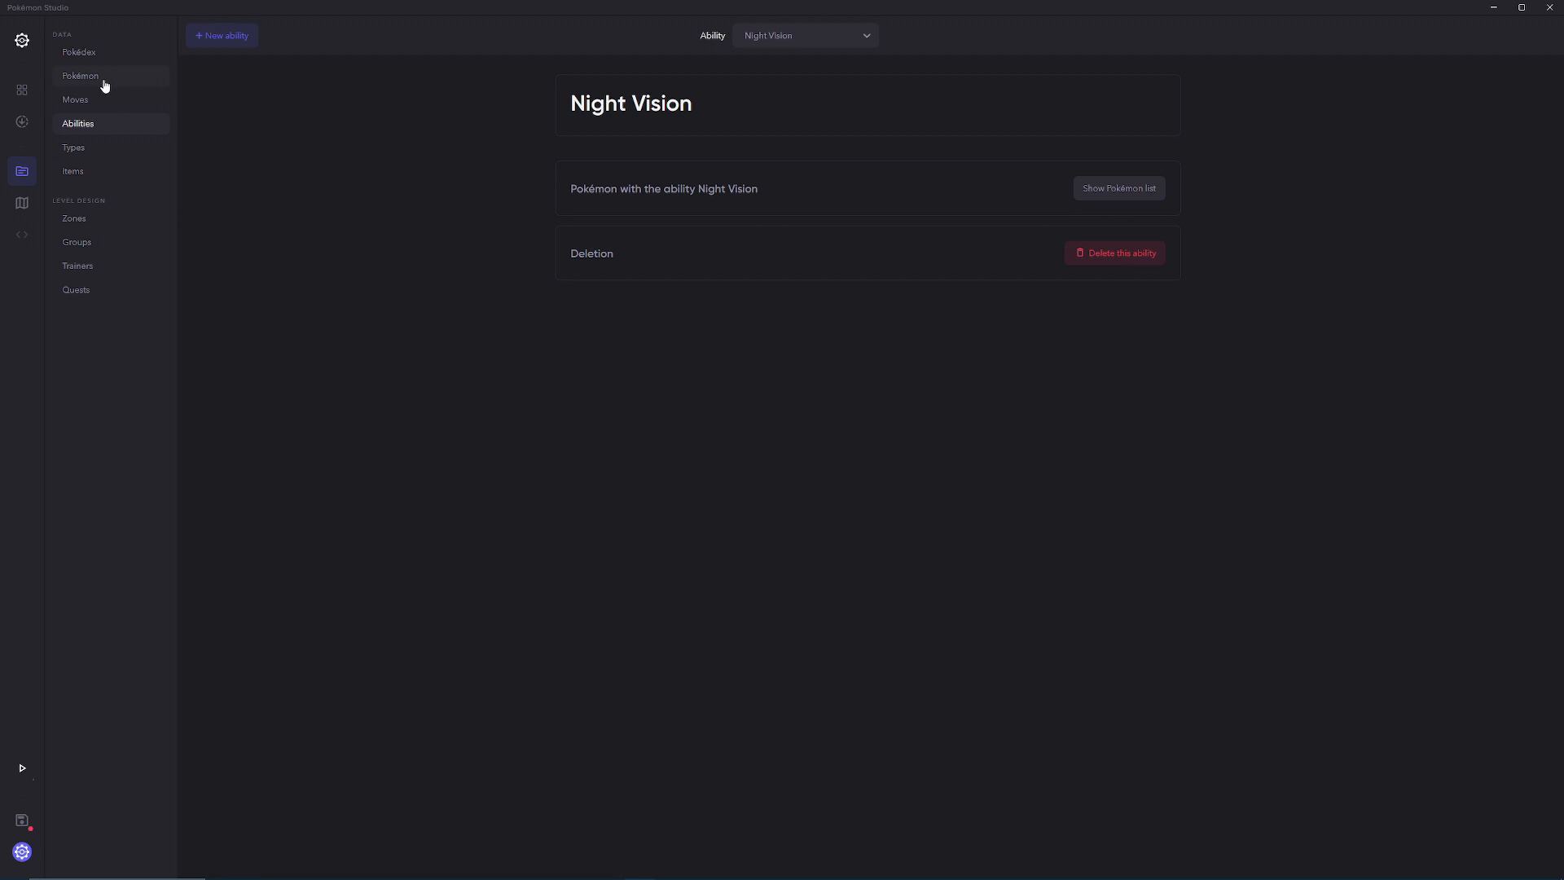
Step: Set Pikachu's Ability 1 and Ability 2 to Night Vision
left_click(80, 75)
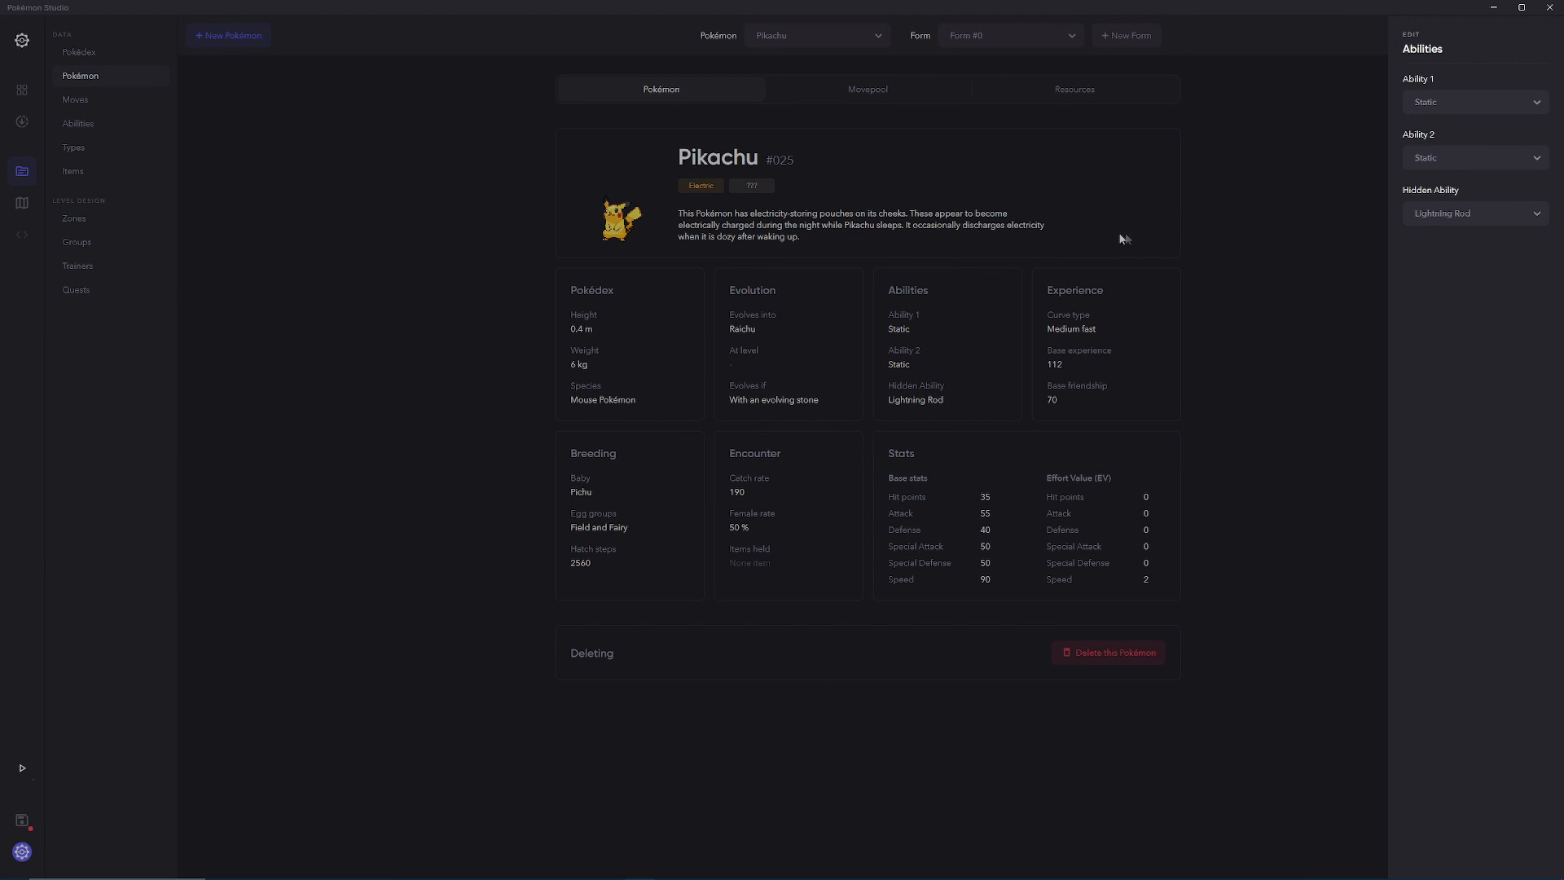
left_click(1475, 101)
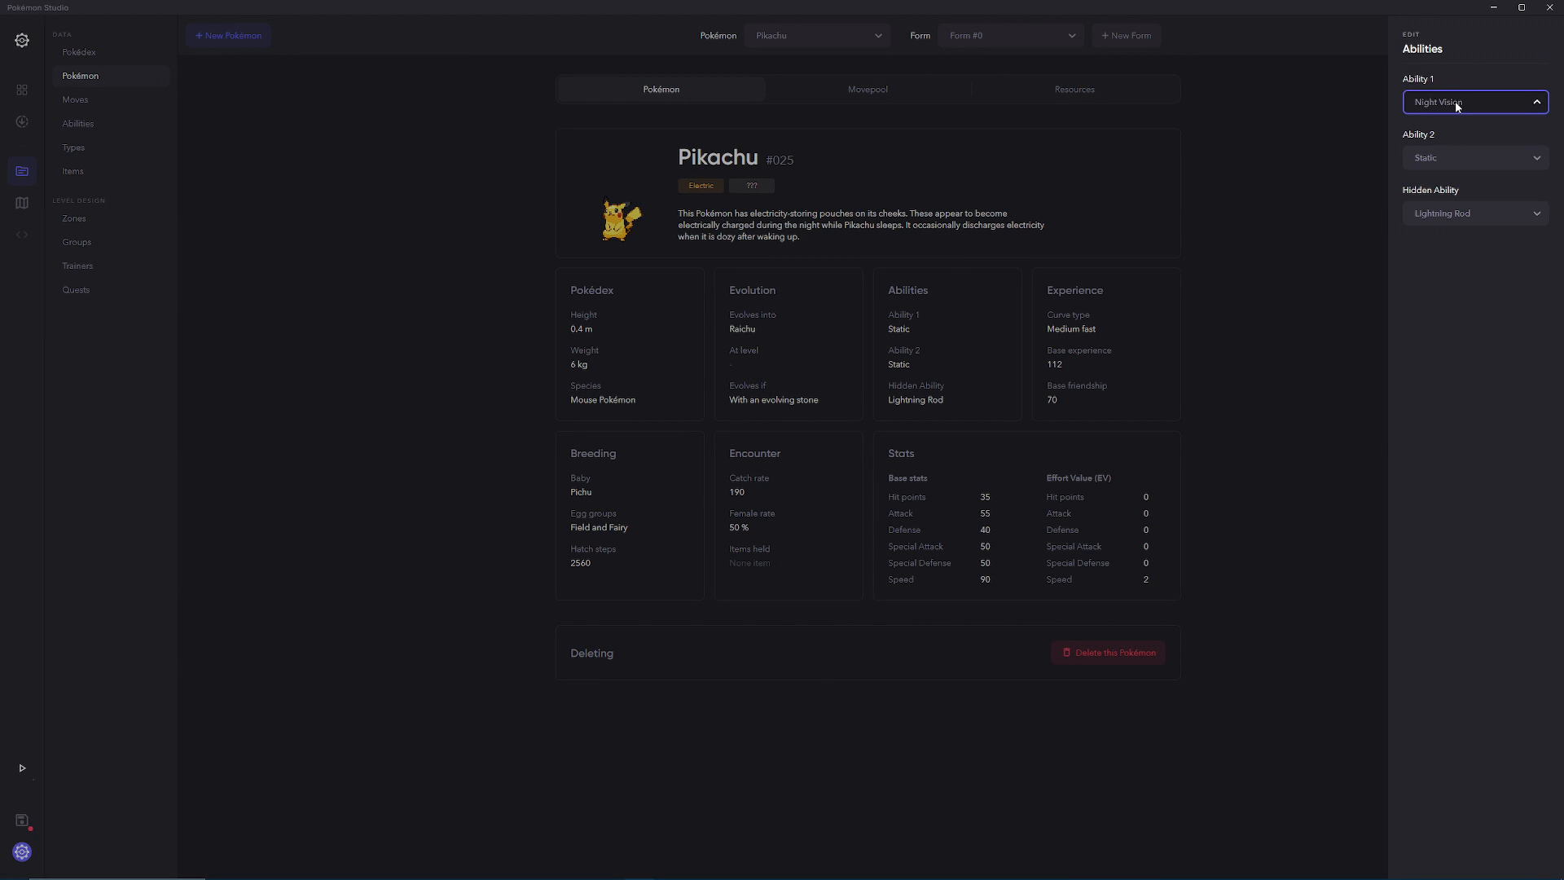
left_click(1475, 156)
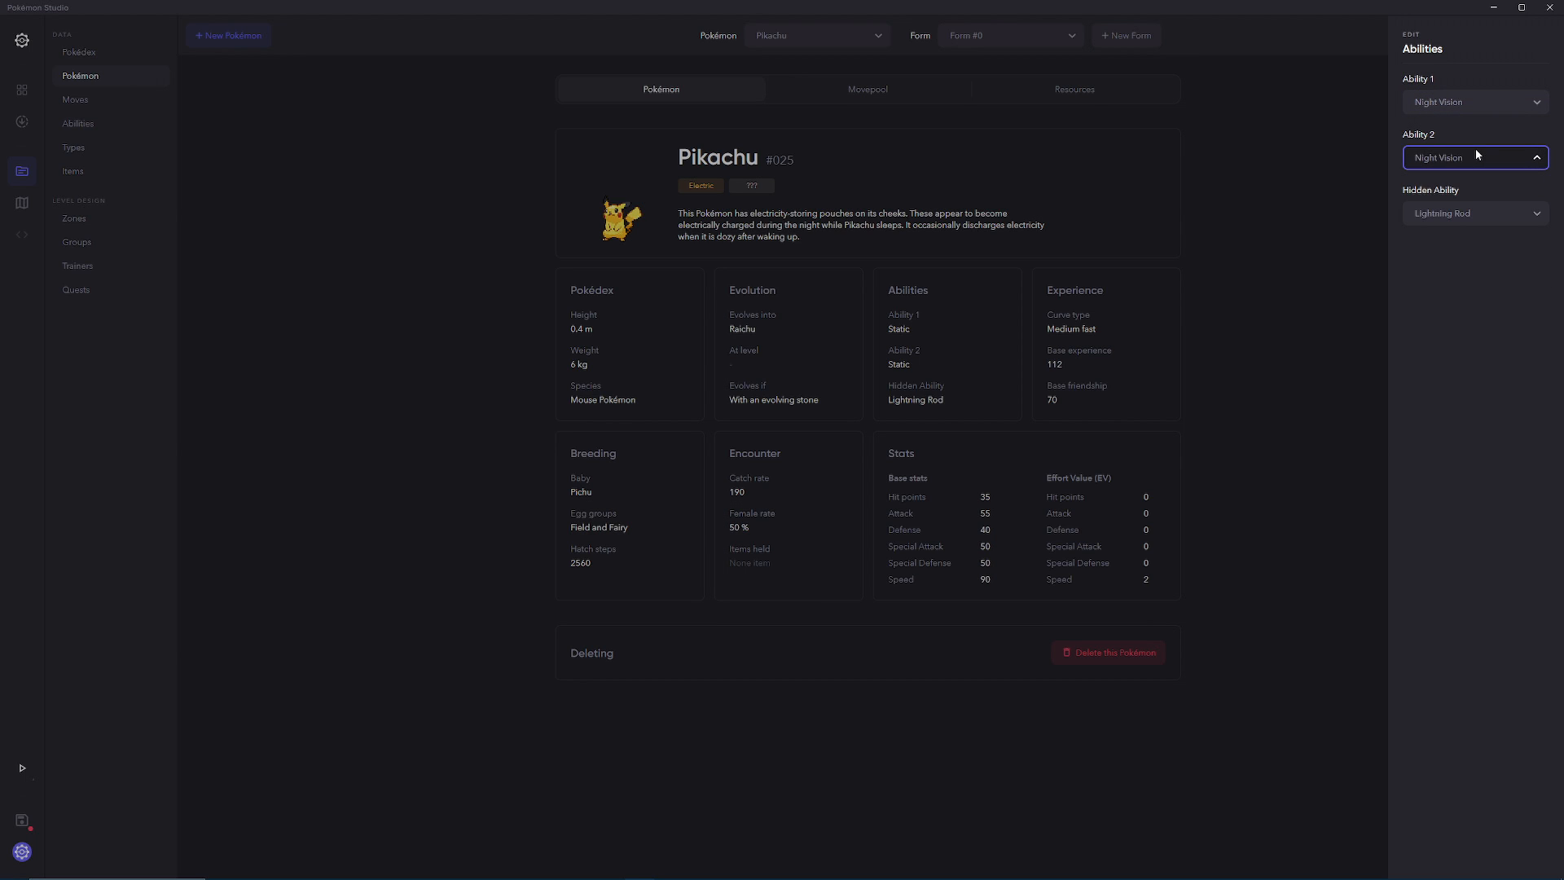
left_click(21, 767)
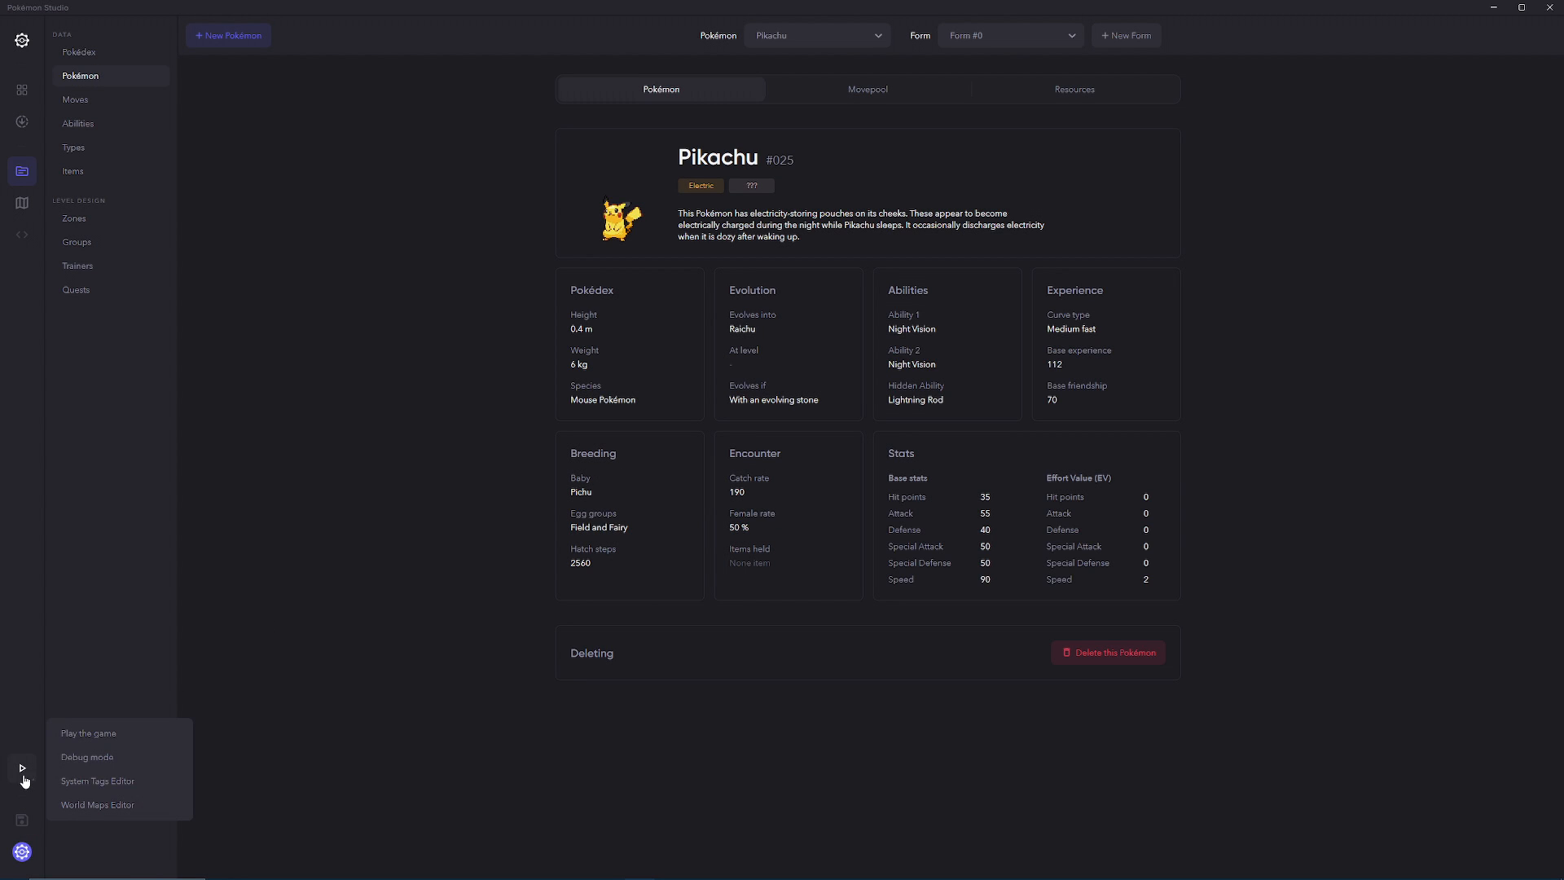
Step: Launch the game, add a level 5 Pikachu via S.MI.add_pokemon(:pikachu,5) and view Weezing's summary
left_click(88, 733)
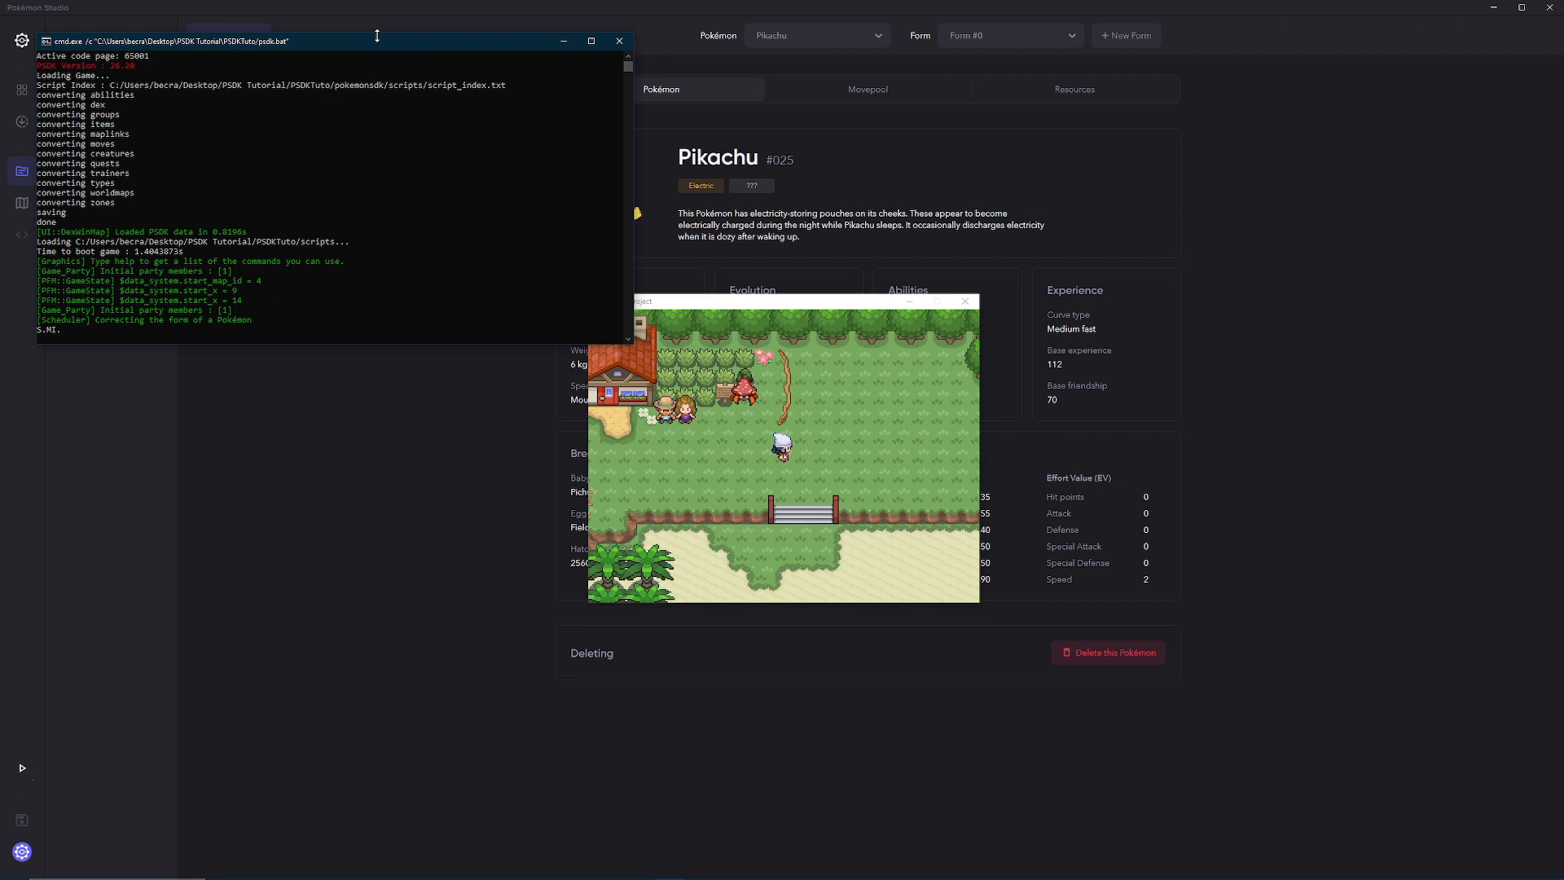
type("add_pokemon(:pikachu,5")
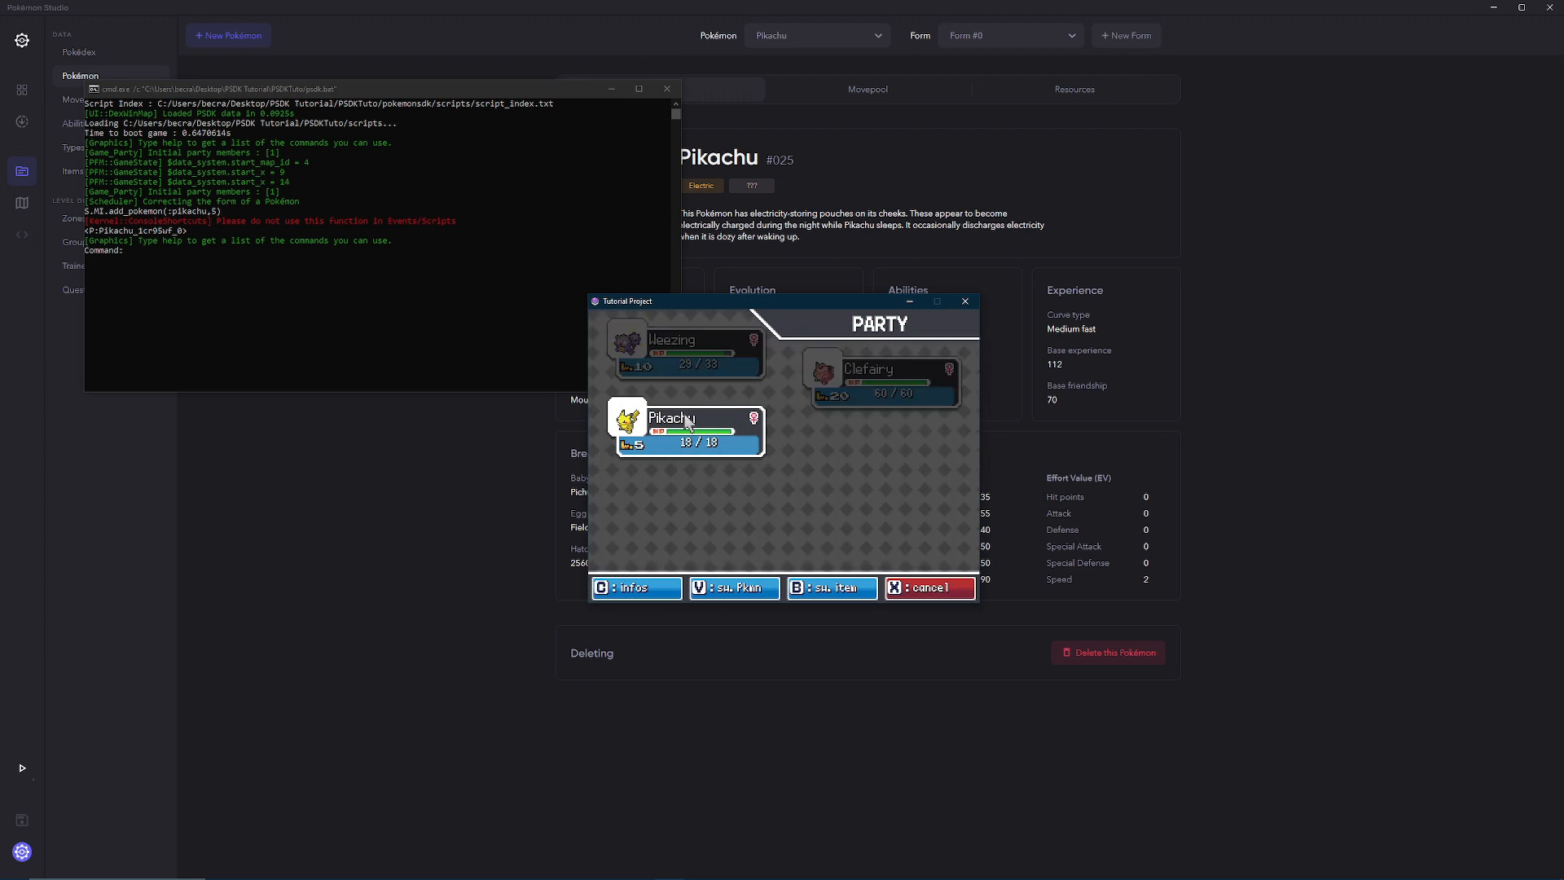
left_click(636, 587)
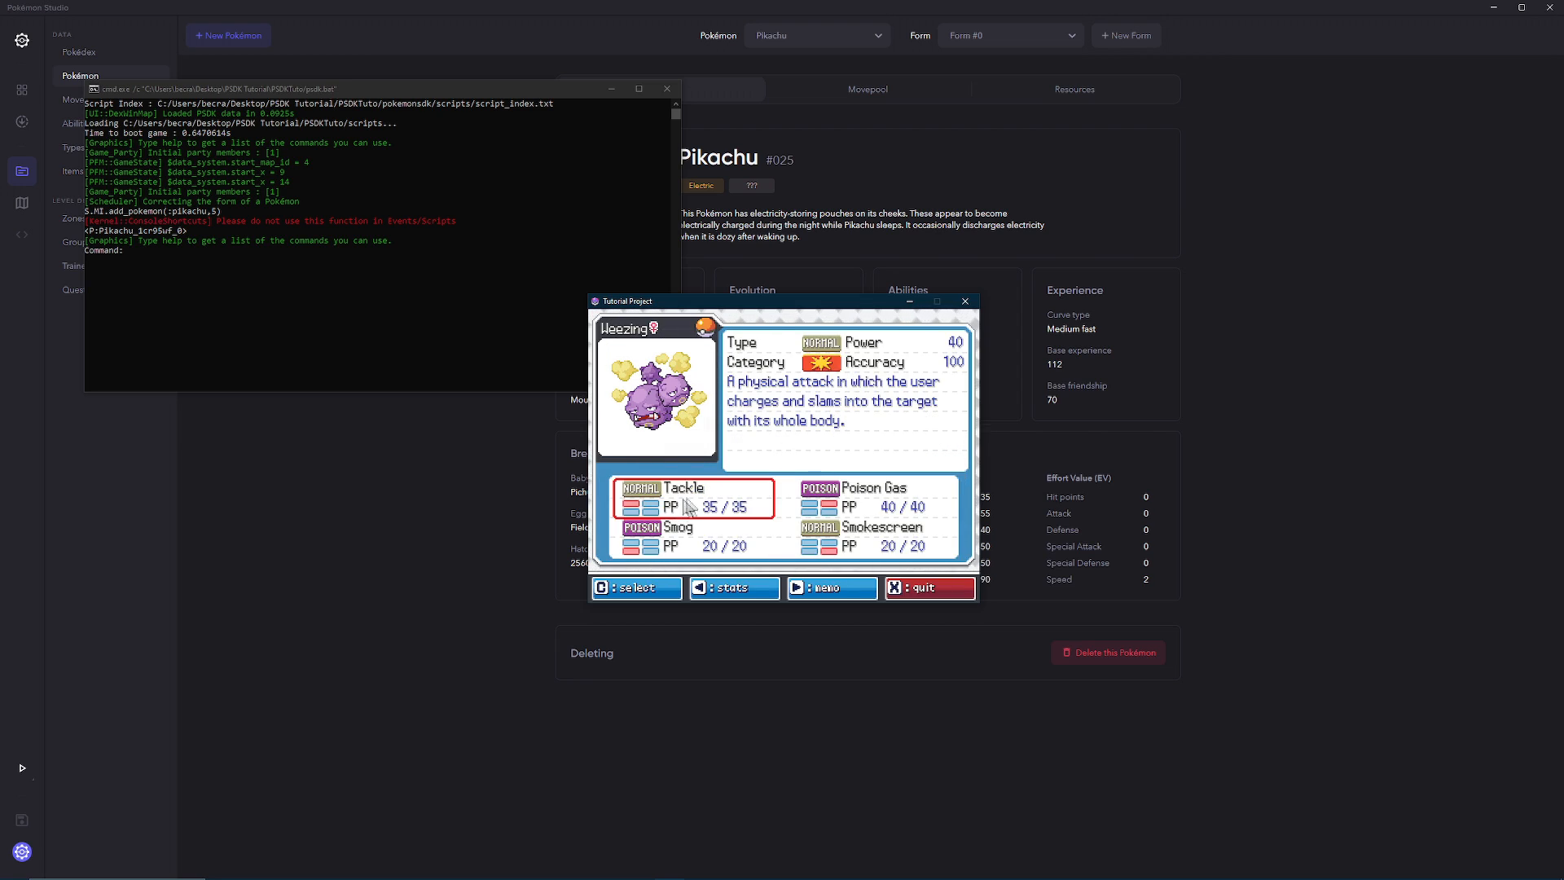
left_click(733, 586)
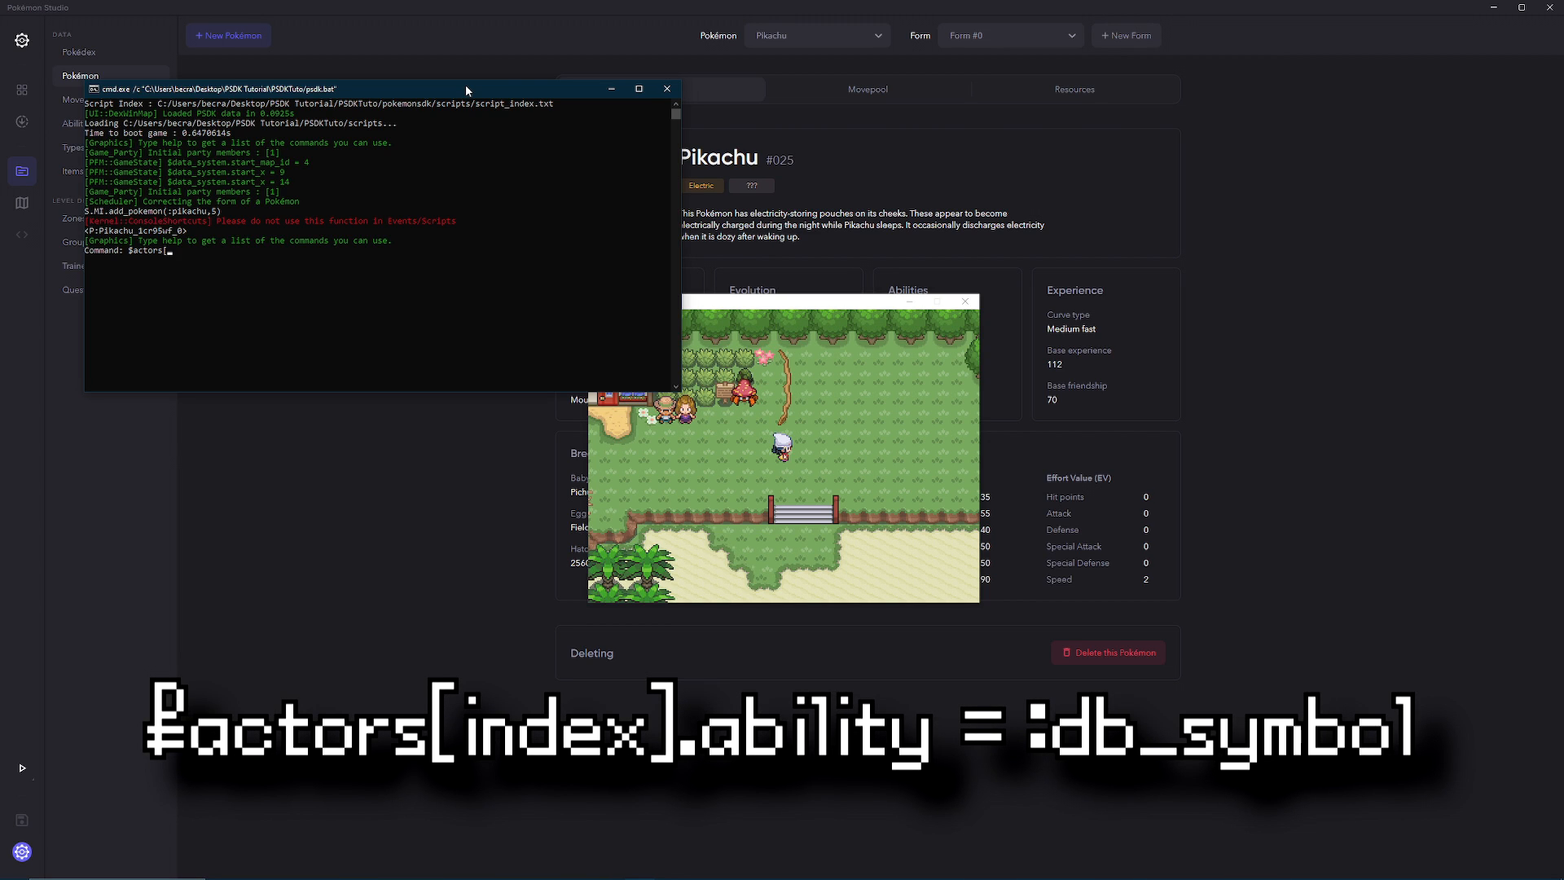
Step: Set $actors[0].ability = :night_vision in the debug console and return to the game
type("9")
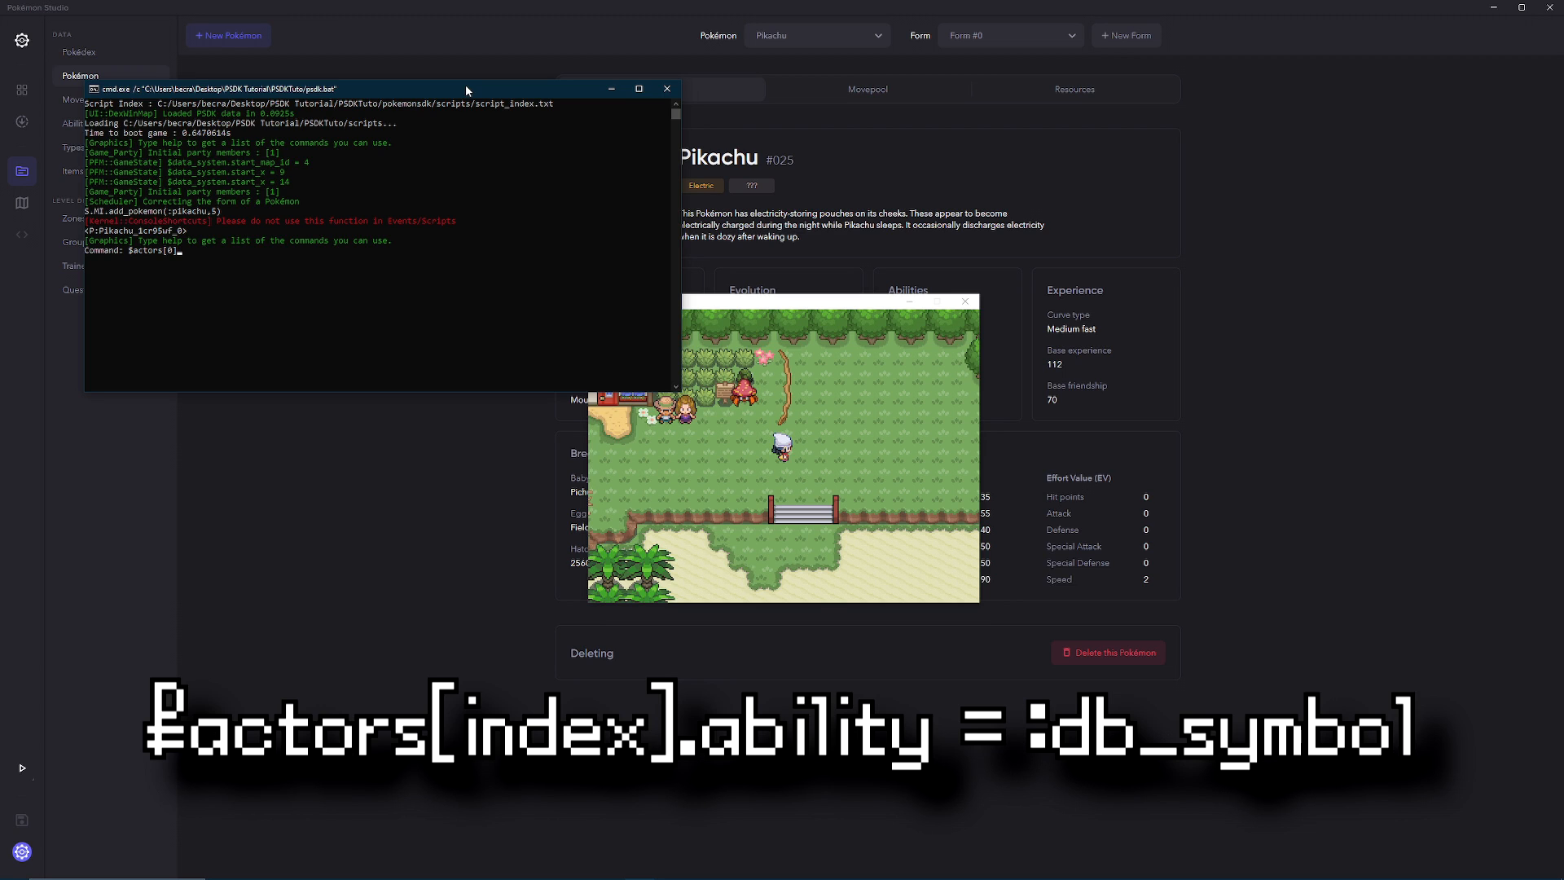
type(".ability = :")
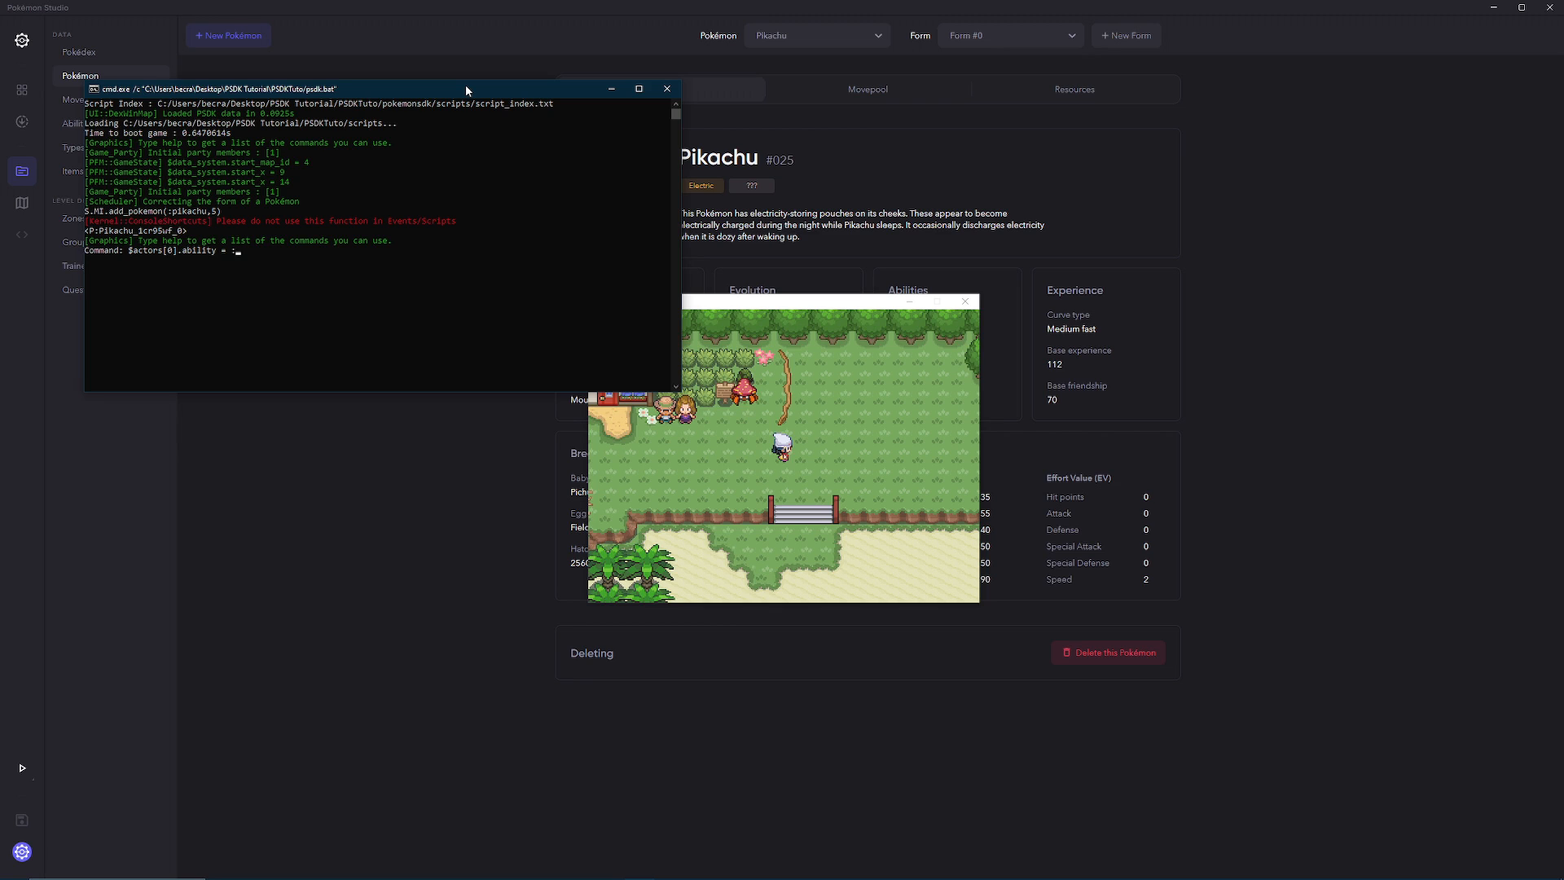
type("night-vision")
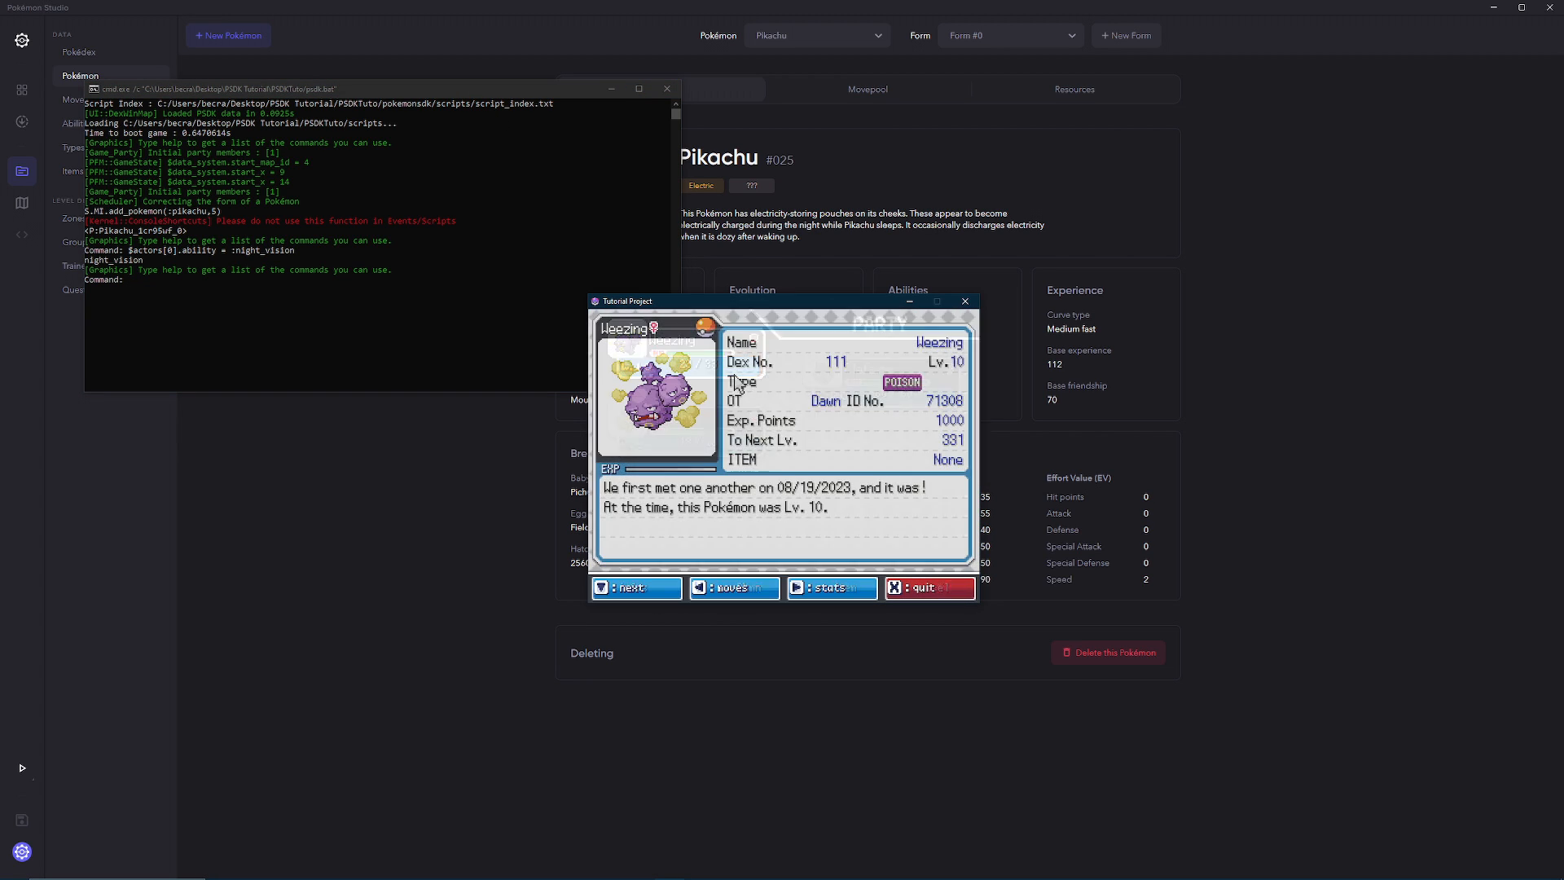
left_click(831, 589)
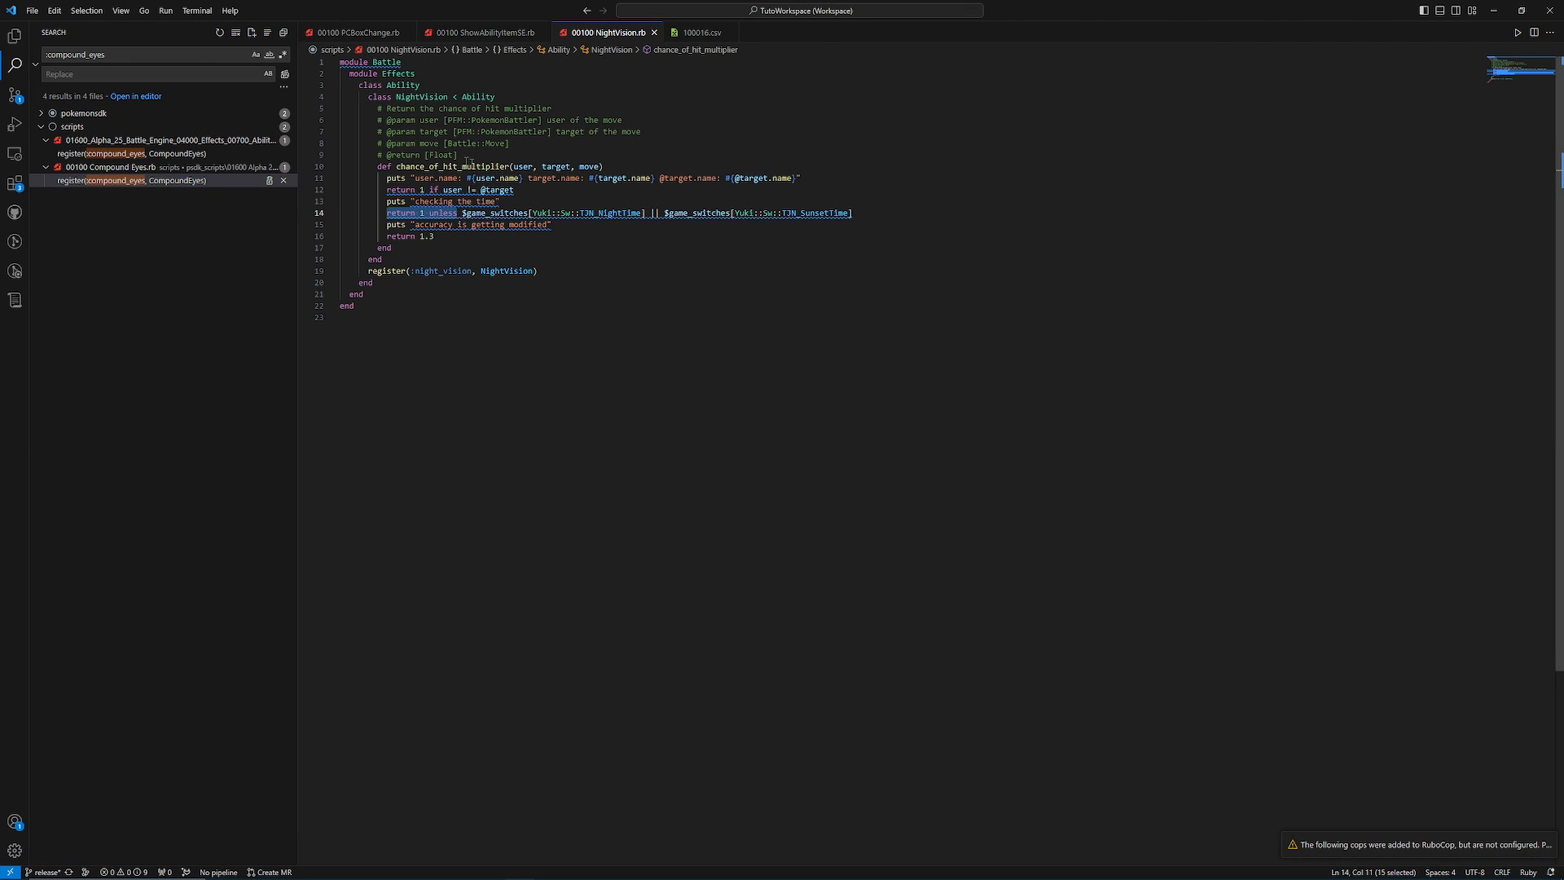
mouse_move(459, 167)
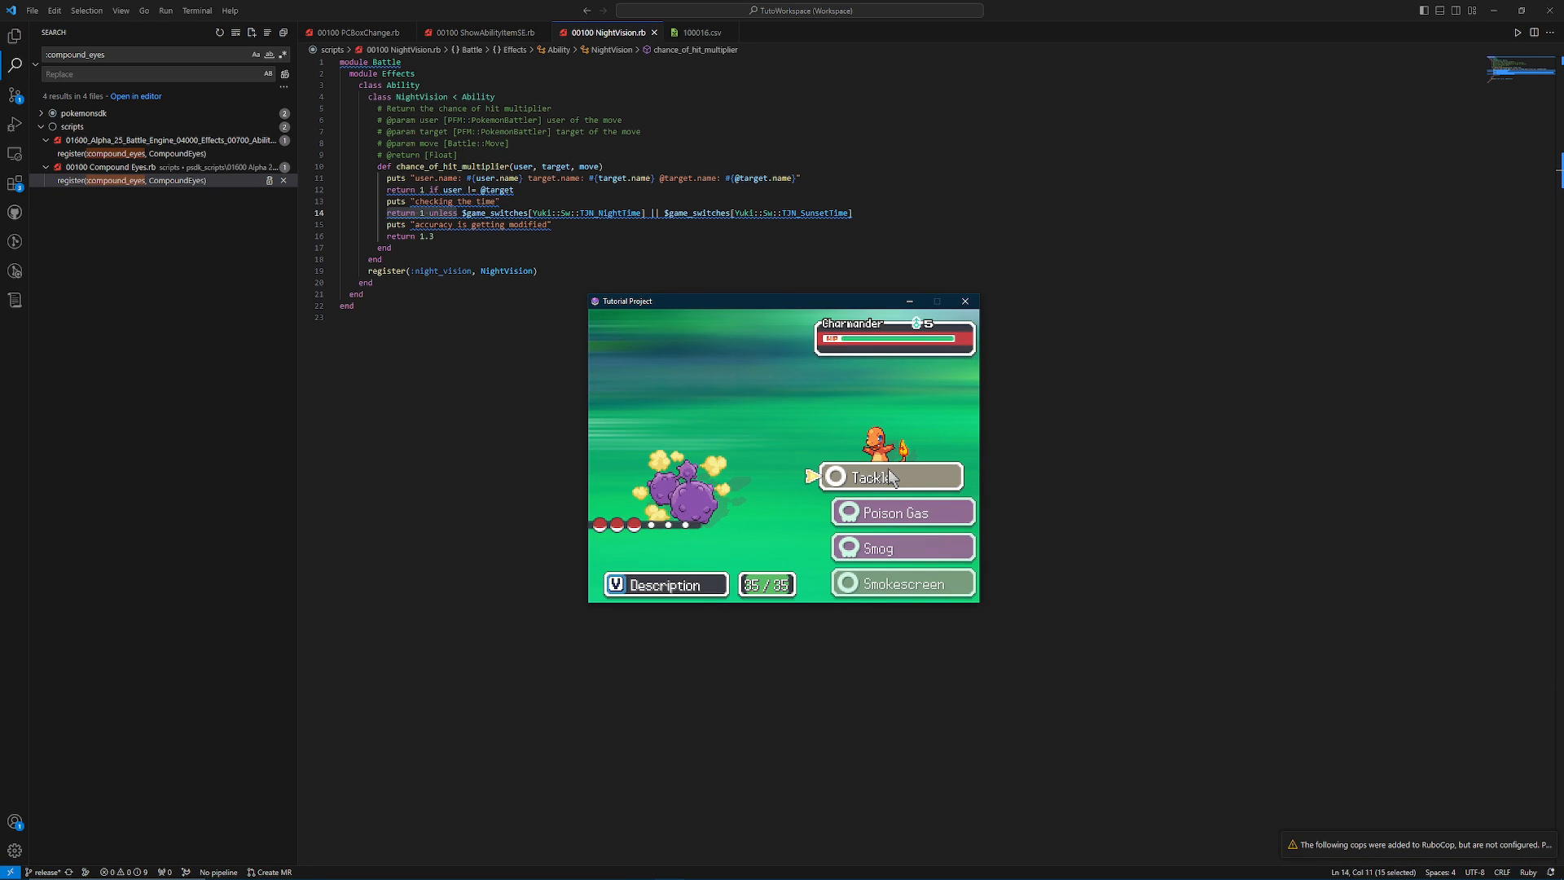
Step: Use Tackle against the wild Charmander and read the NightVision debug output
left_click(890, 476)
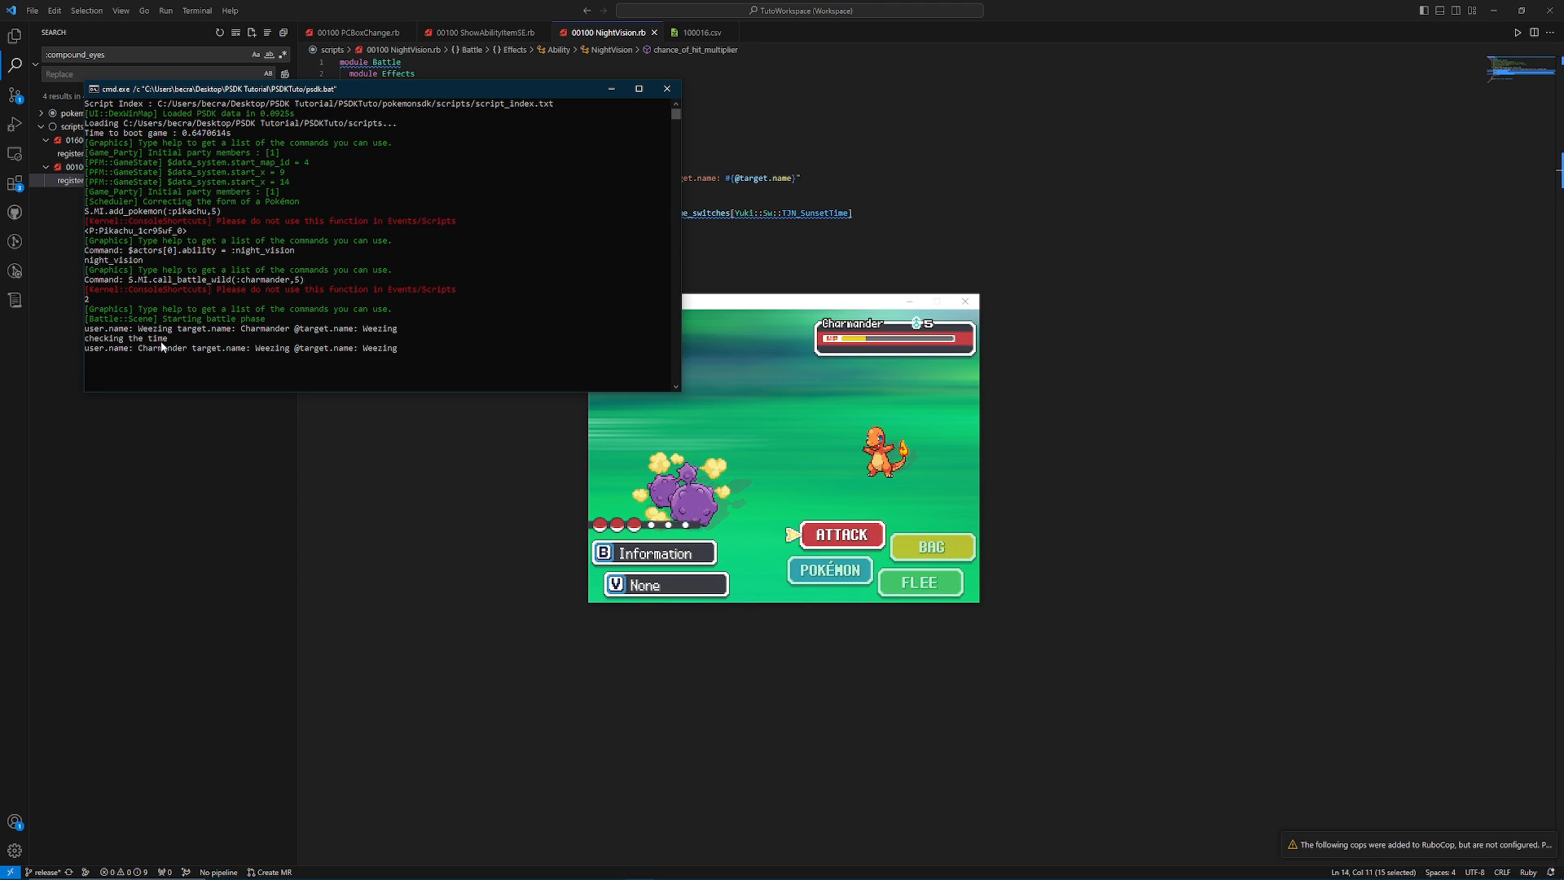
left_click(666, 88)
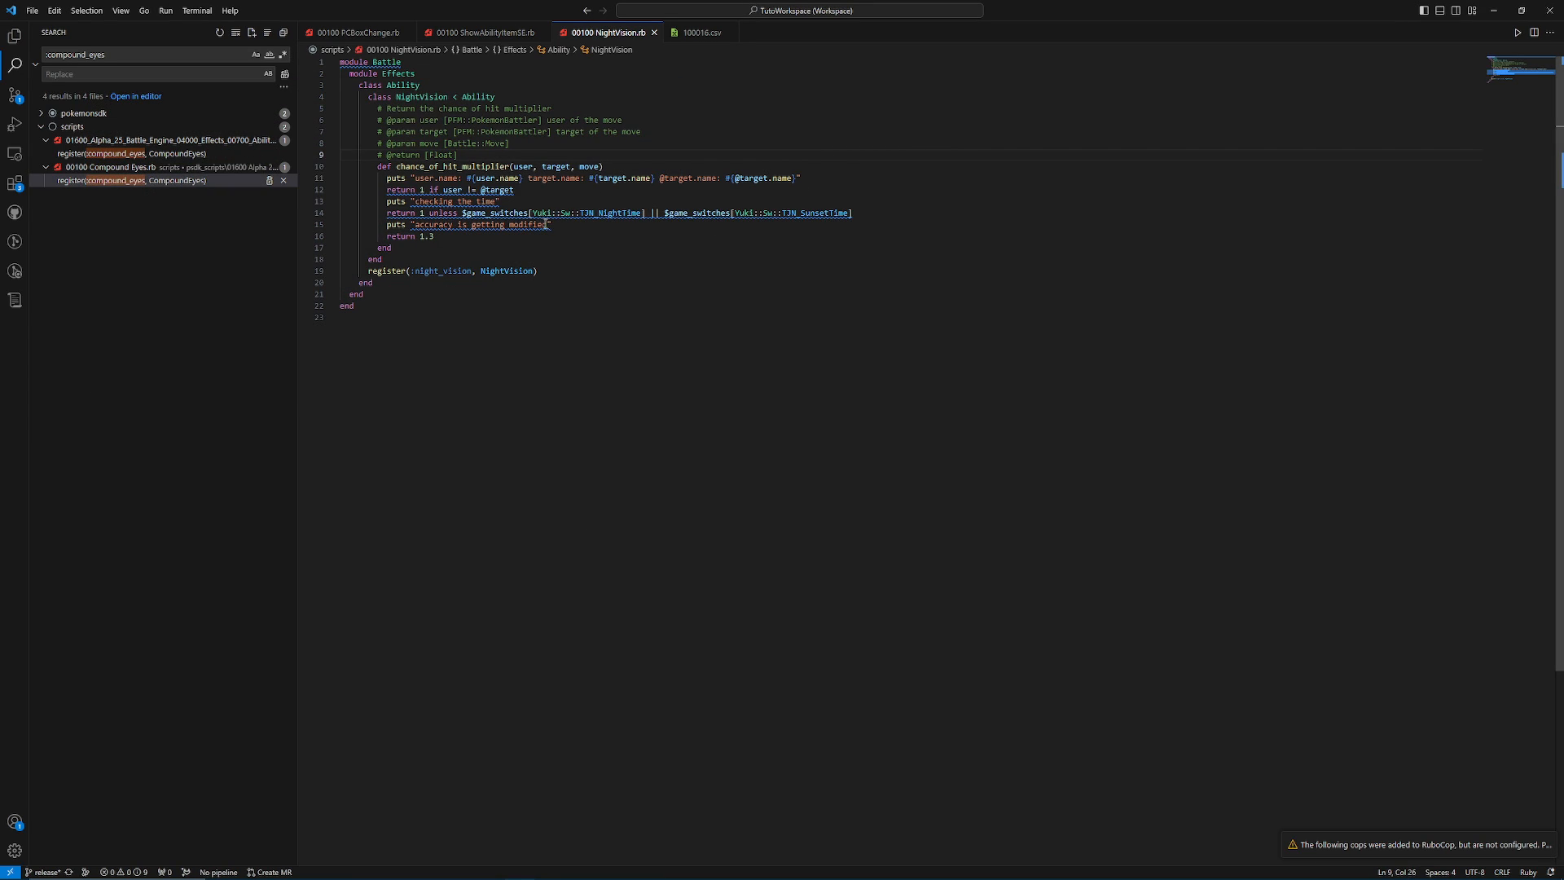
Step: Check the clock and evaluate the NightTime || SunsetTime switch expression in the console, both false
left_click_drag(385, 223, 550, 224)
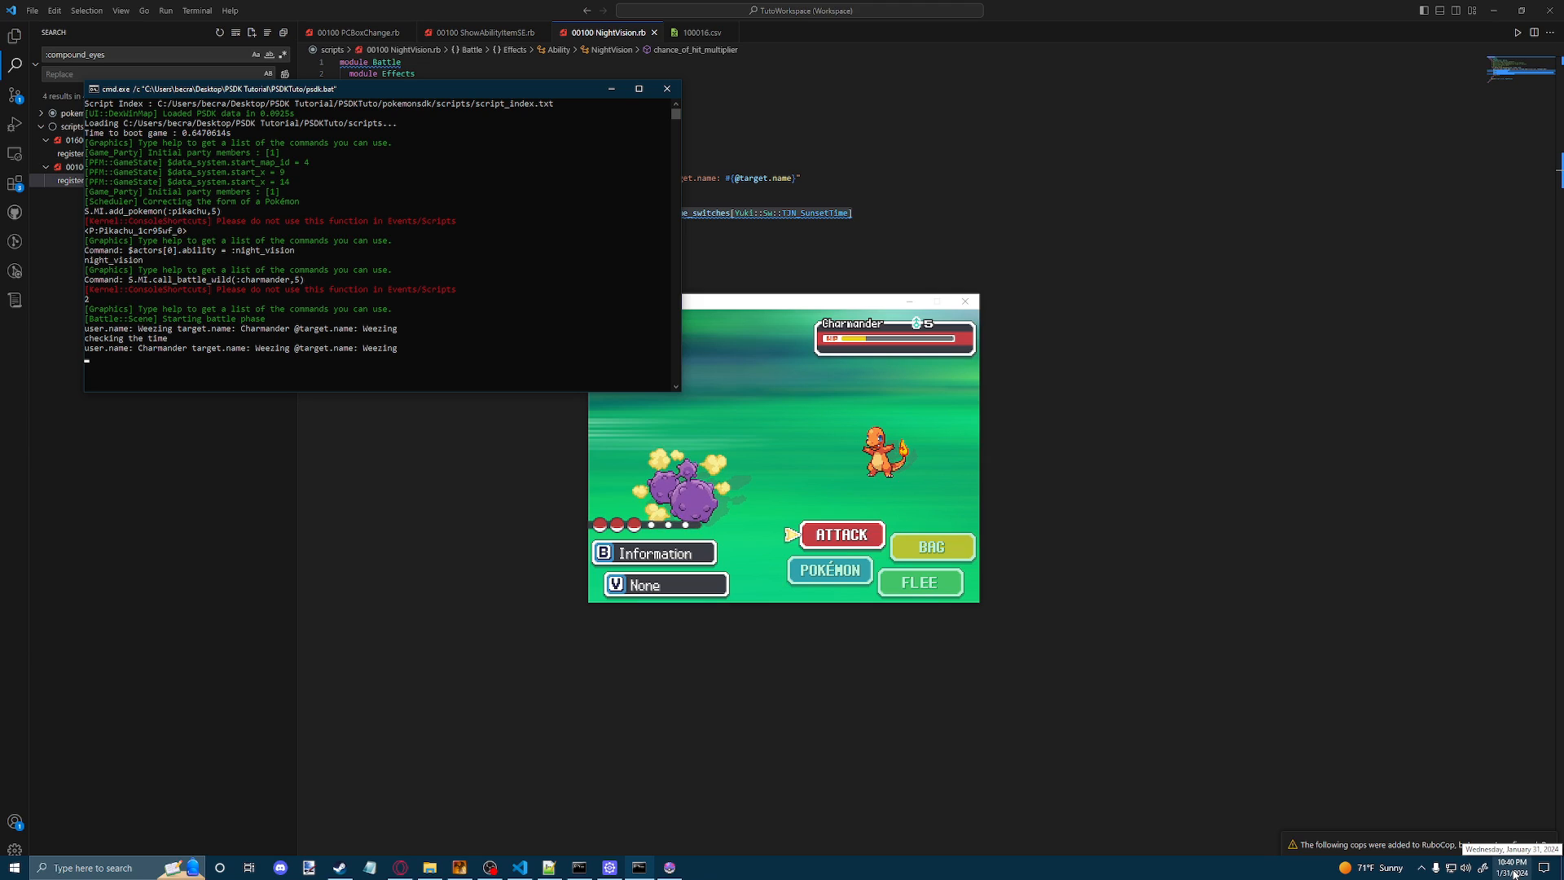
left_click(917, 581)
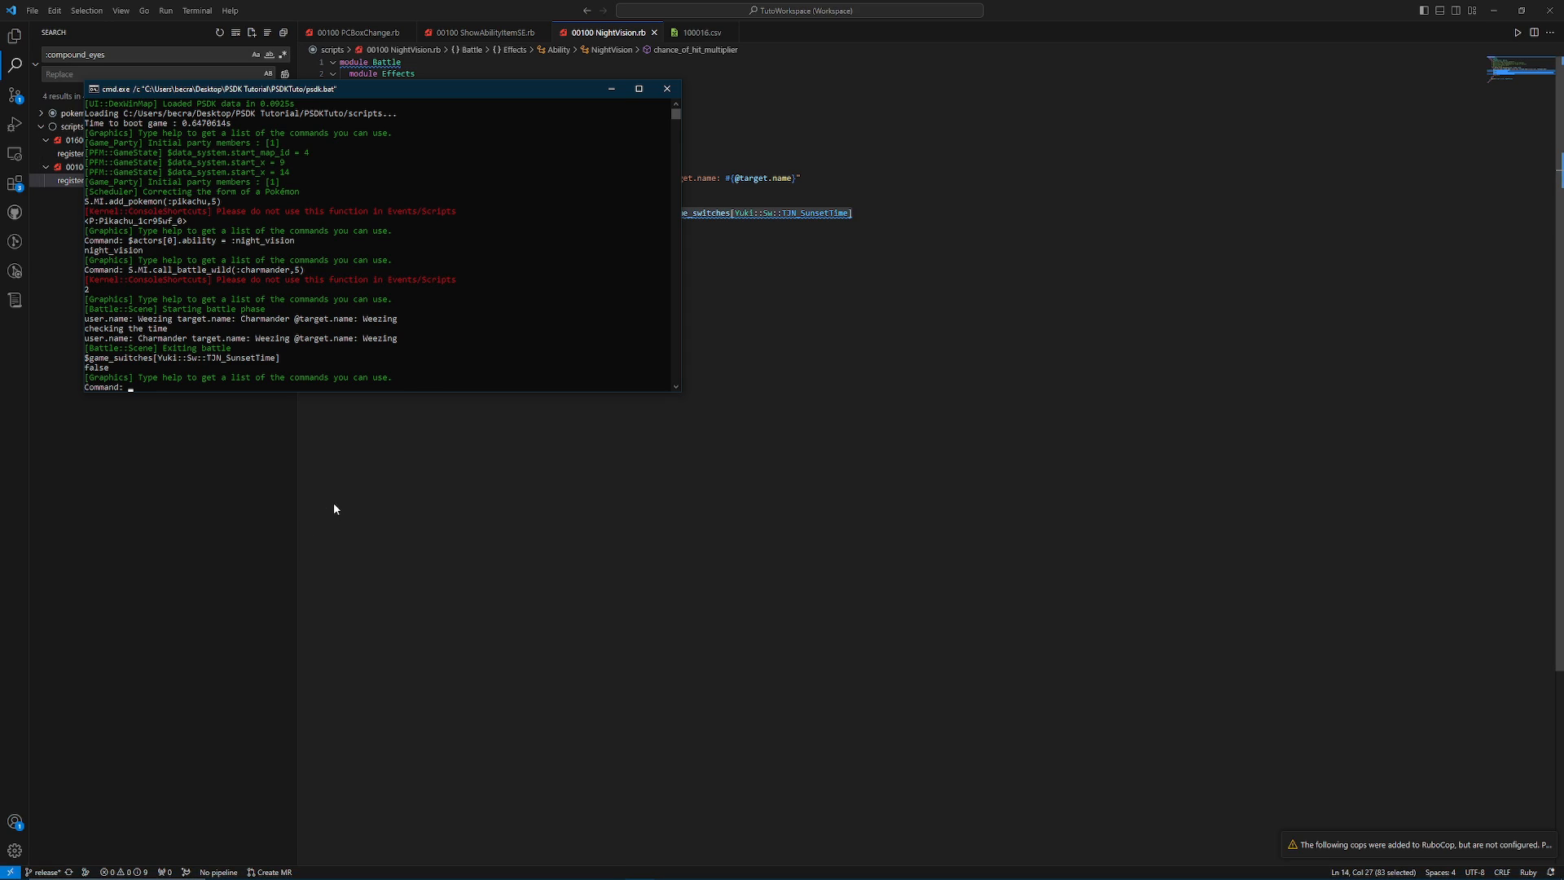
type("$game_switches[Yuki::Sw::TJN_NightTime] || $game_switches[Yuki::Sw::TJN_SunsetTime]")
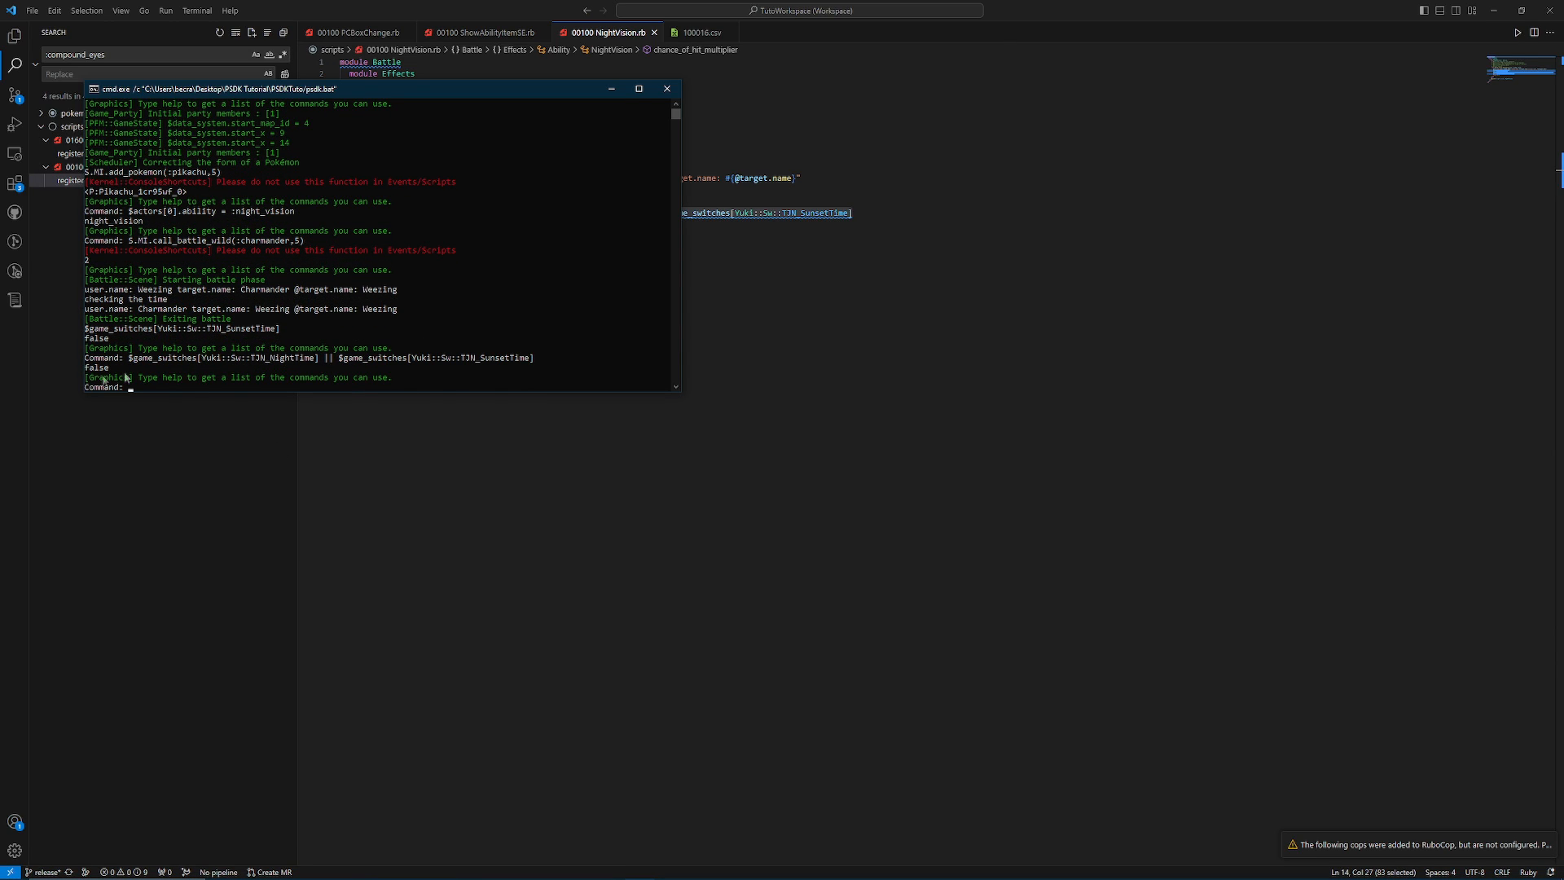
mouse_move(448, 391)
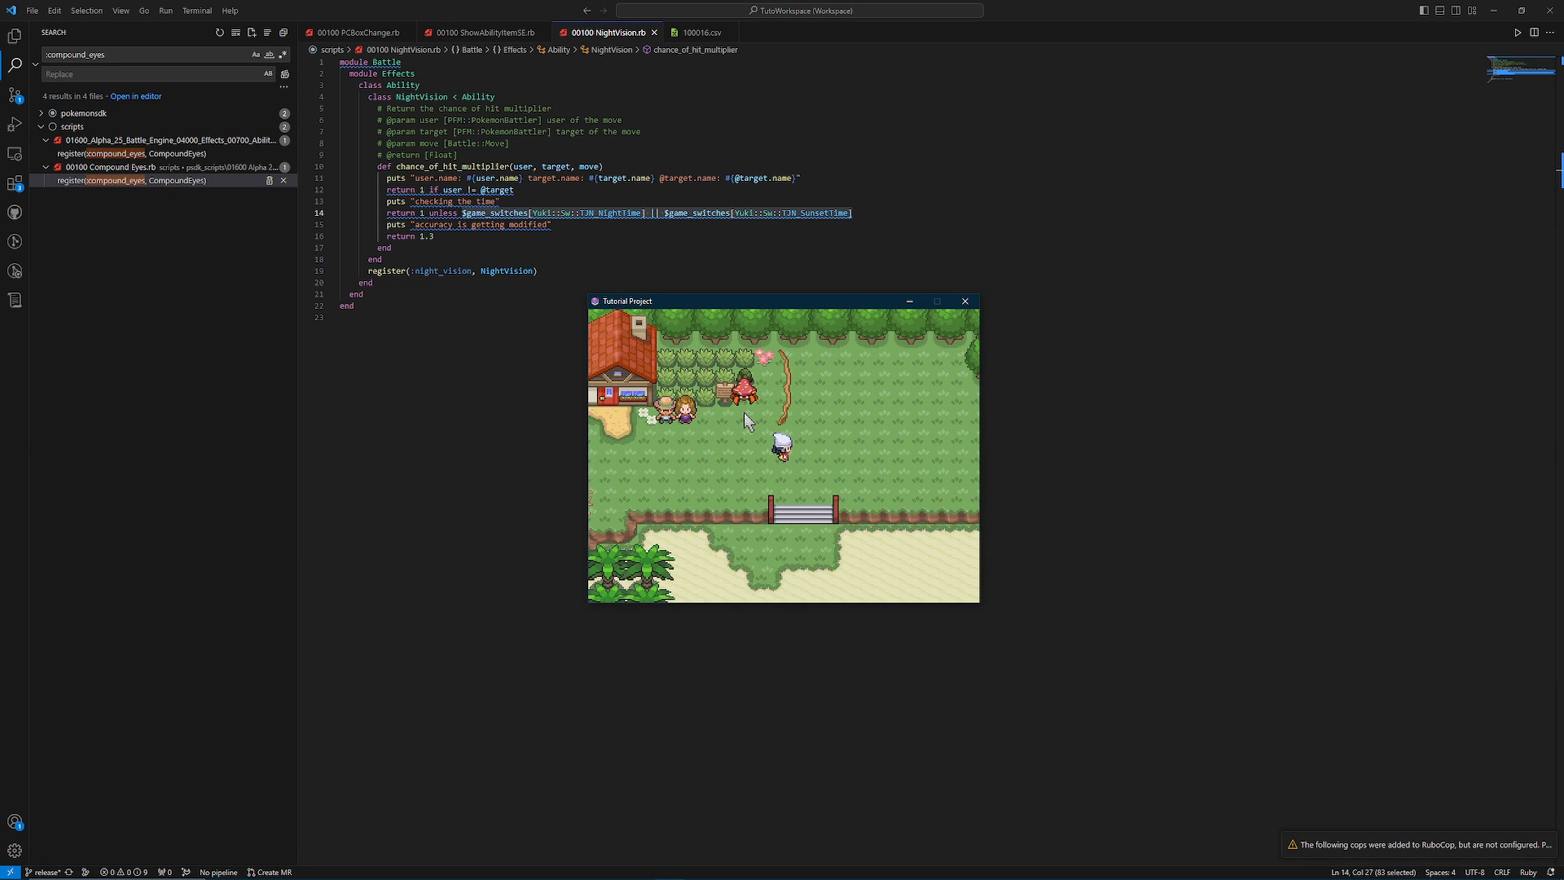
mouse_move(689, 461)
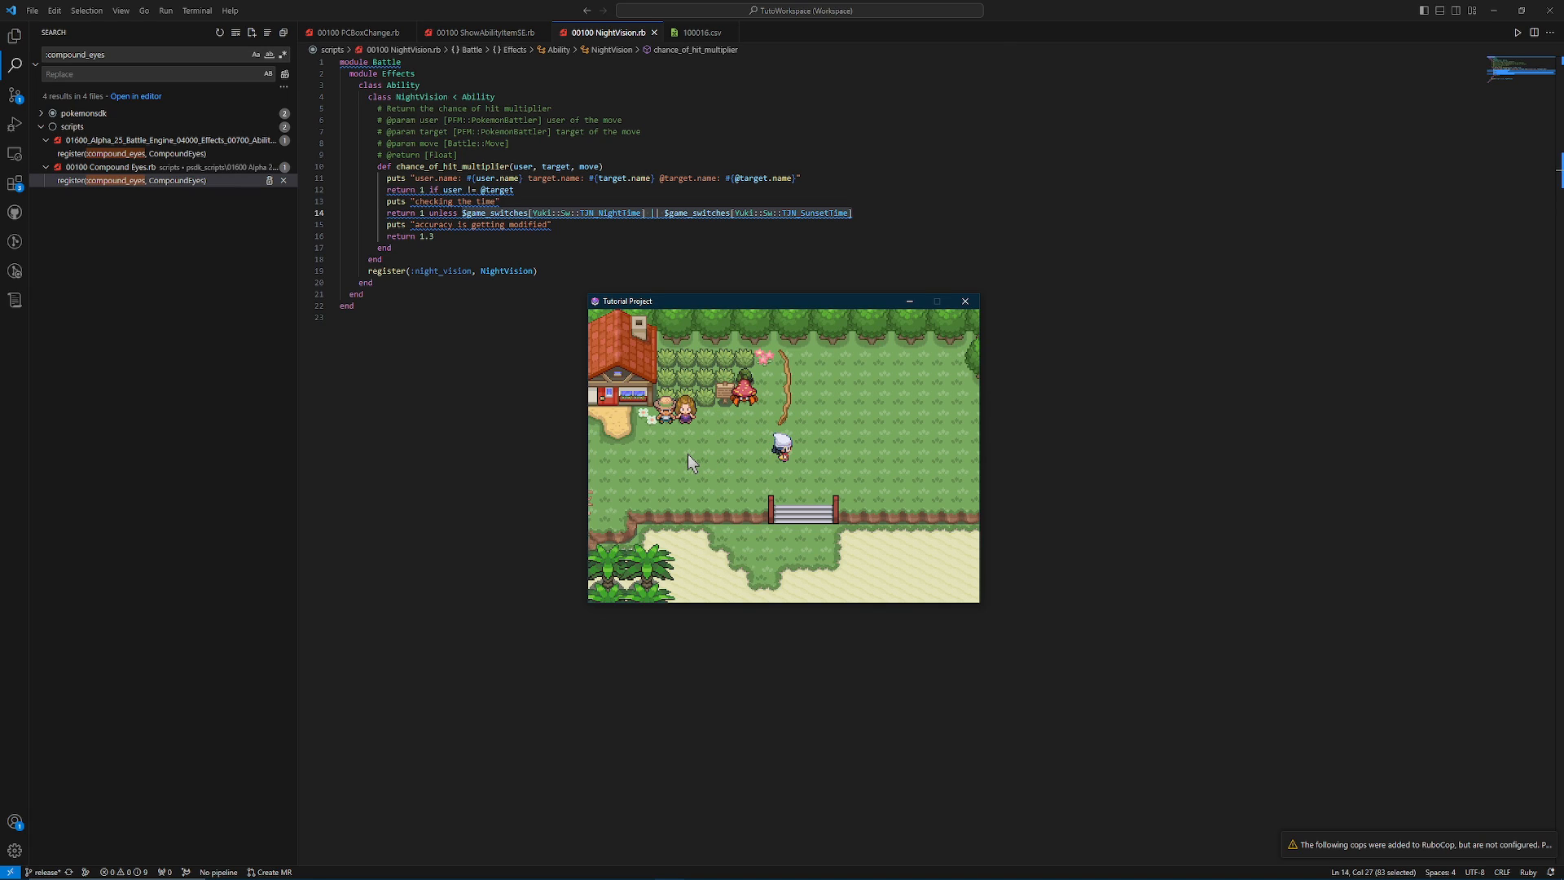
mouse_move(707, 469)
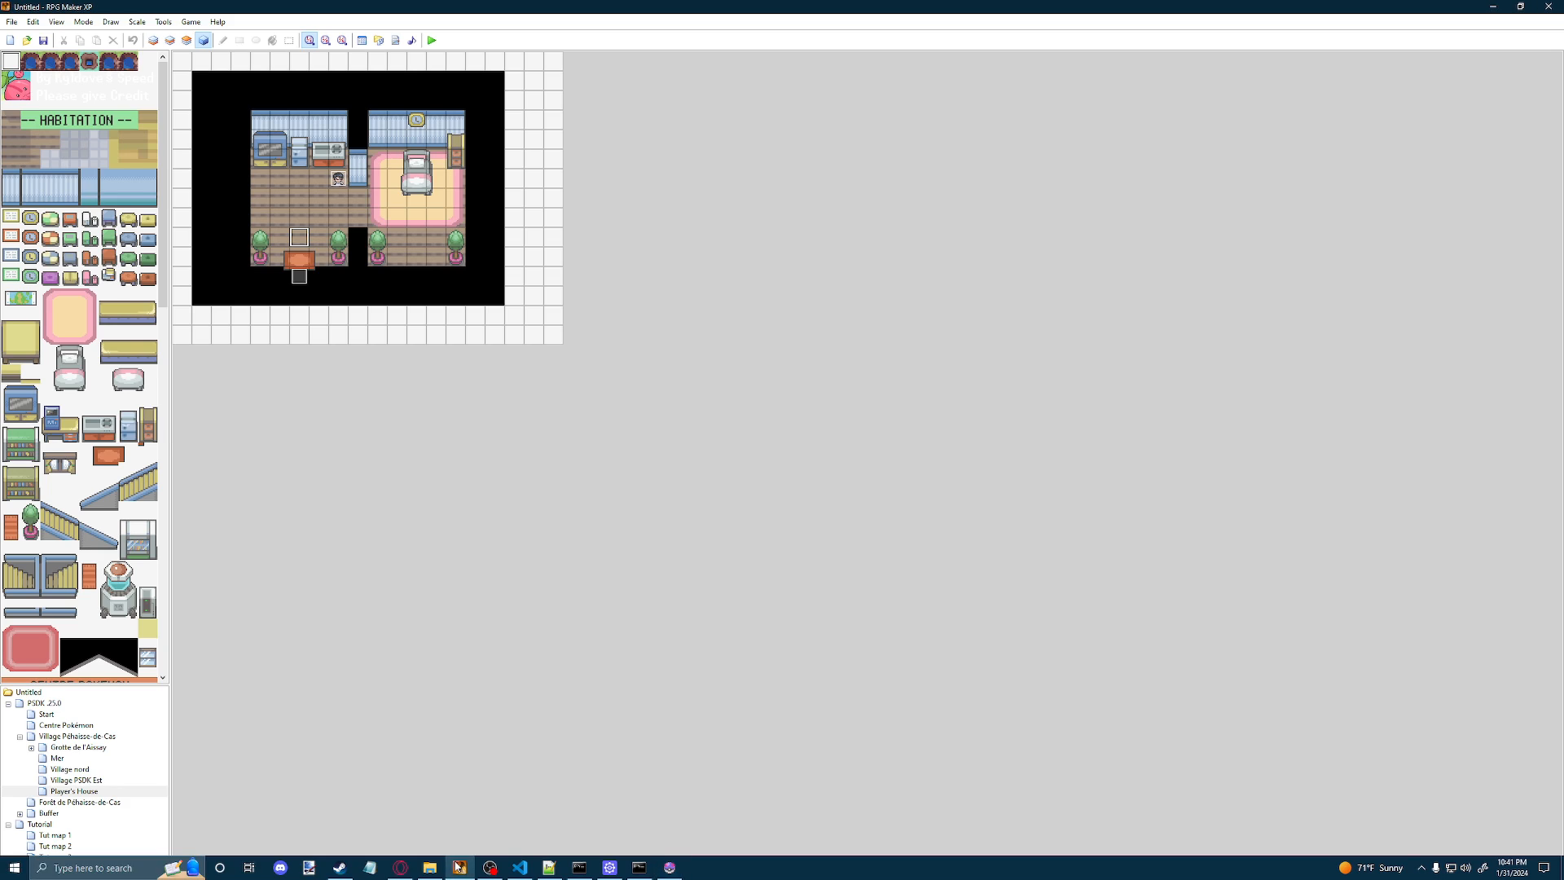
double_click(339, 179)
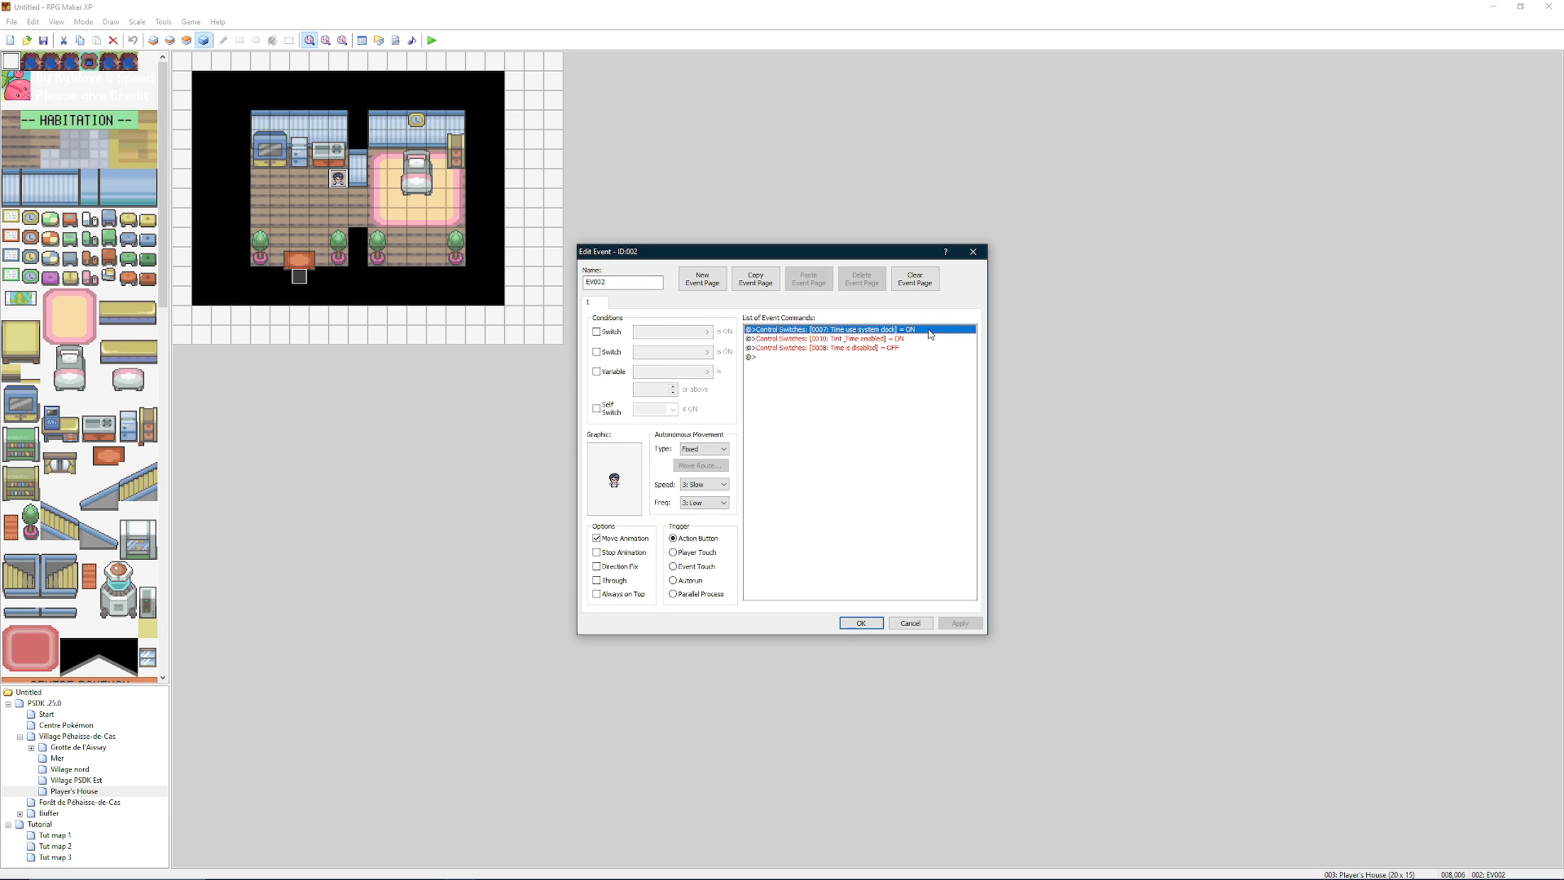
left_click(858, 339)
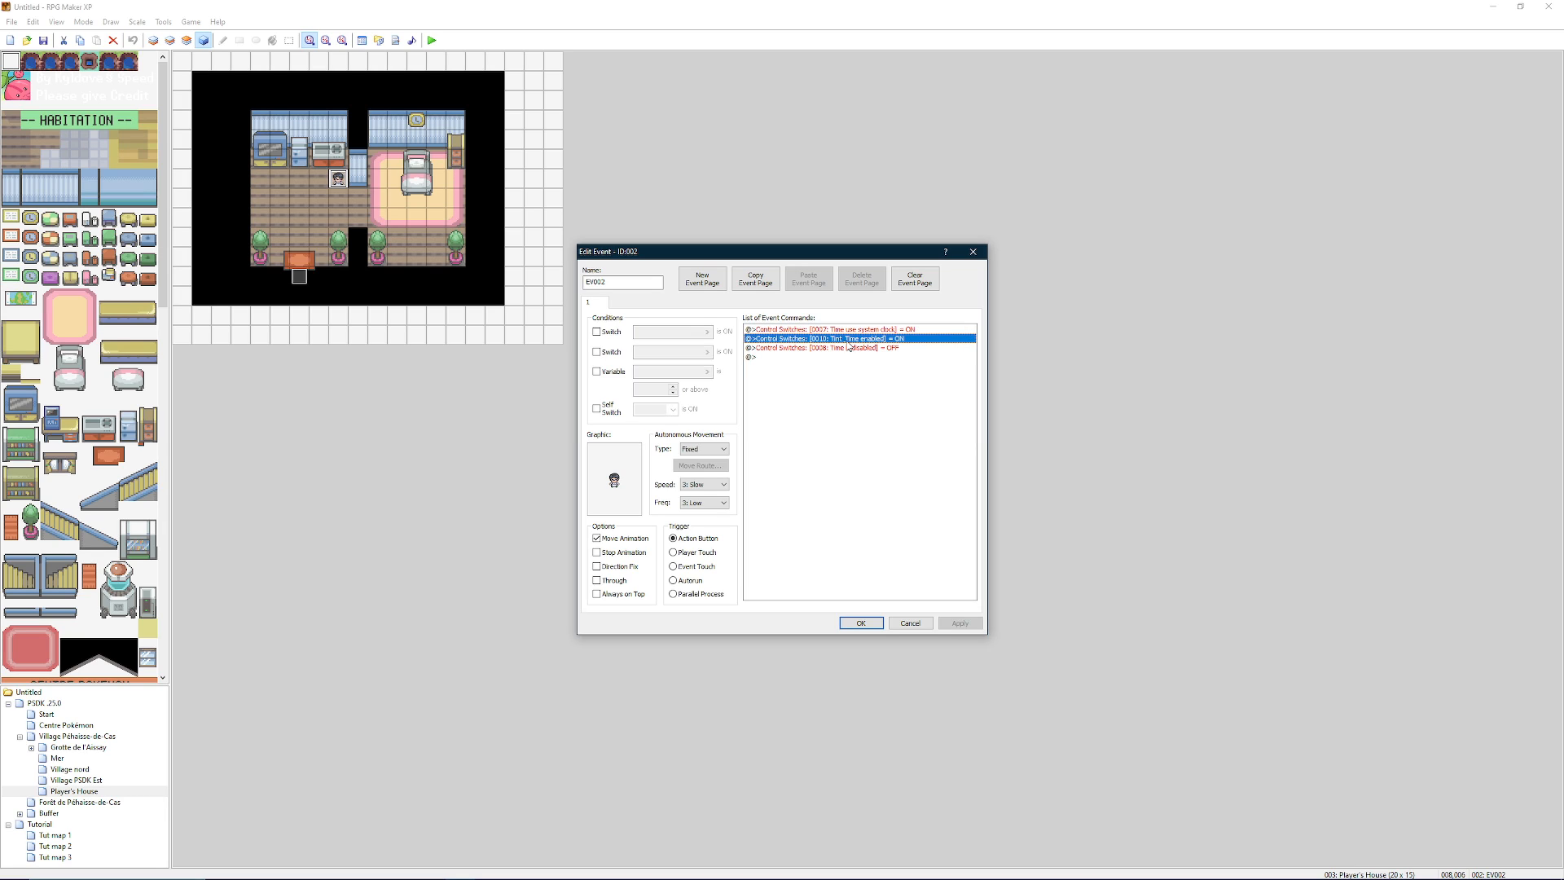
left_click(847, 348)
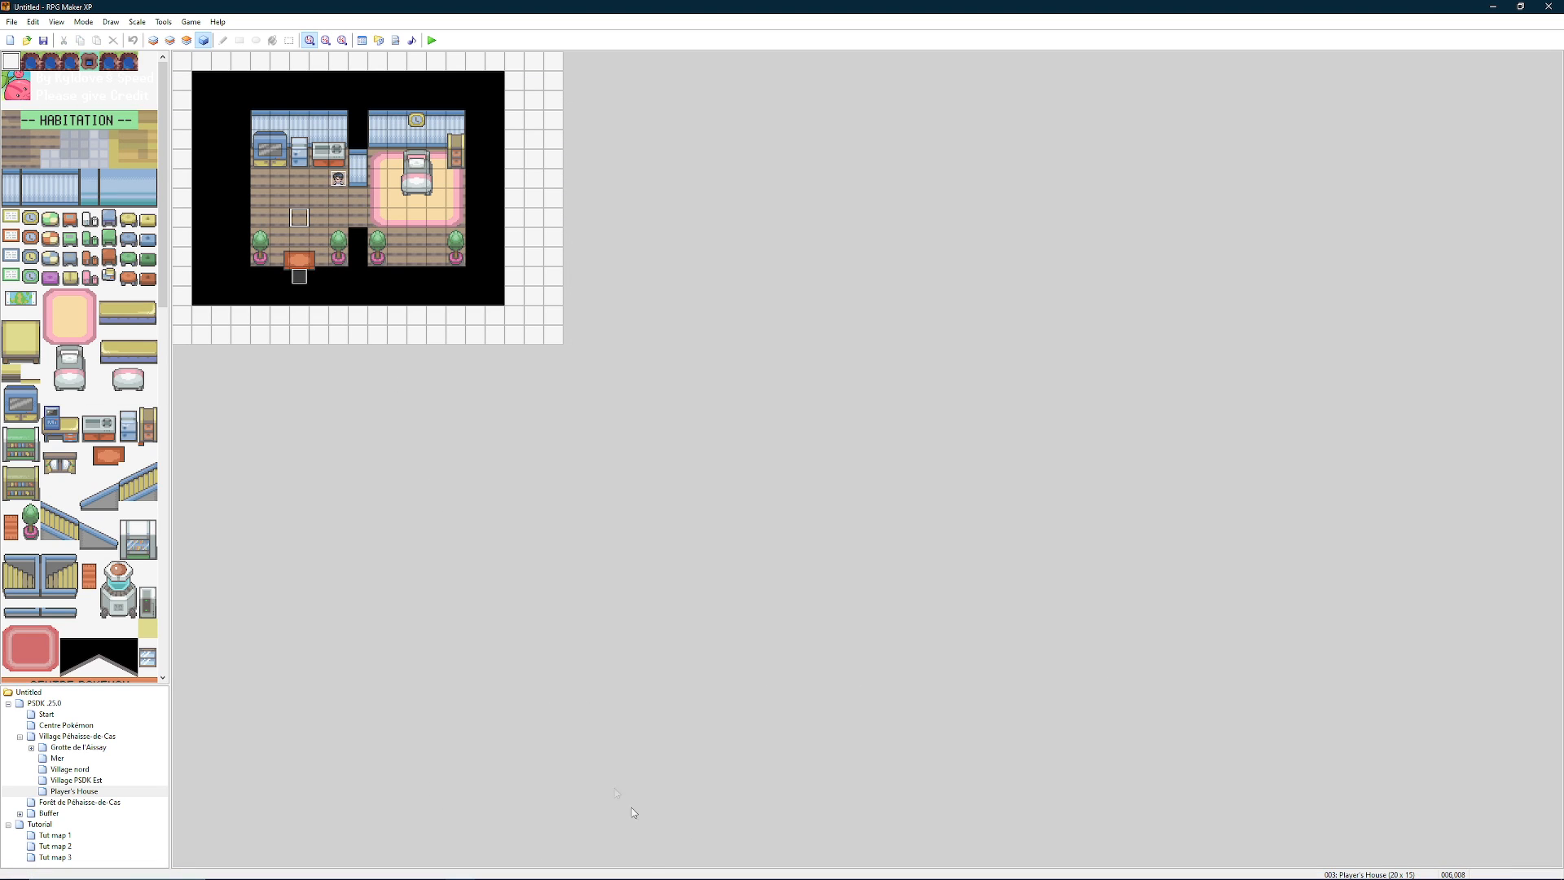
left_click(431, 39)
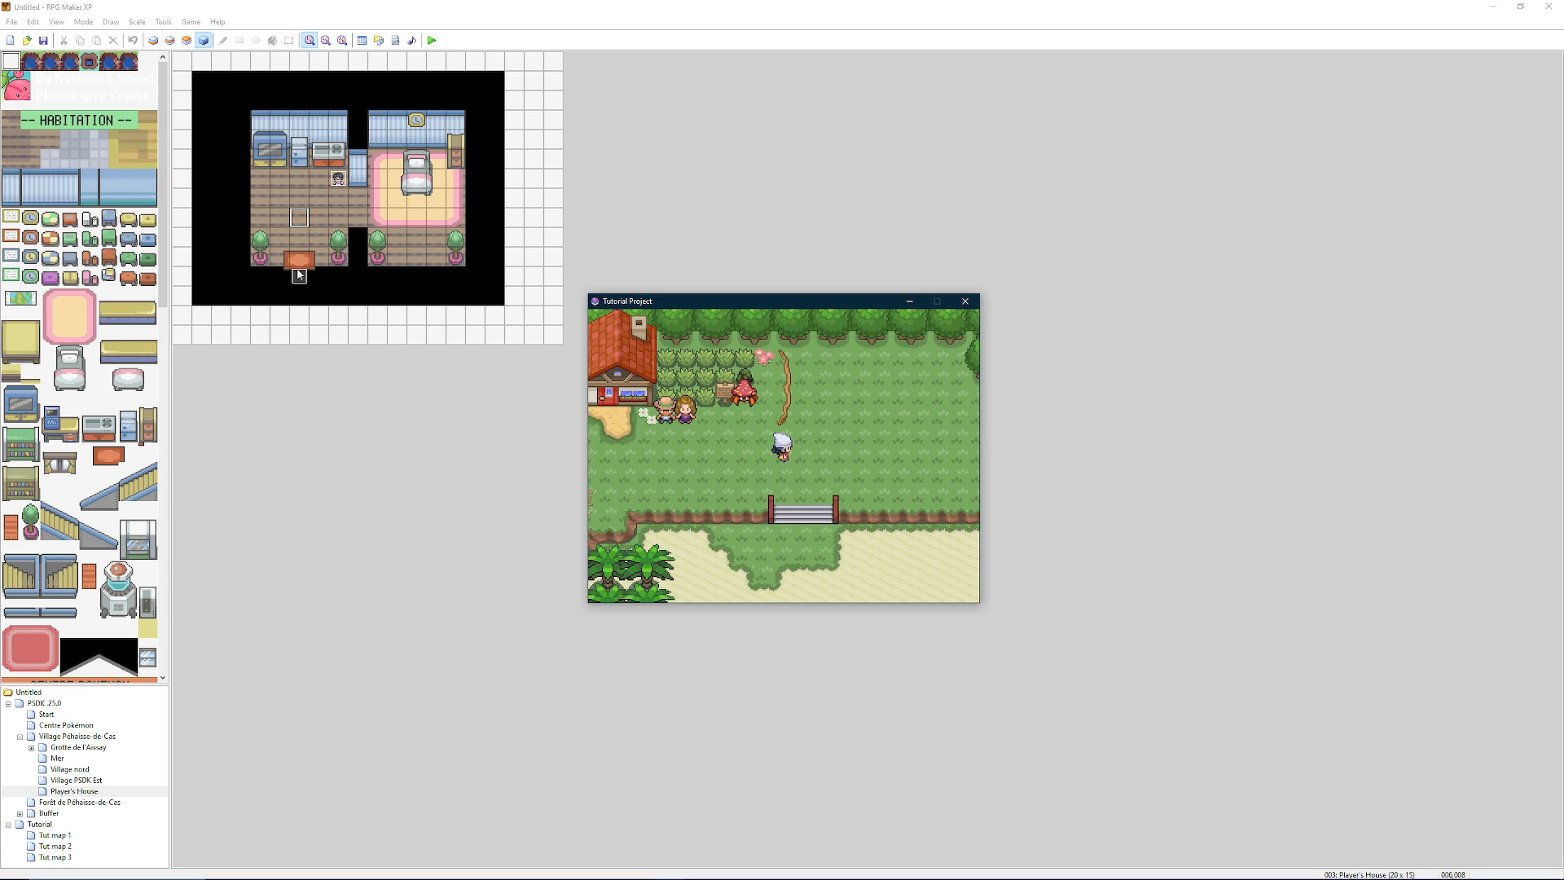
Step: Query $game_switches[7] and [10] in the debug console (both false), then begin a Debugger.warp command
left_click(963, 300)
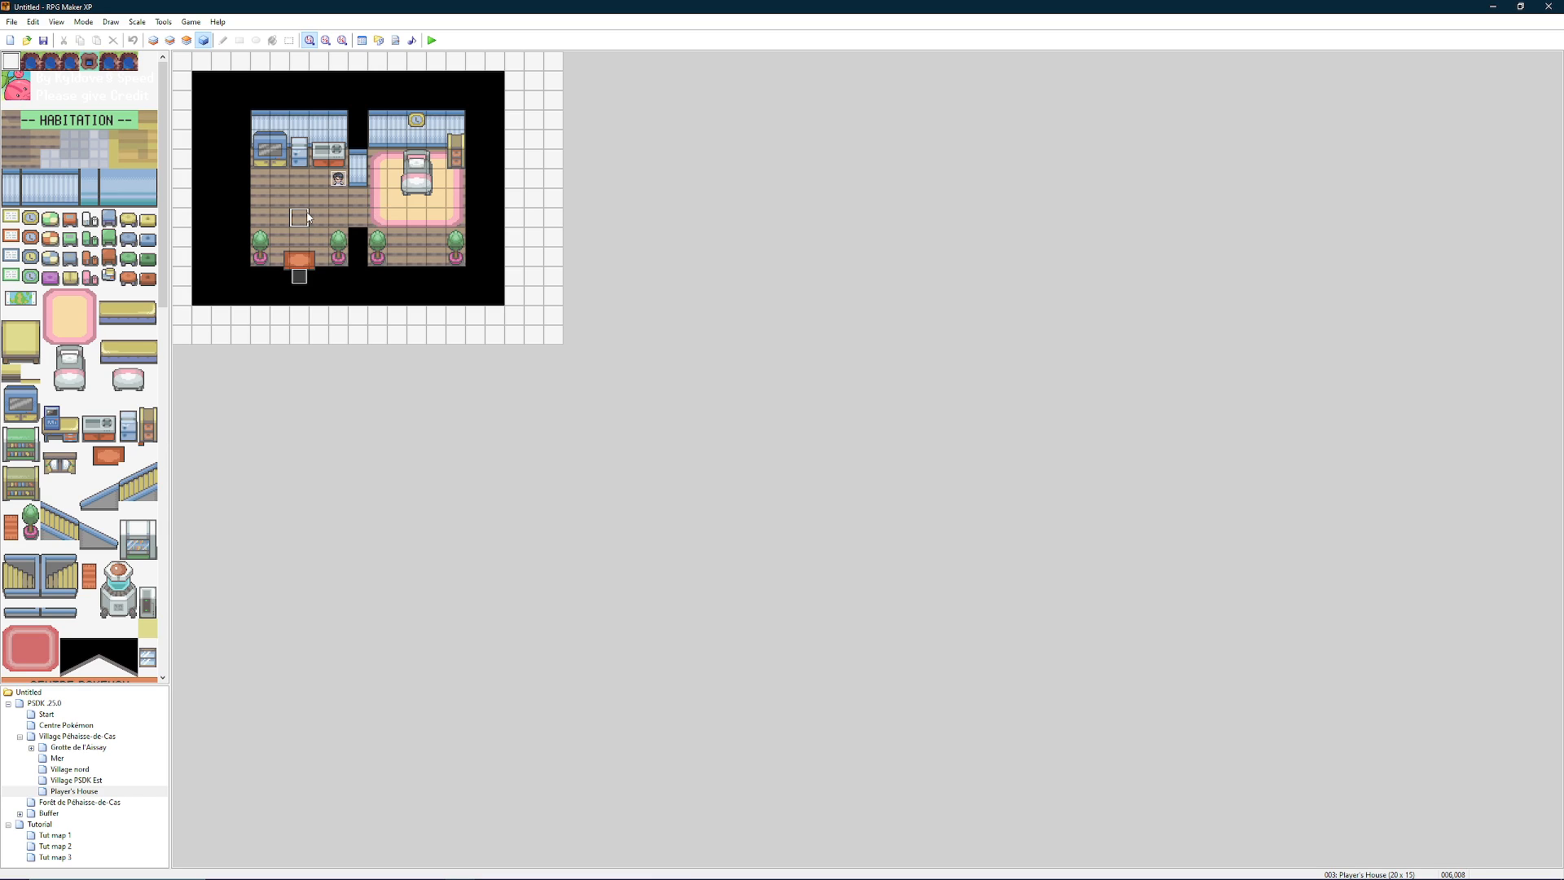
mouse_move(1345, 852)
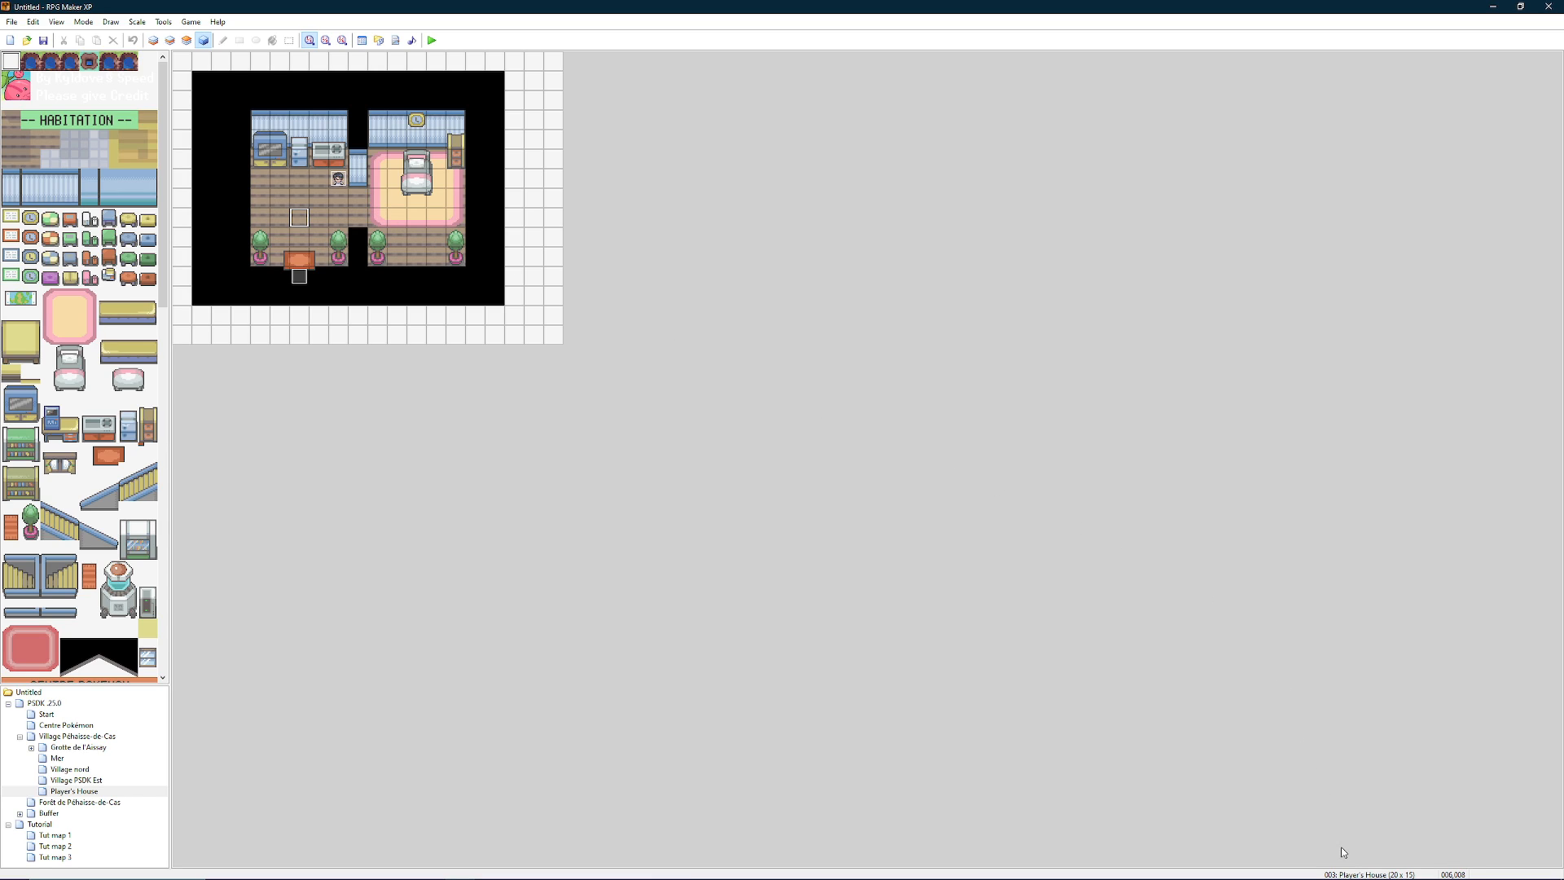
mouse_move(1344, 866)
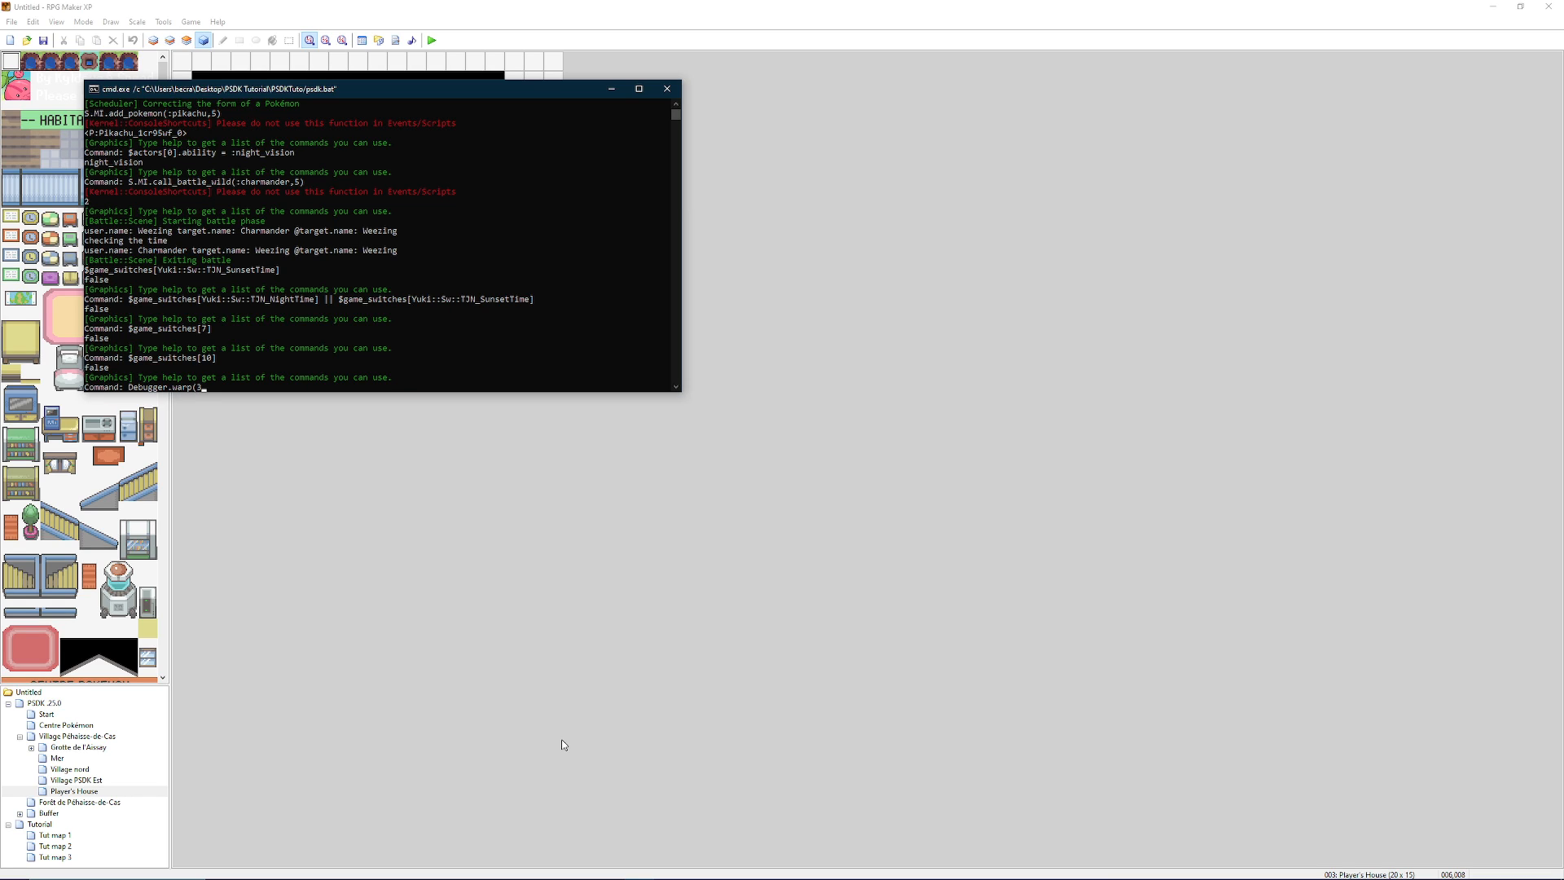
type(",6,")
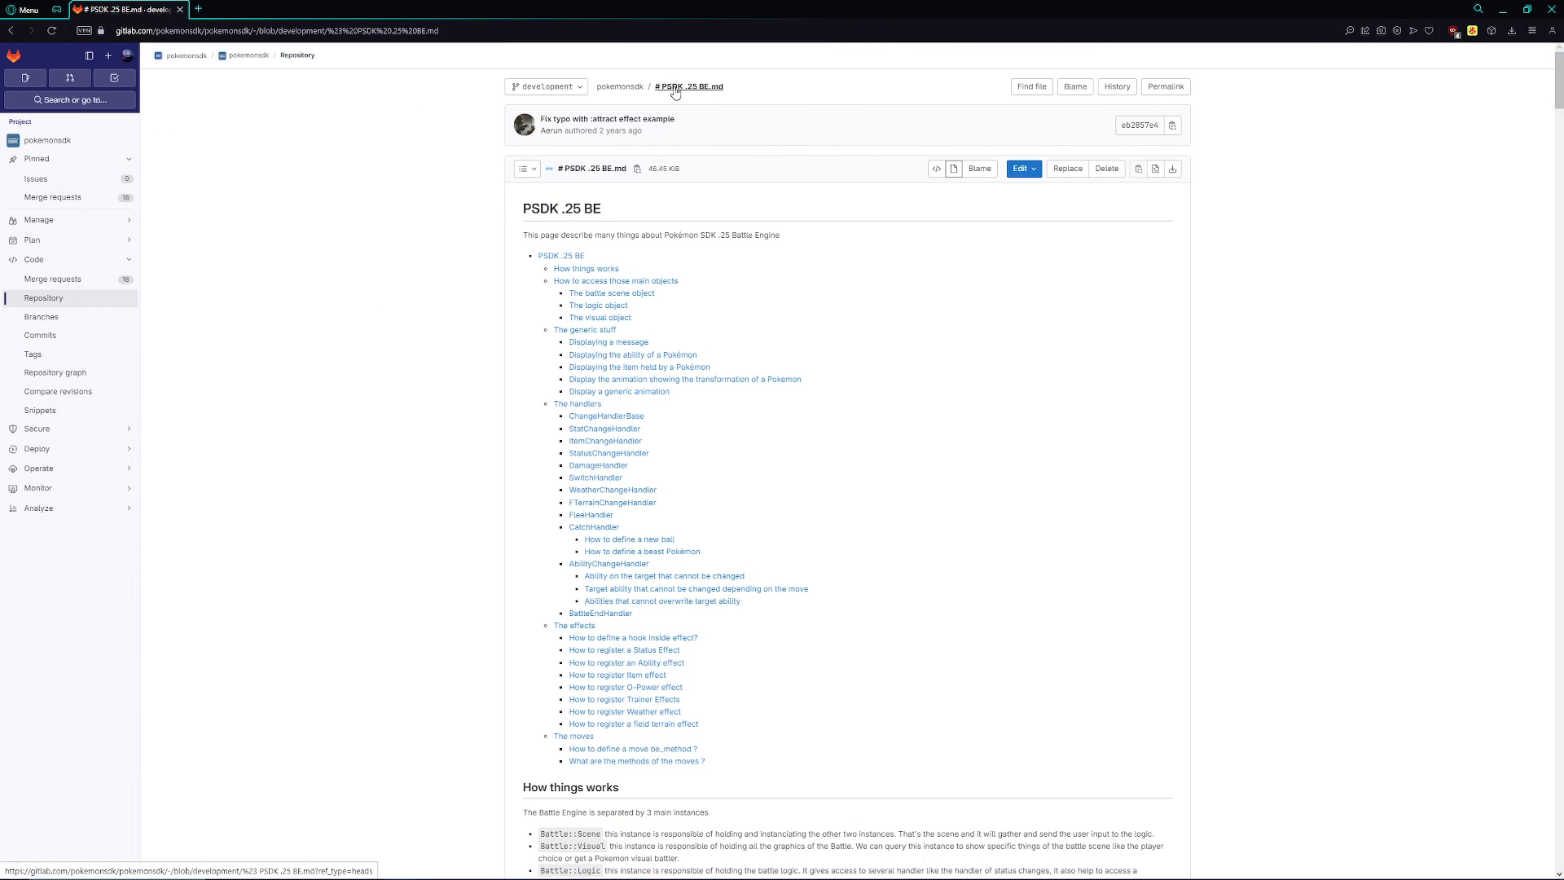
mouse_move(665, 156)
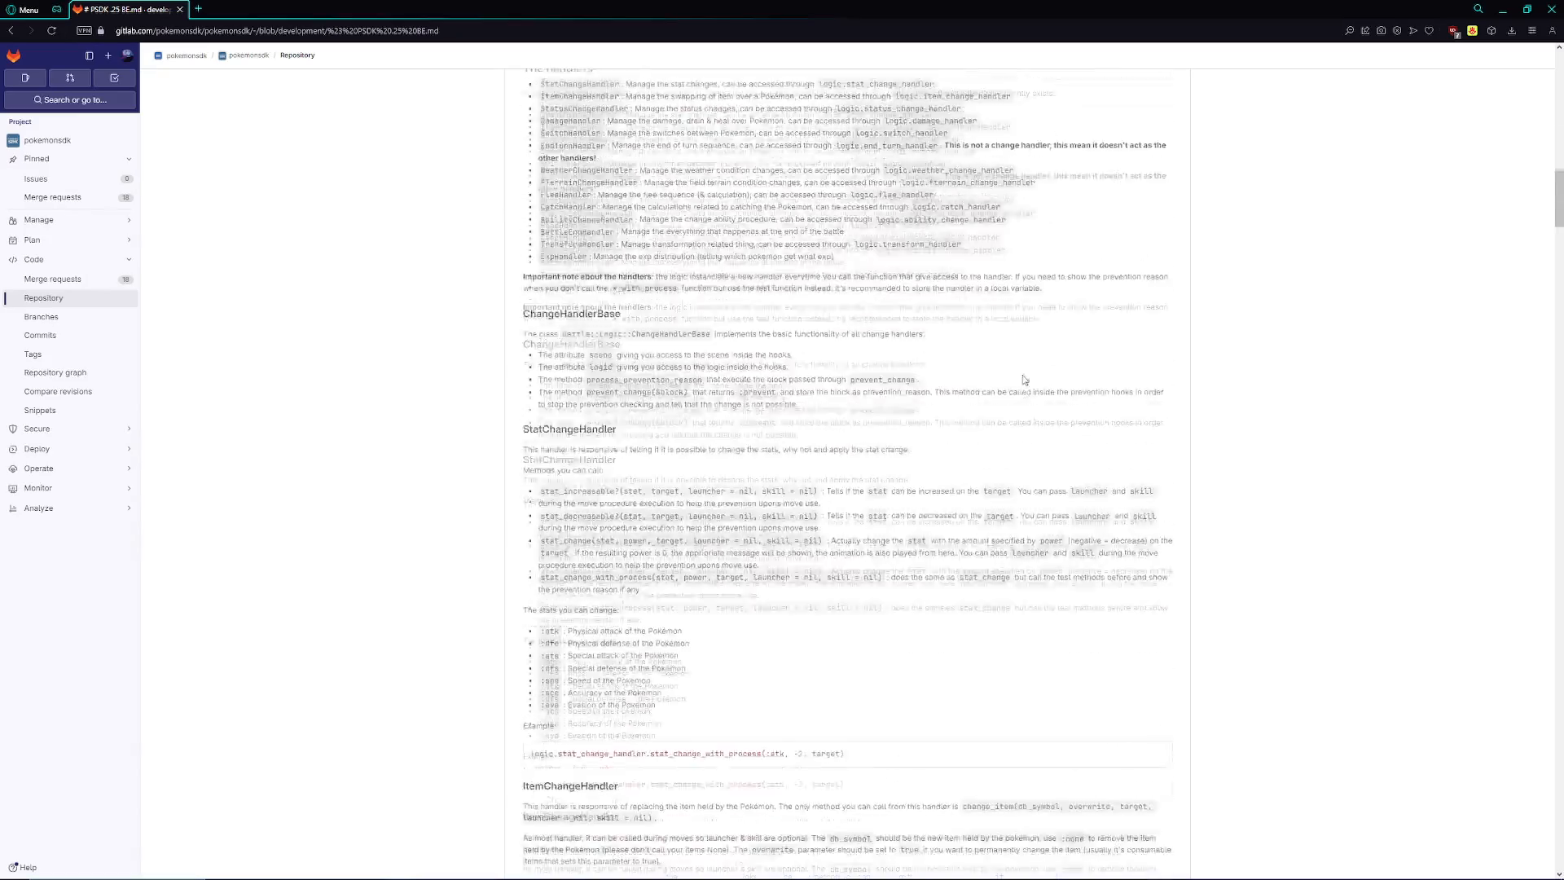
Step: Scroll PSDK .25 BE.md to the chance_of_hit_multiplier effect hook and its ability example
scroll("down", 3)
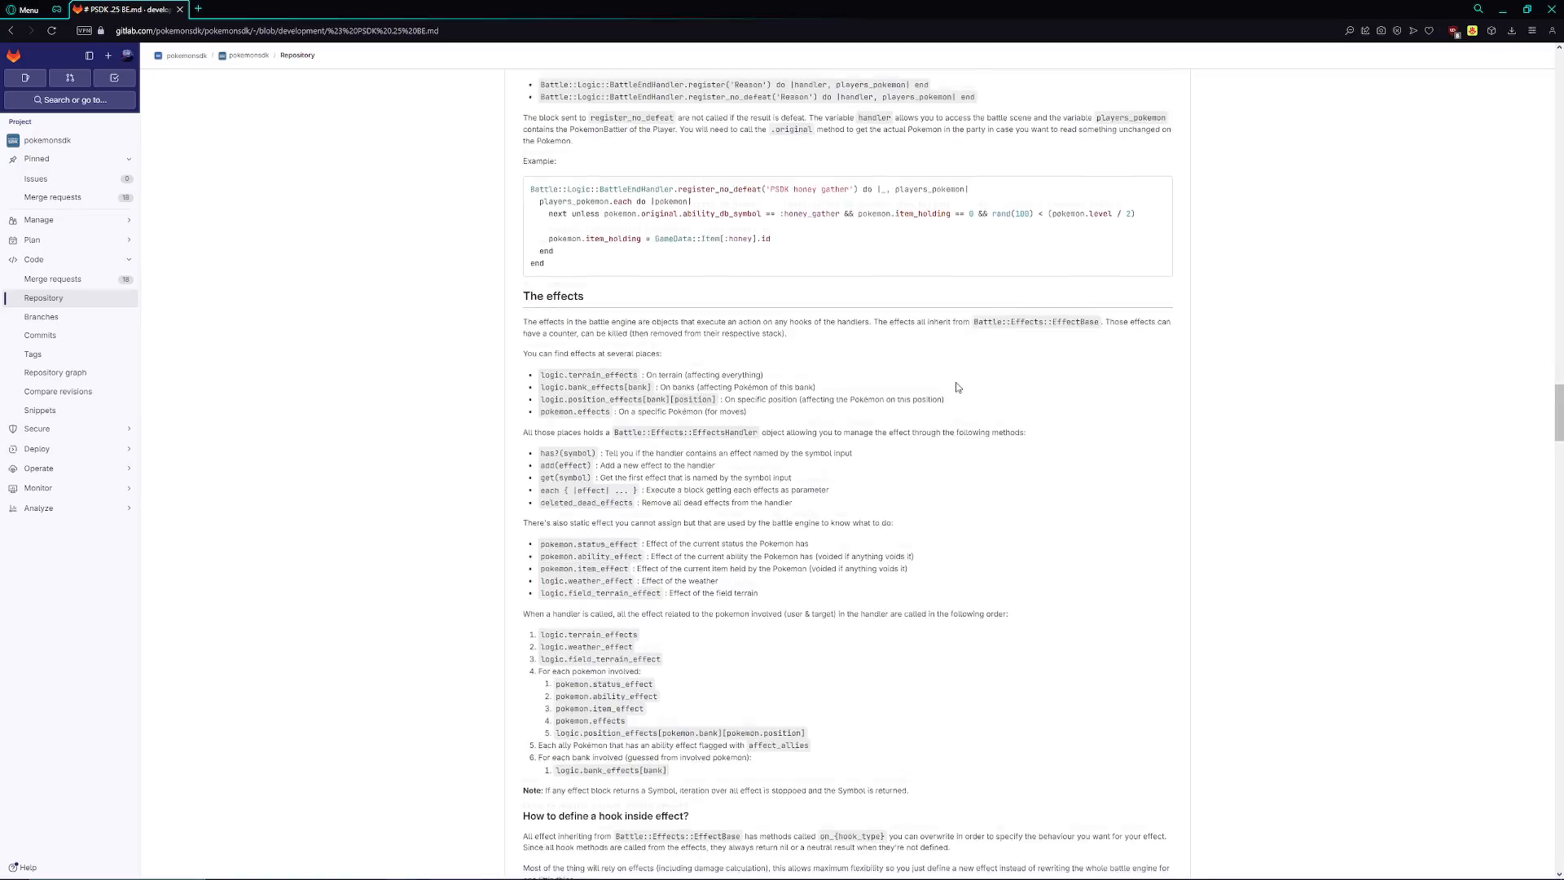
scroll("down", 3)
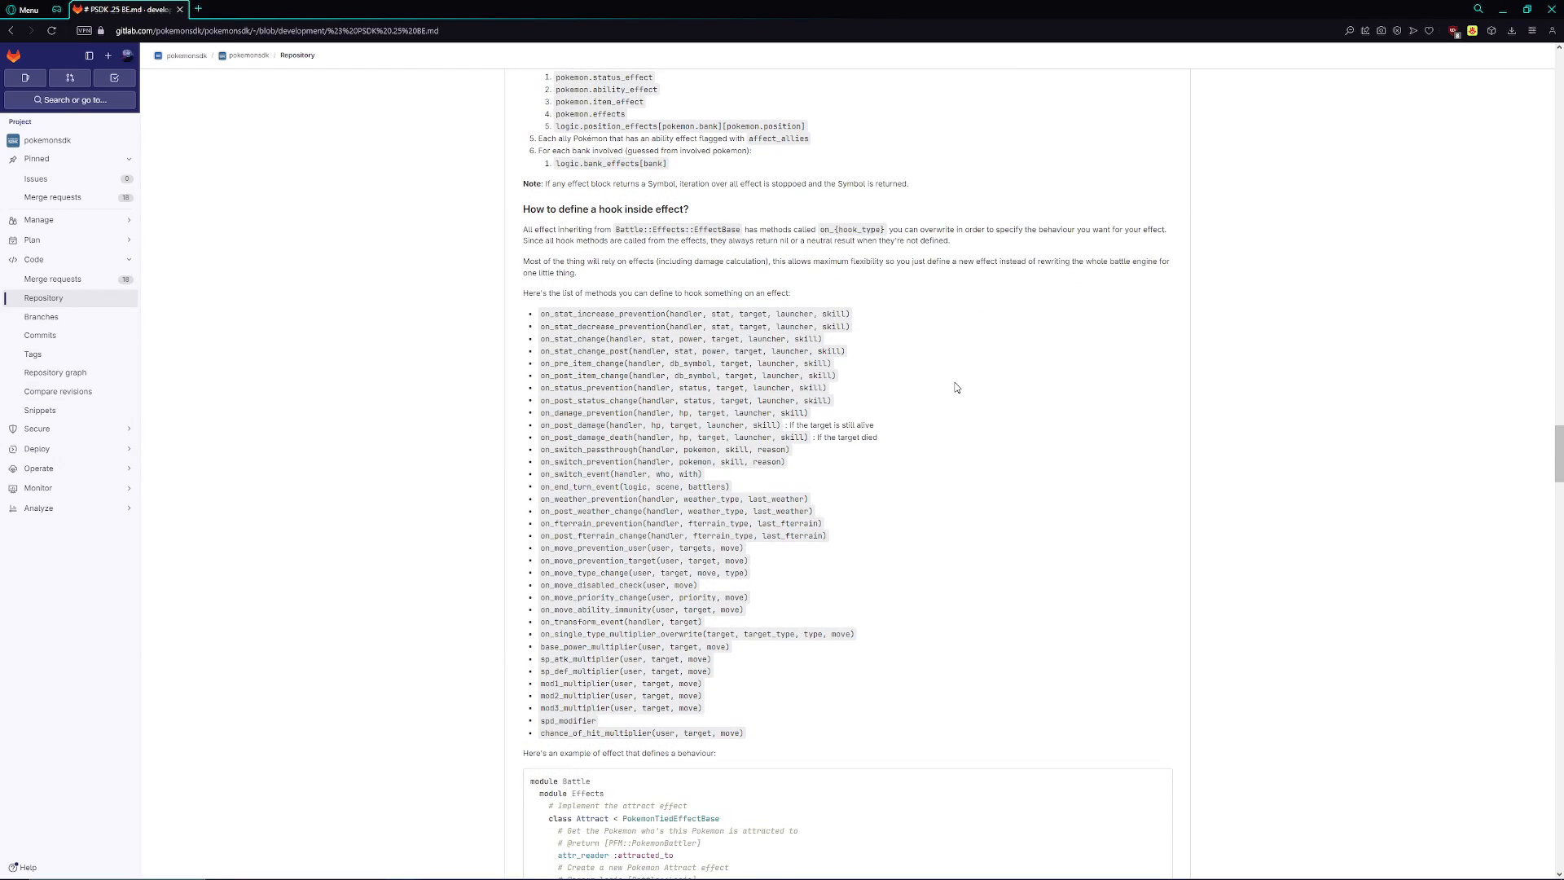
scroll("down", 3)
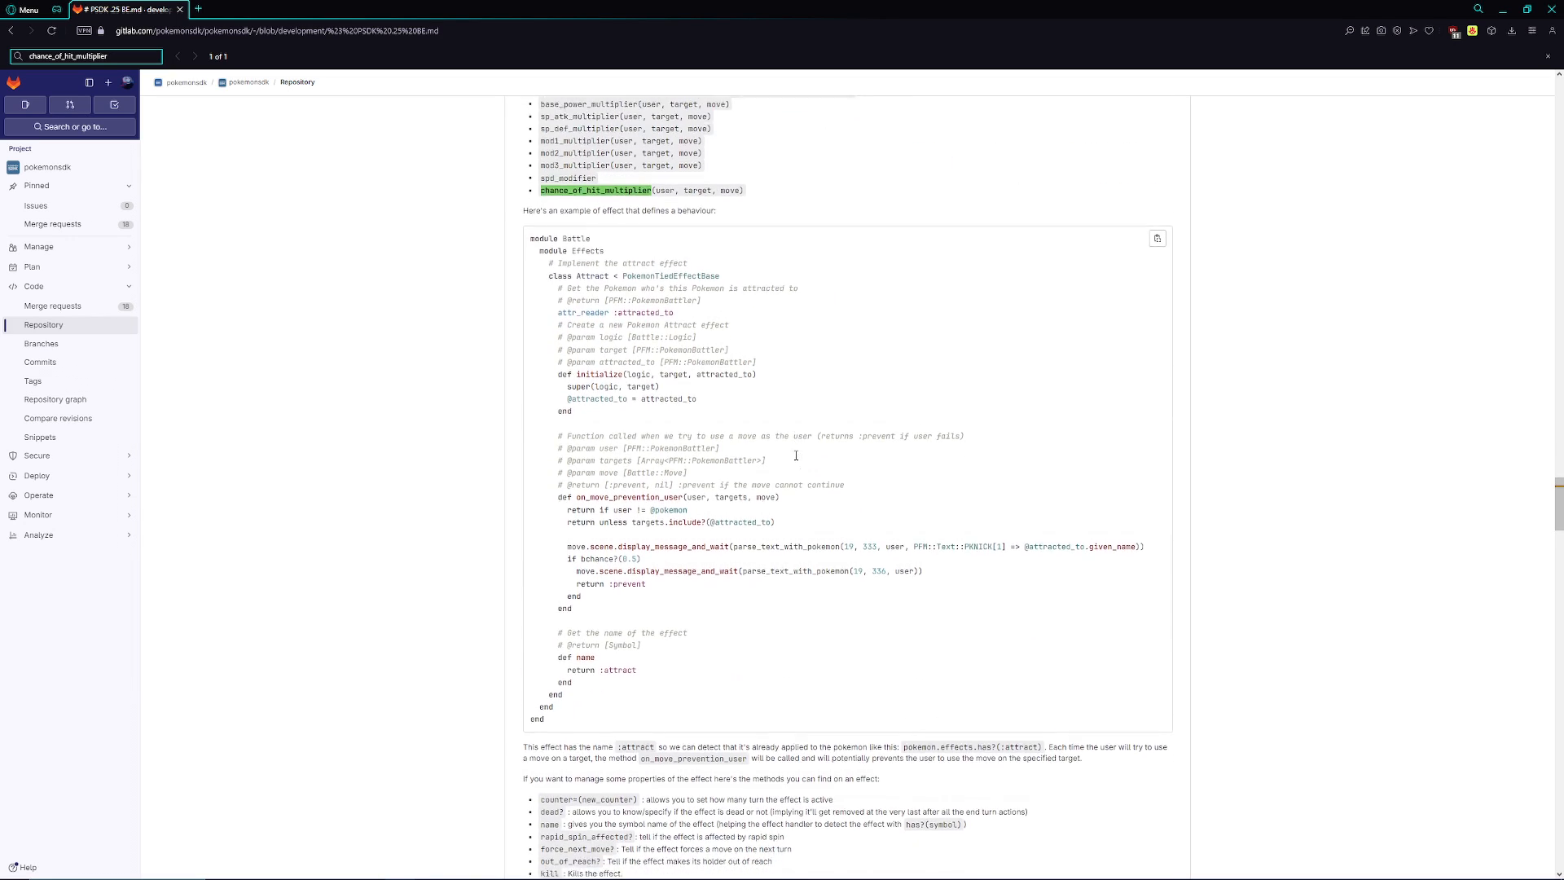
scroll("down", 3)
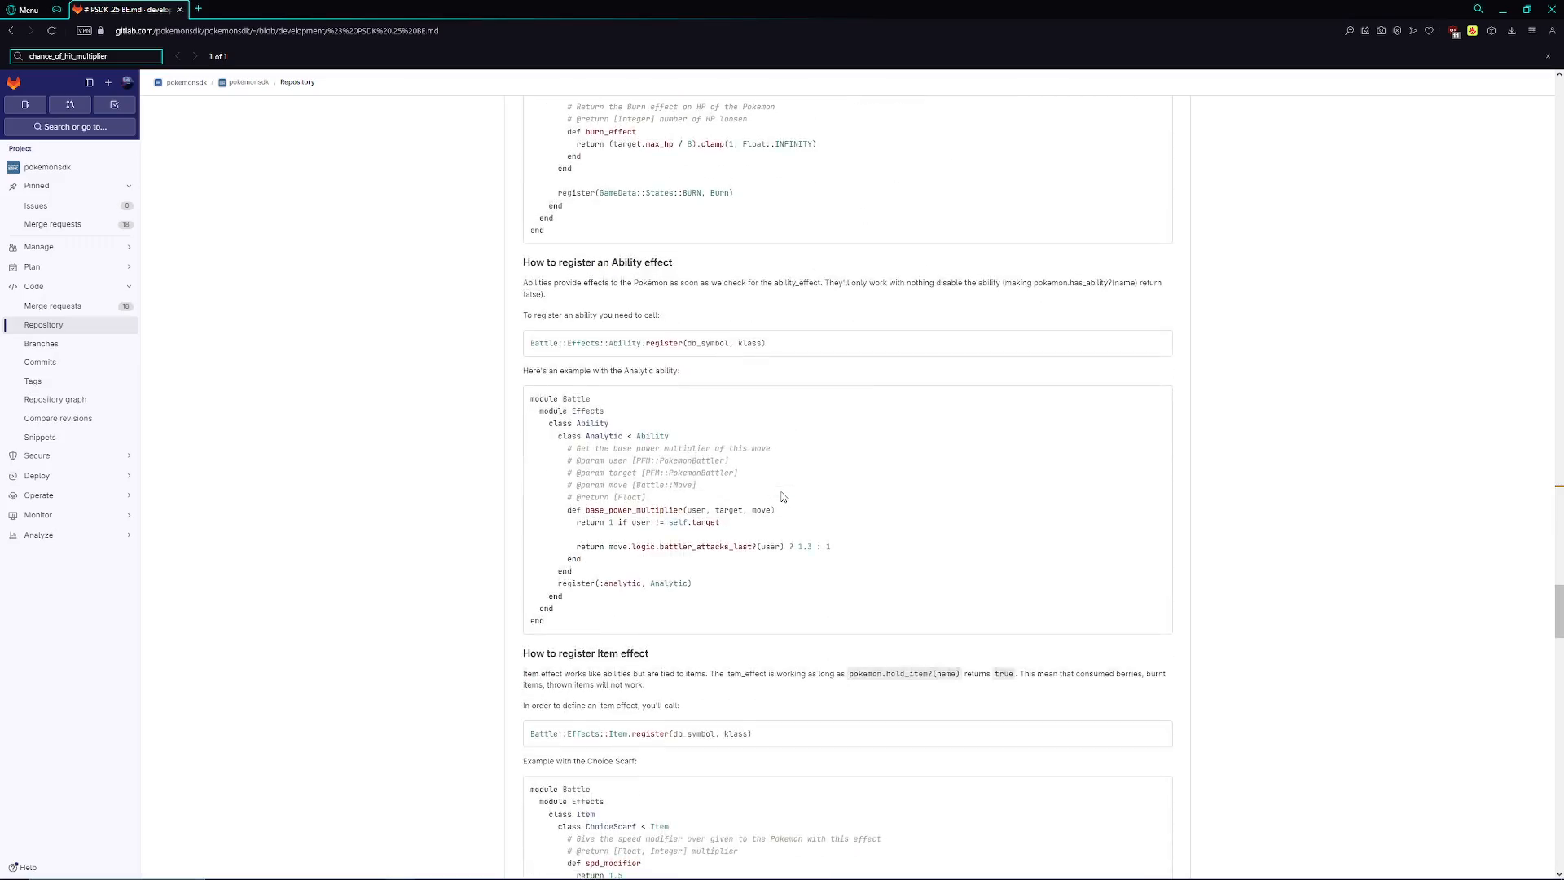
scroll("down", 3)
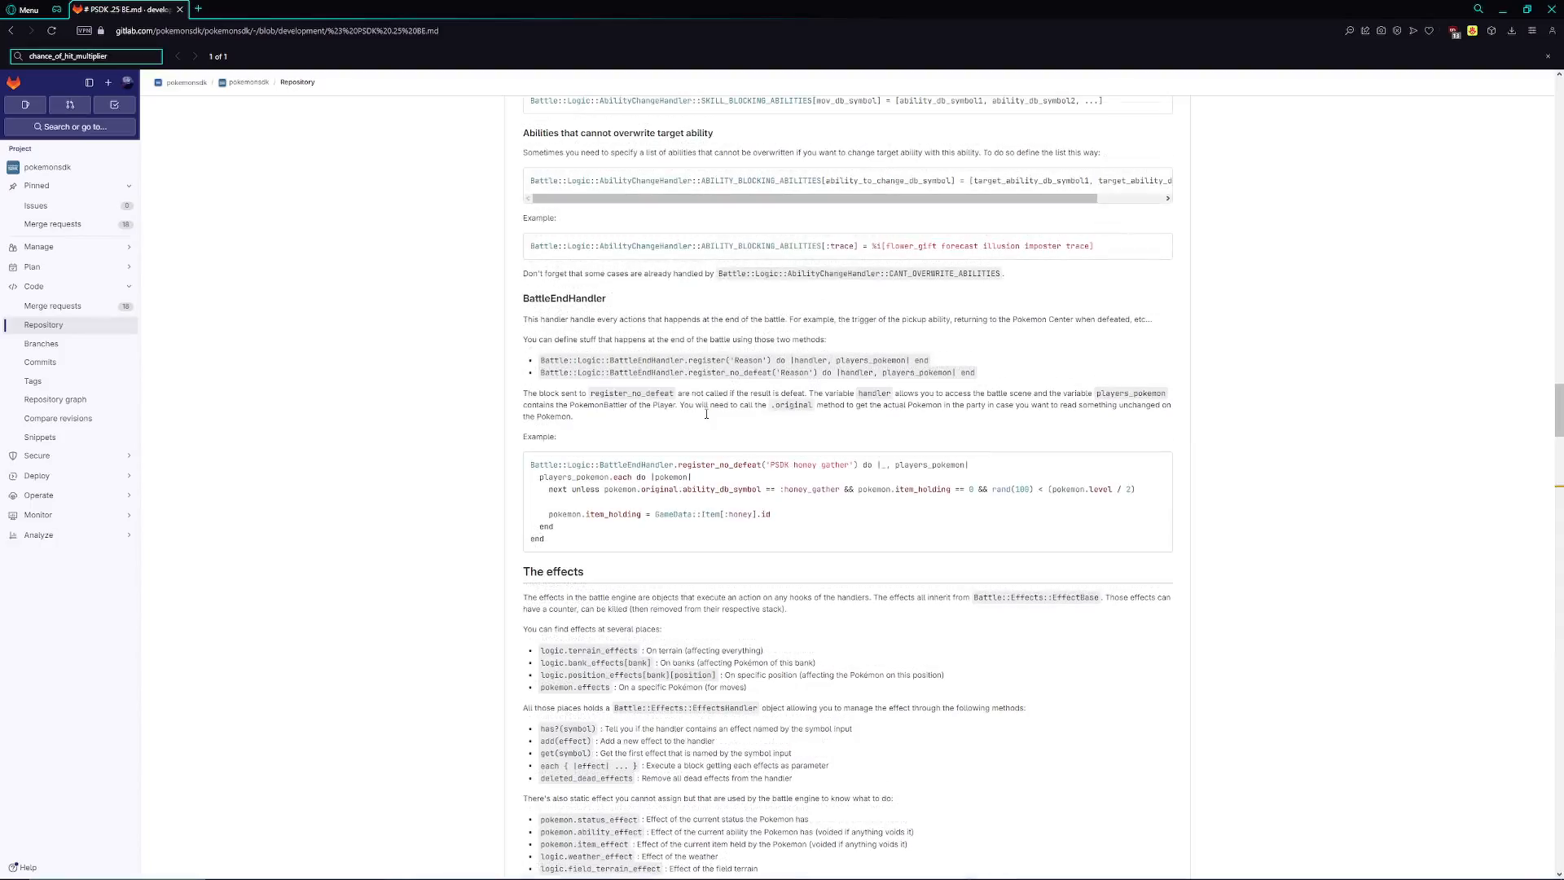
scroll("down", 3)
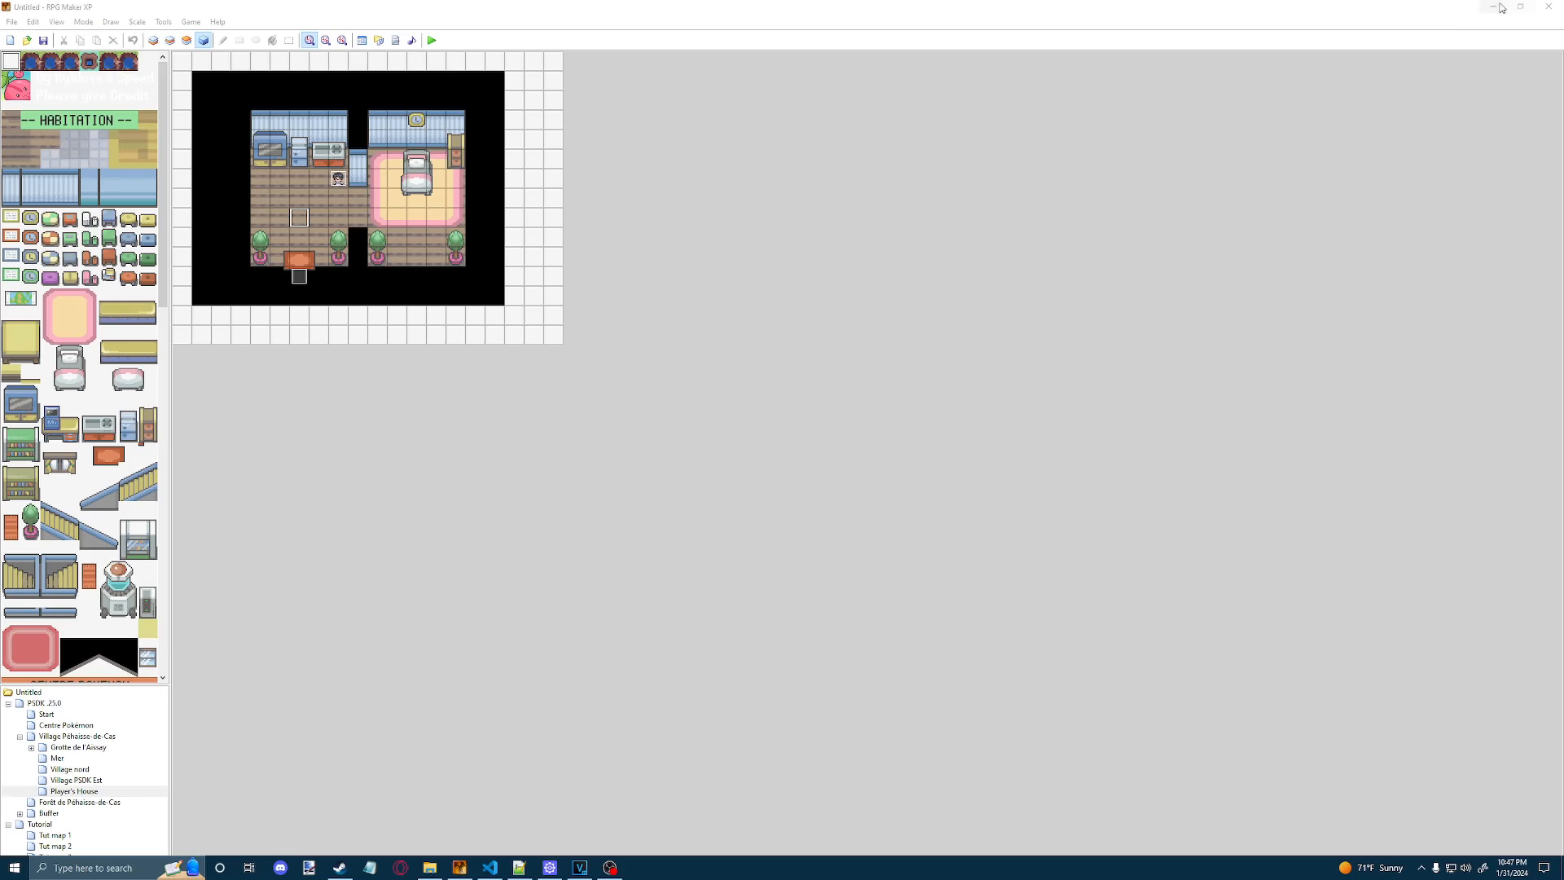
Step: Switch through taskbar windows back to NightVision.rb in Visual Studio Code
left_click(579, 867)
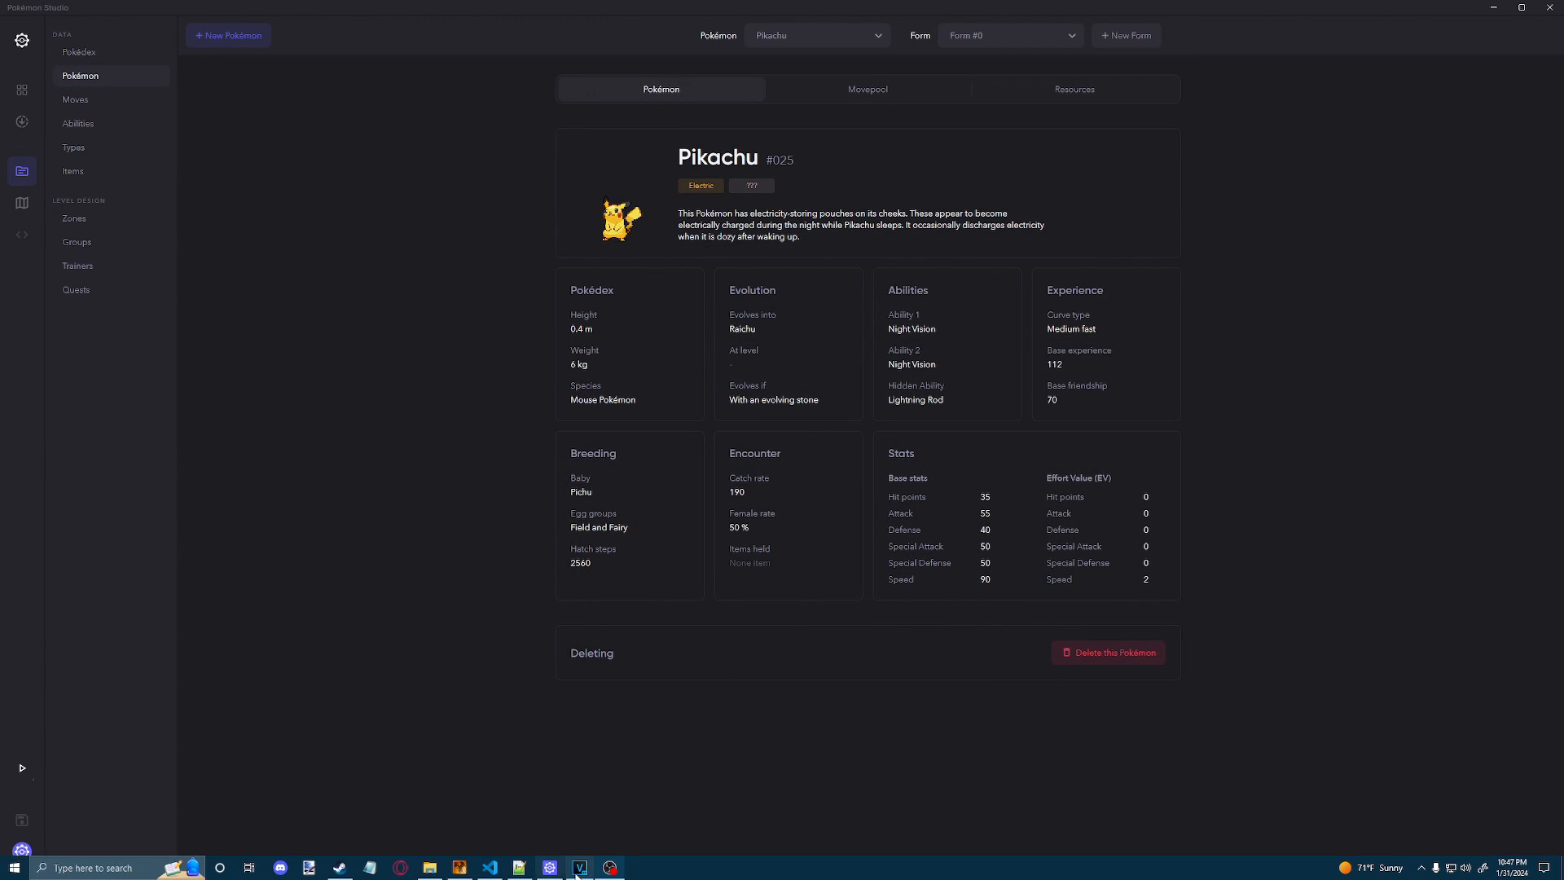
left_click(579, 867)
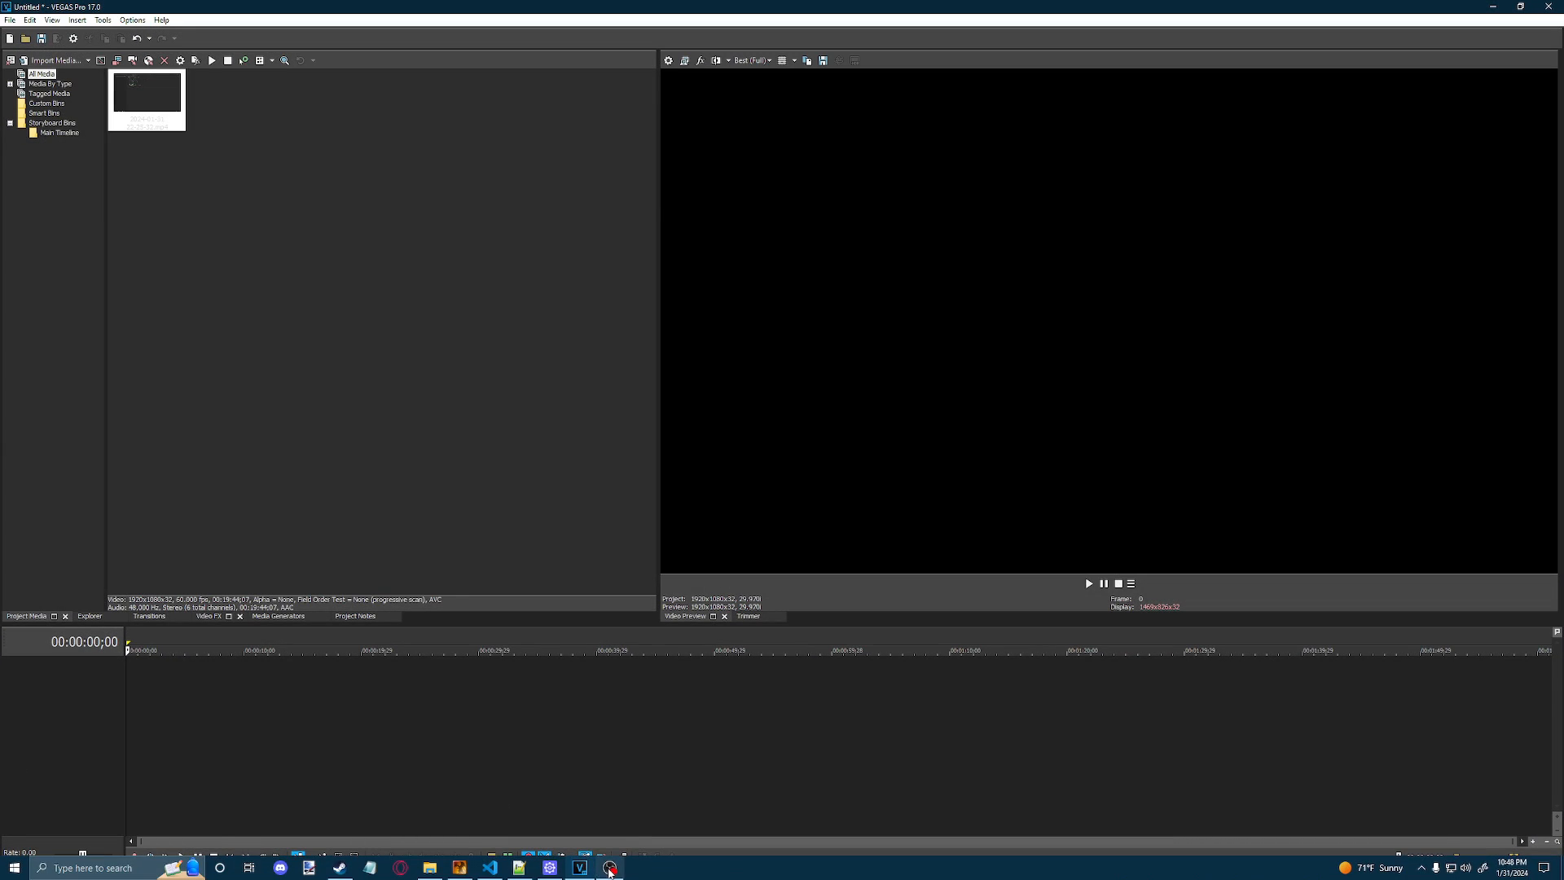
left_click(487, 867)
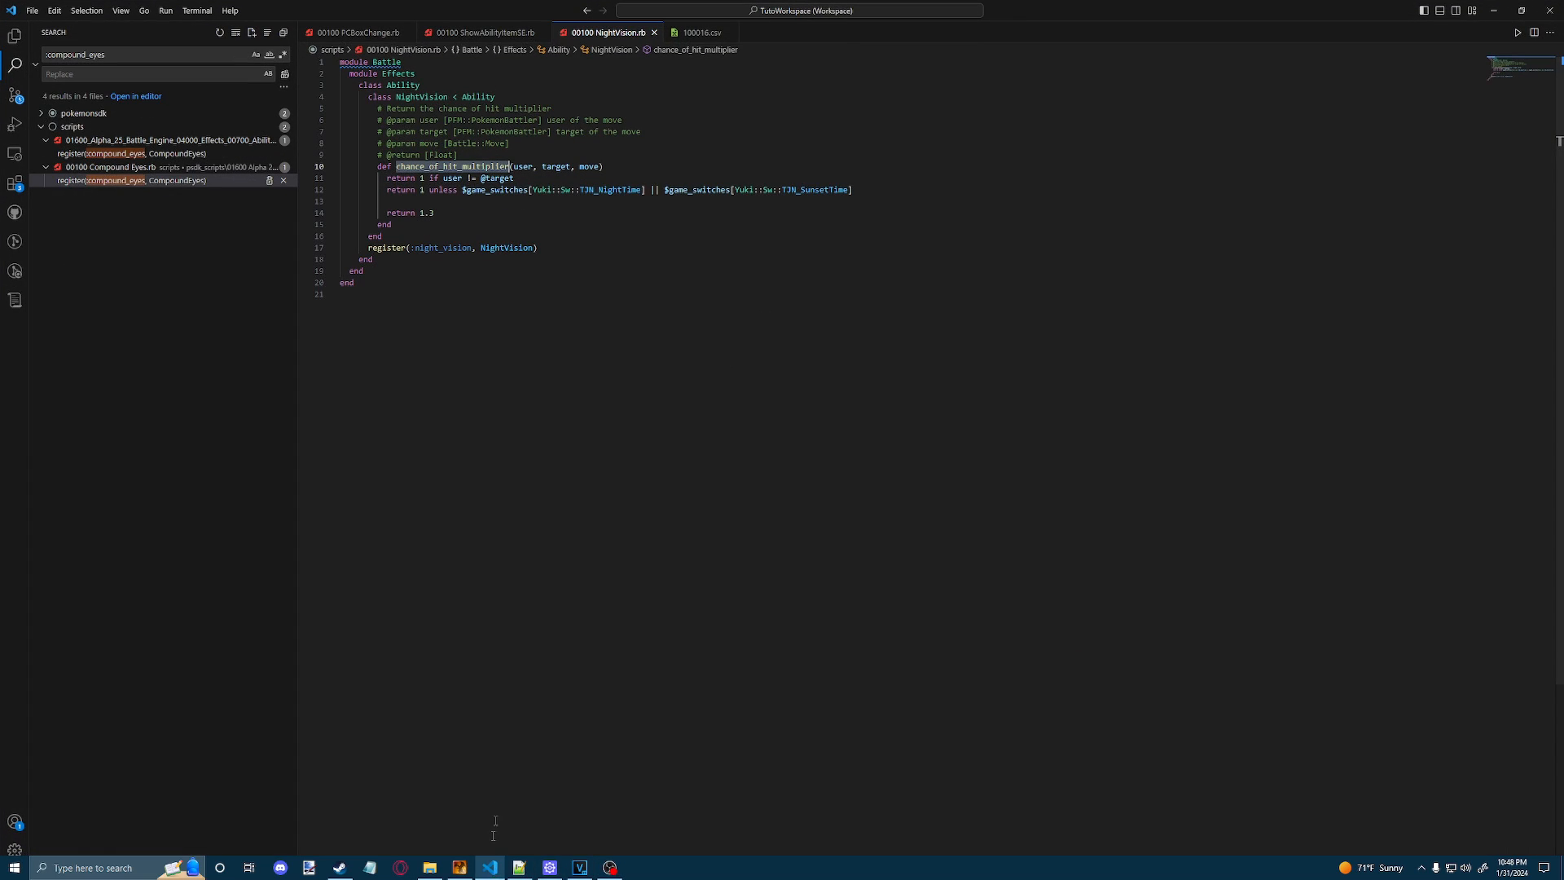